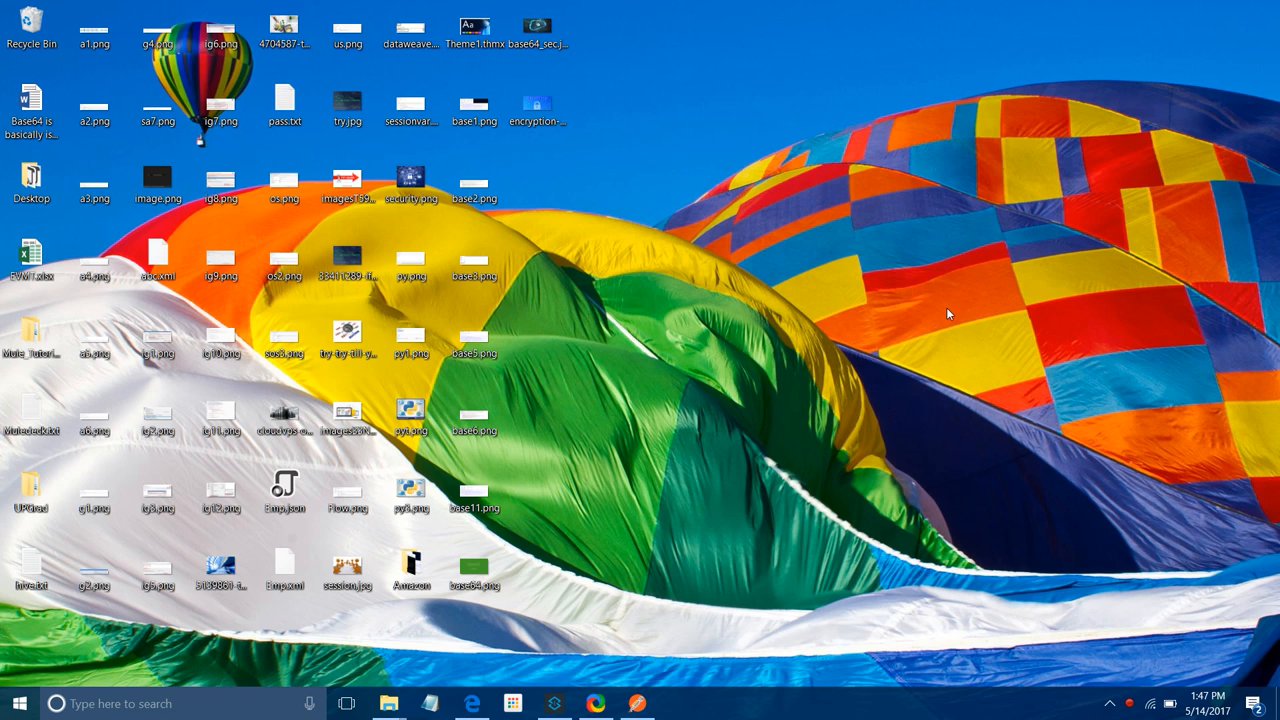
Launch Anypoint Studio and create the Mule project base64-encode-decode-app on the 3.8.3 EE runtime.
{"action": "left_click", "coordinate": [554, 703]}
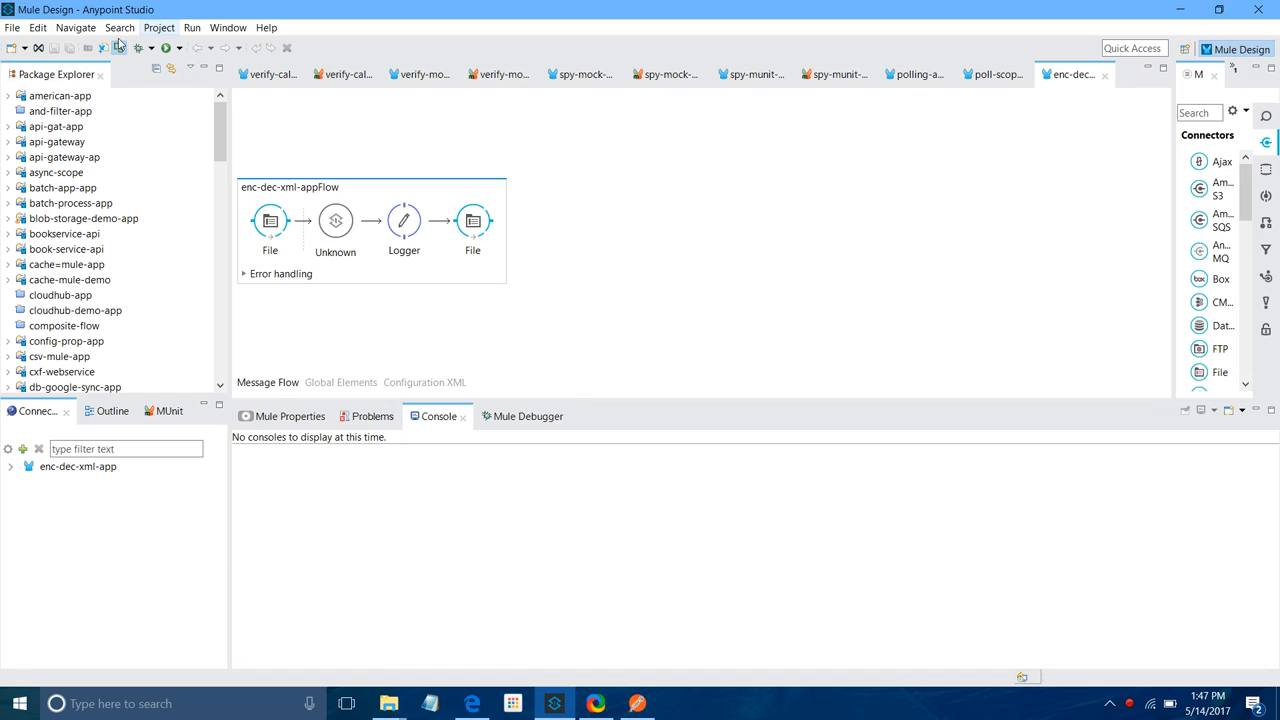
{"action": "left_click", "coordinate": [12, 27]}
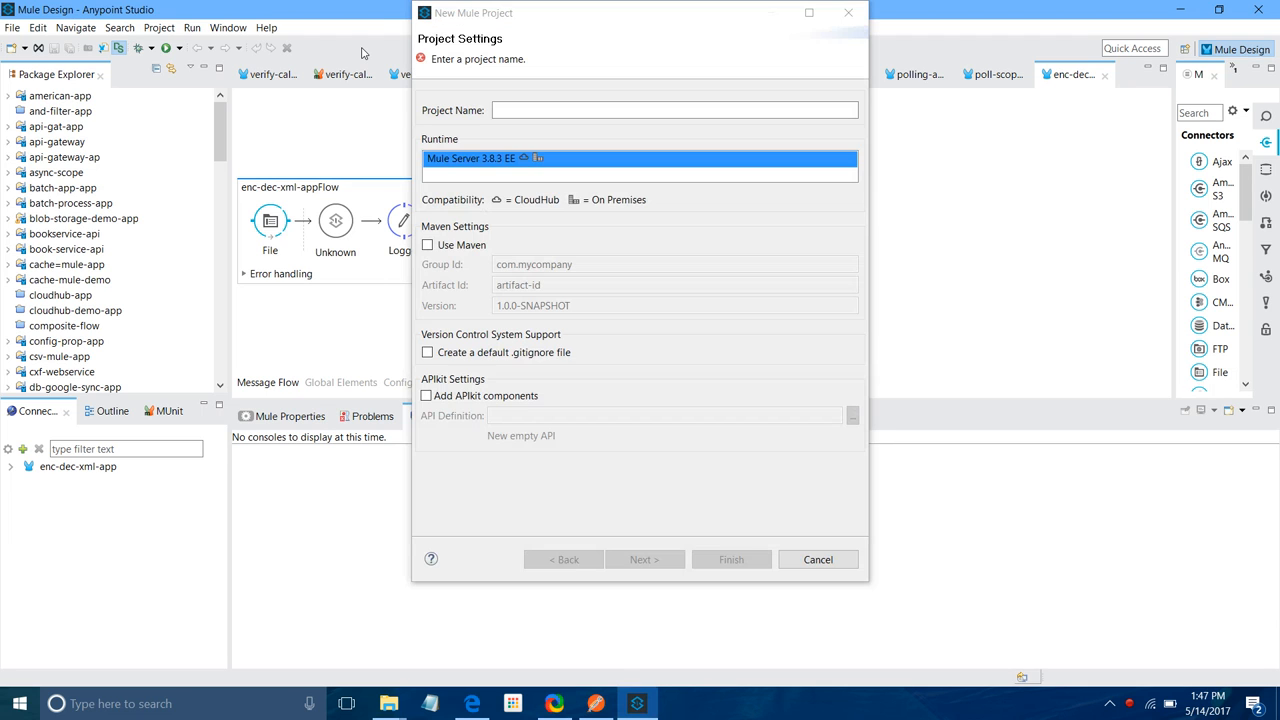
{"action": "left_click", "coordinate": [675, 110]}
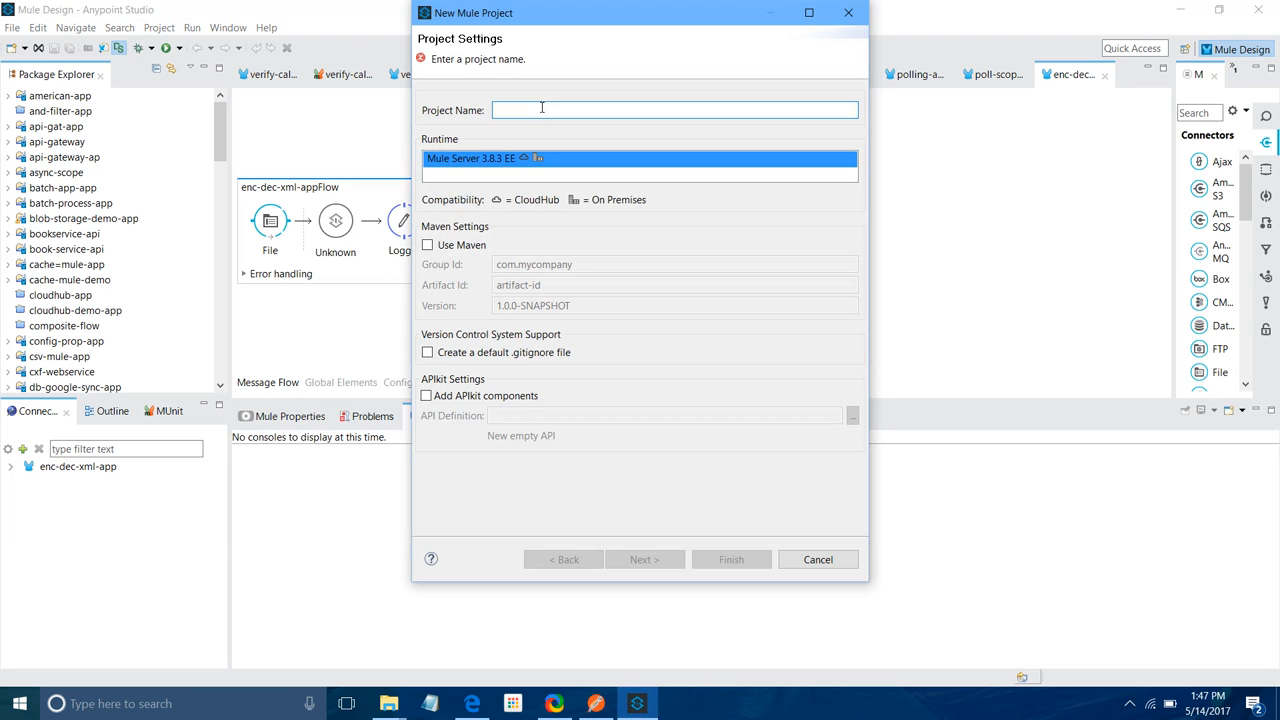
{"action": "type", "text": "base64-encode-decode"}
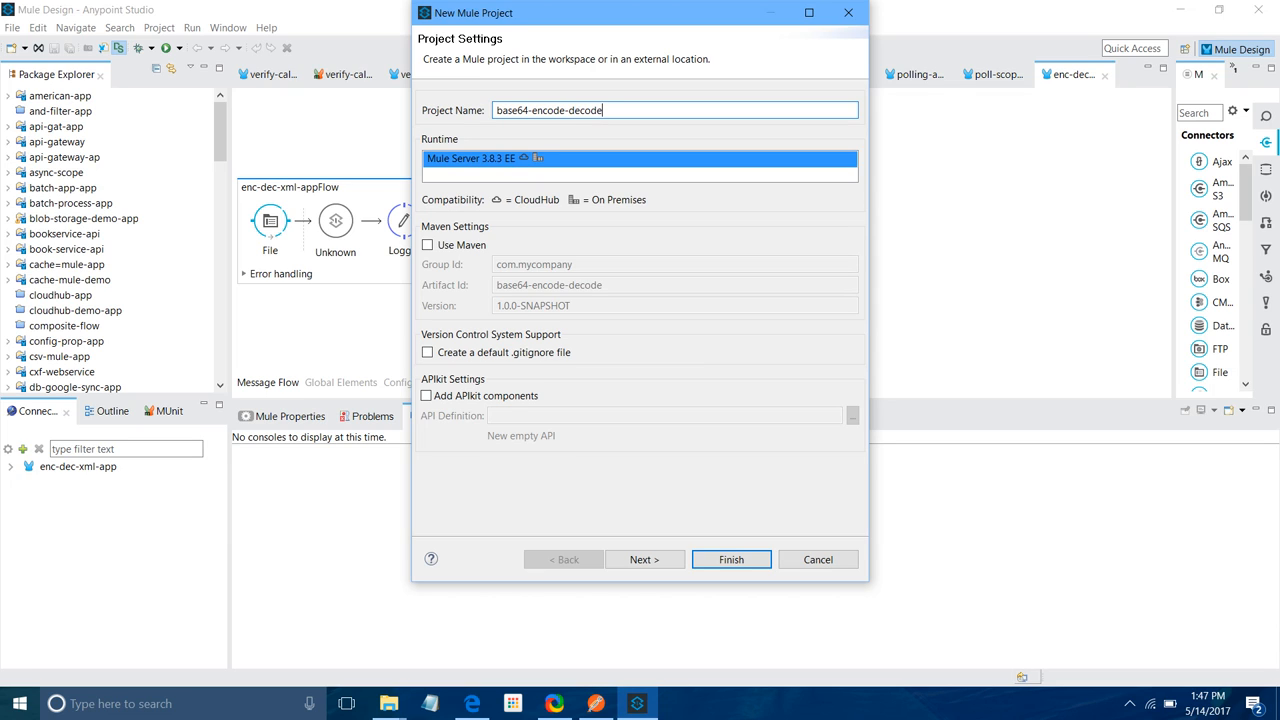
{"action": "type", "text": "-ap"}
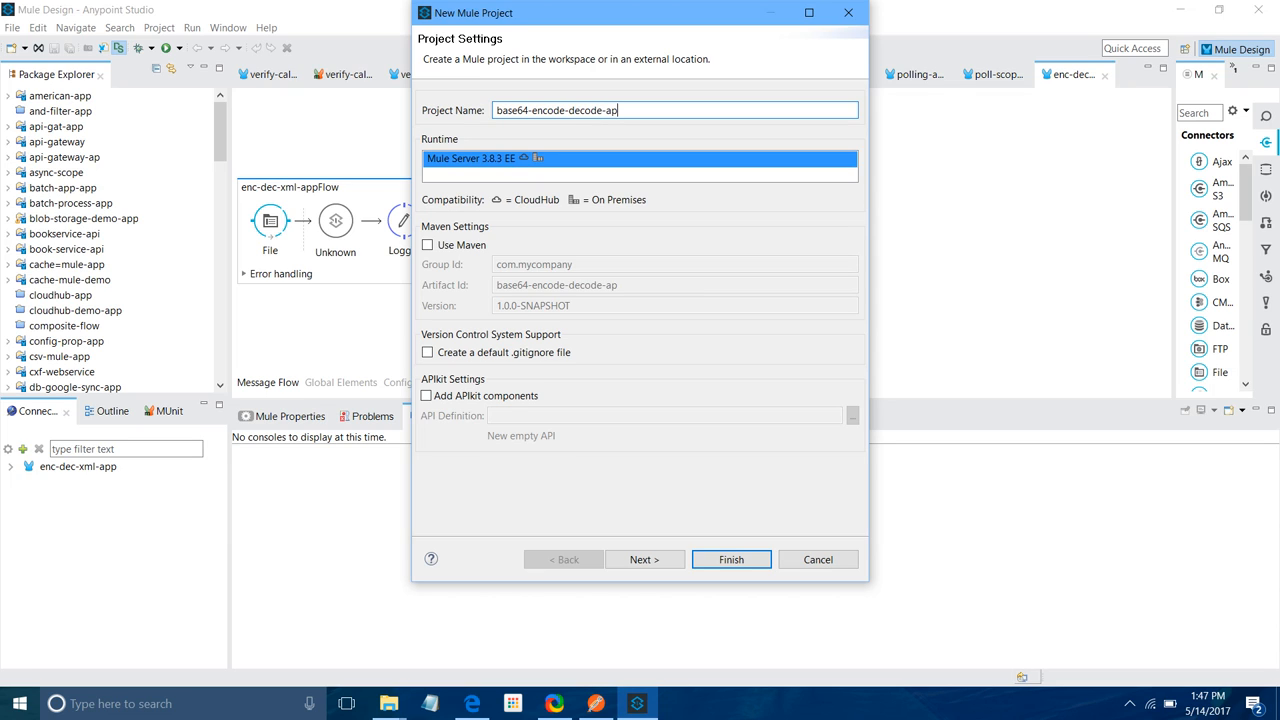
{"action": "type", "text": "p"}
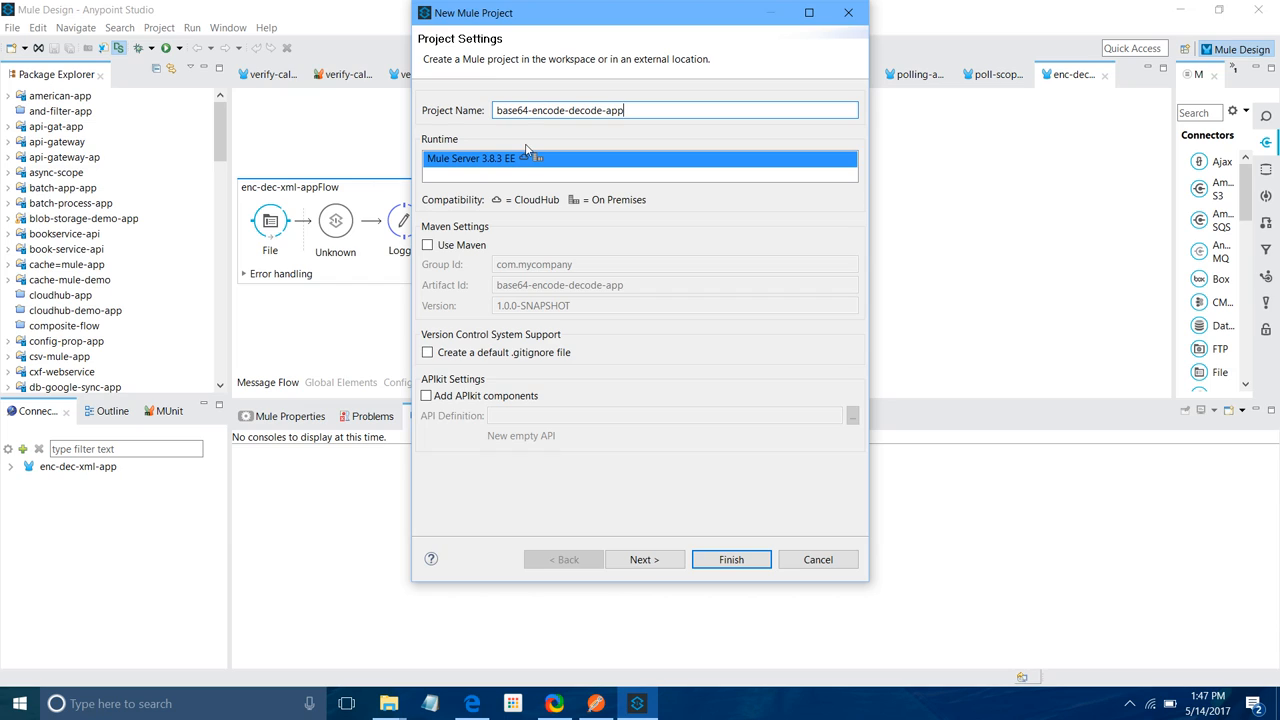
{"action": "mouse_move", "coordinate": [530, 177]}
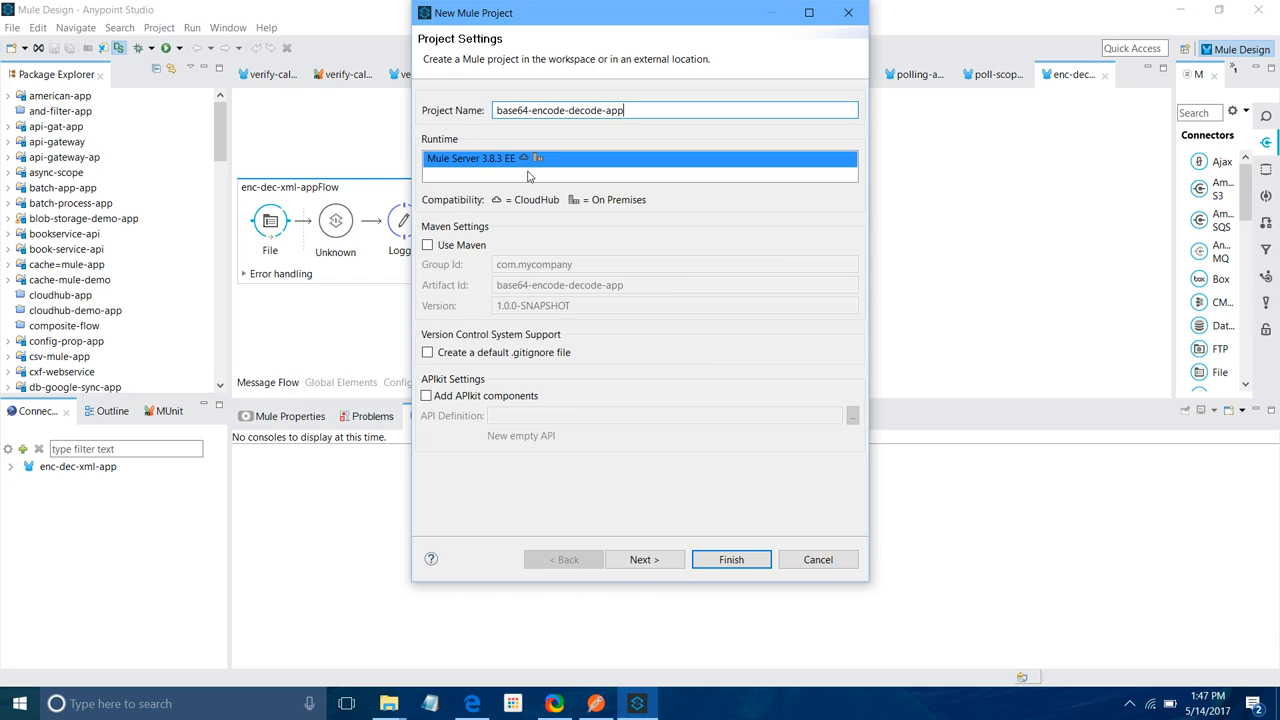
{"action": "mouse_move", "coordinate": [535, 180]}
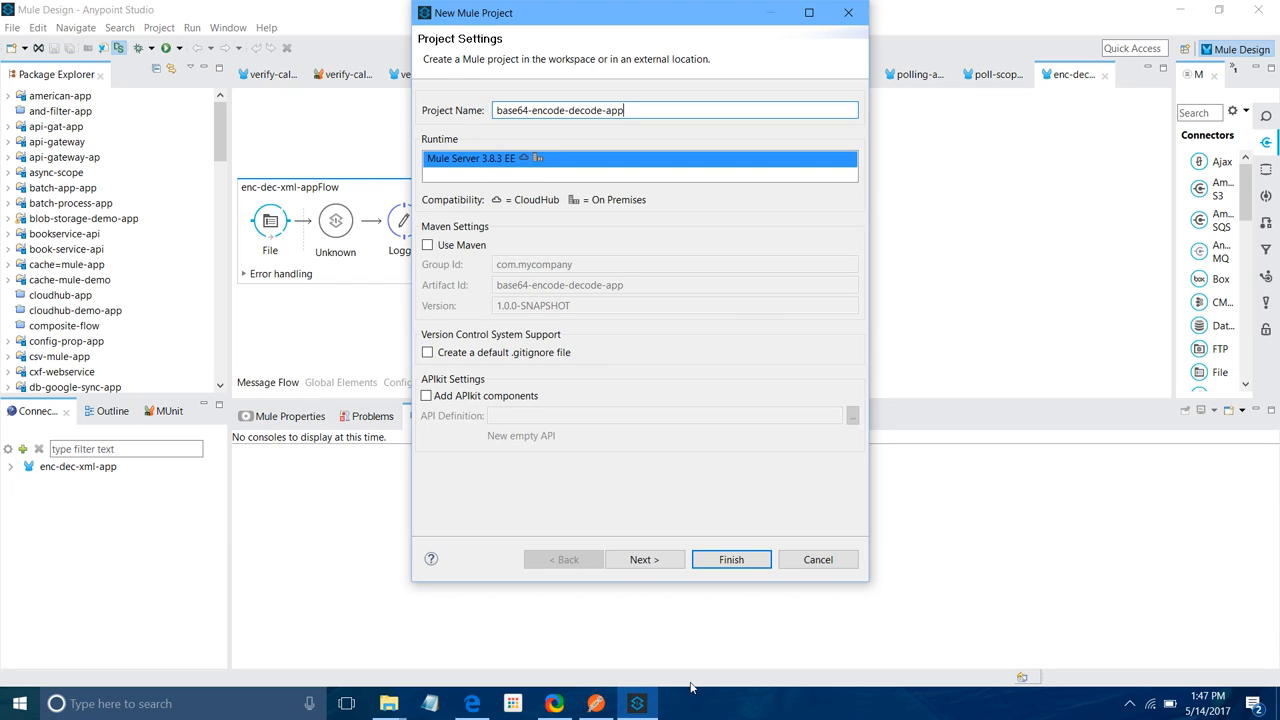
{"action": "left_click", "coordinate": [731, 559]}
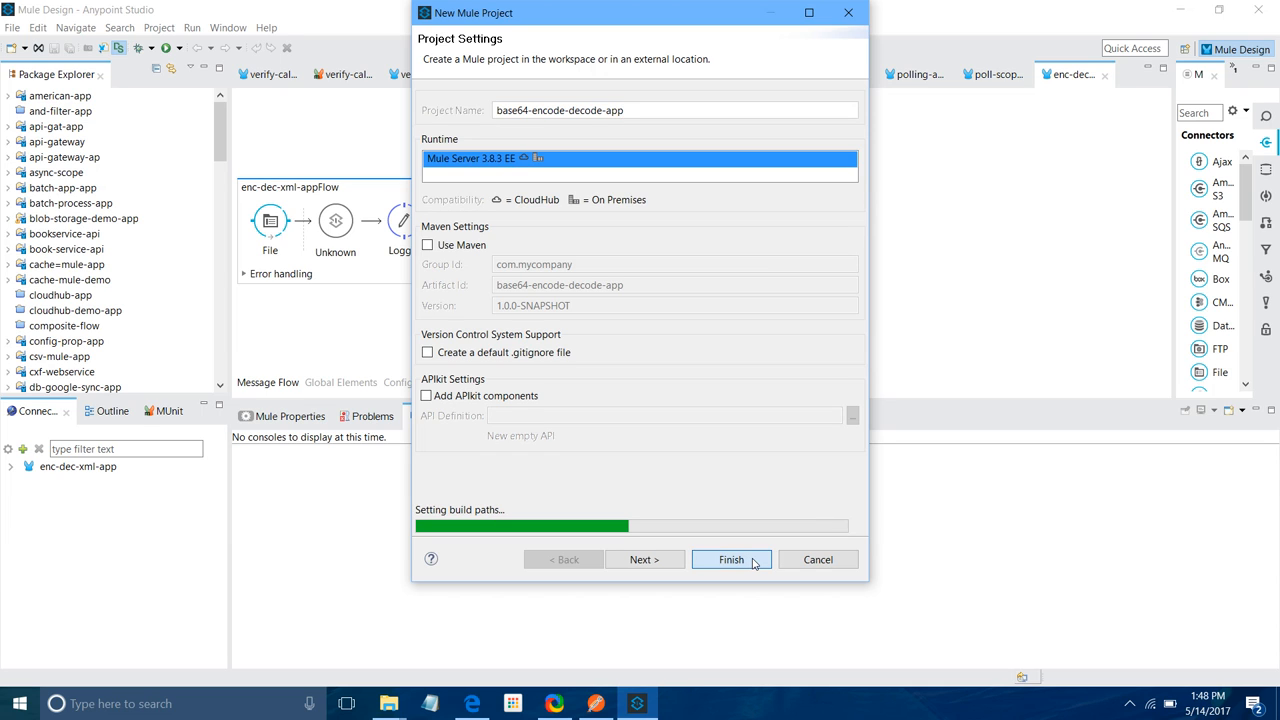
{"action": "left_click", "coordinate": [731, 559]}
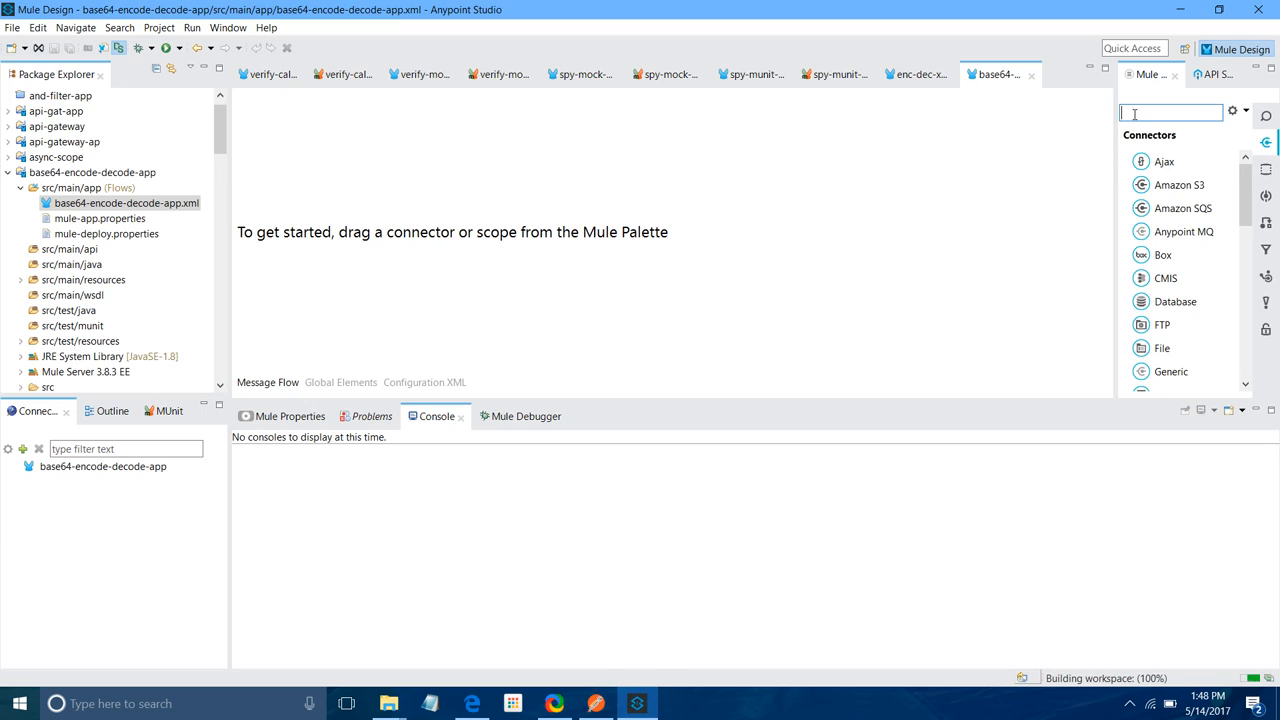
Add an HTTP listener with a default connector configuration, path /encrypt and POST method.
{"action": "type", "text": "http"}
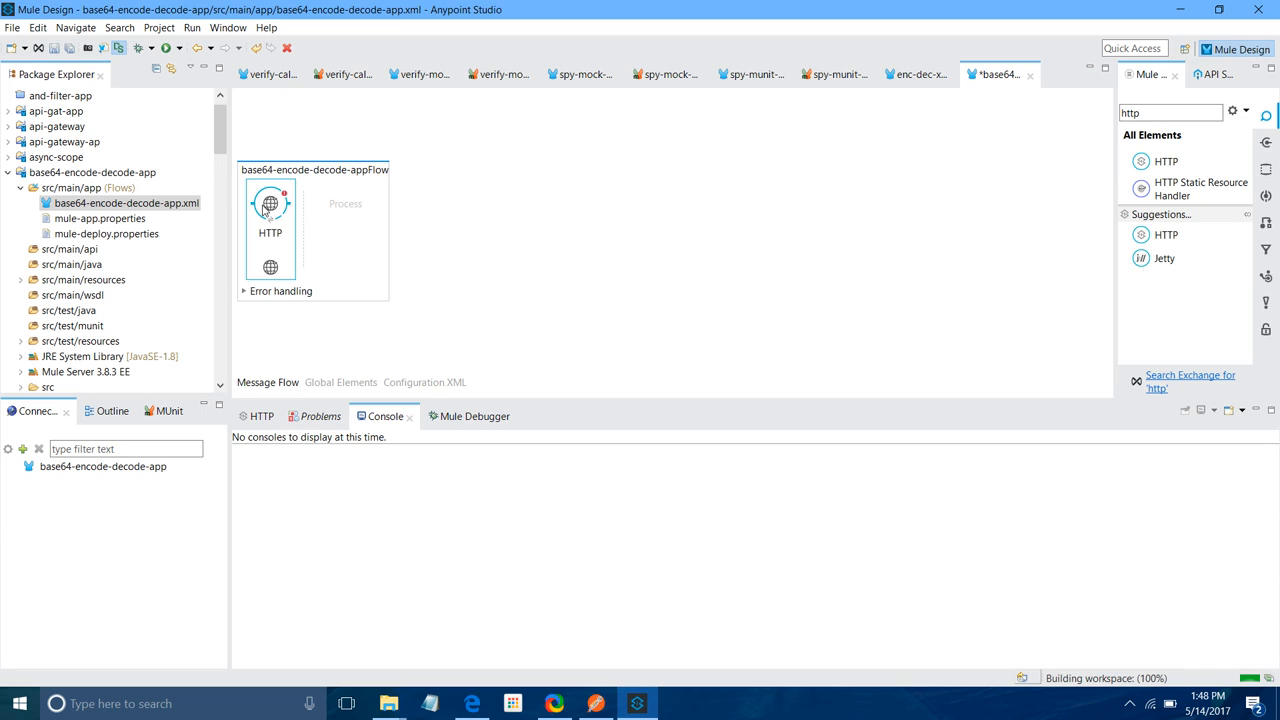
{"action": "double_click", "coordinate": [270, 215]}
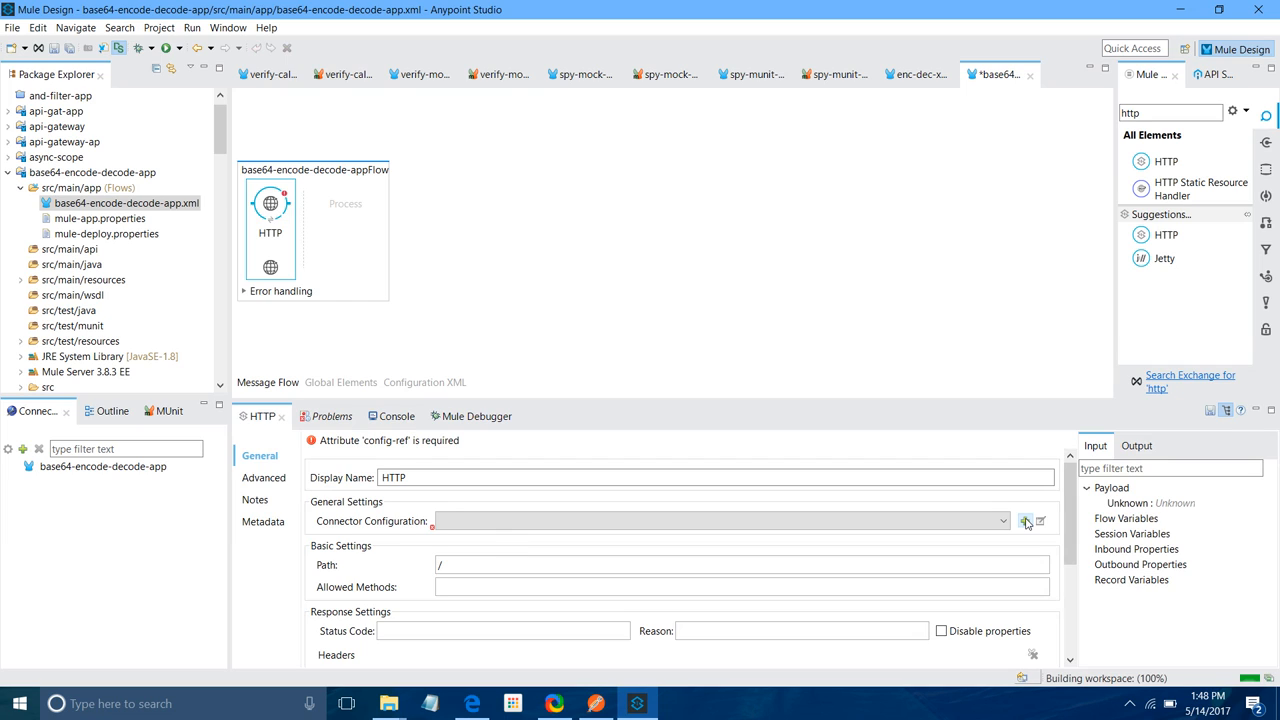
{"action": "left_click", "coordinate": [1025, 521]}
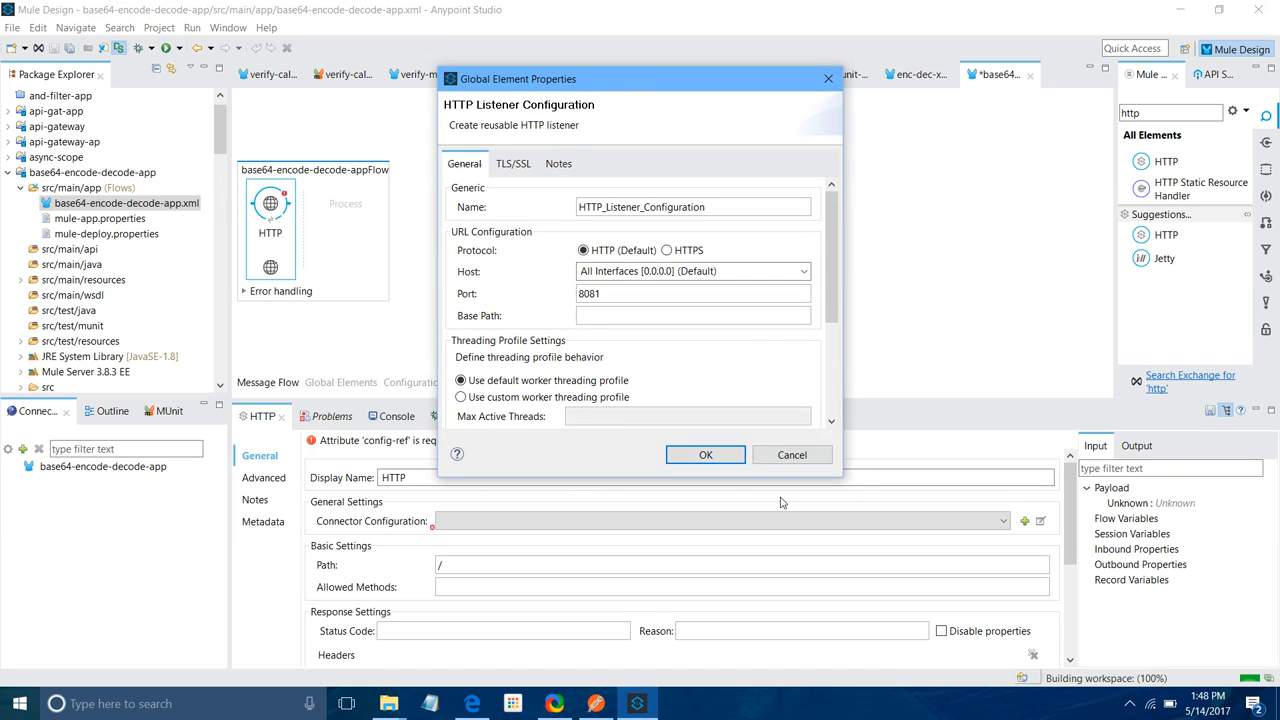
{"action": "left_click", "coordinate": [705, 454]}
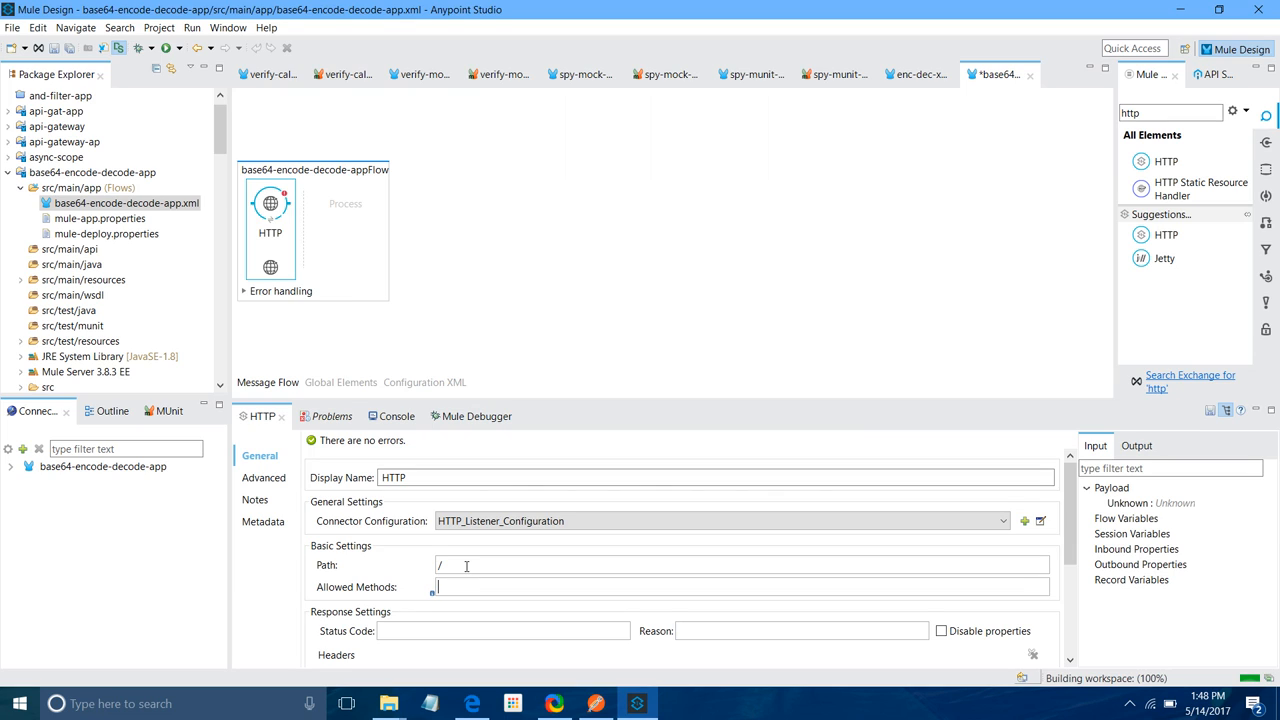
{"action": "type", "text": "encrypt"}
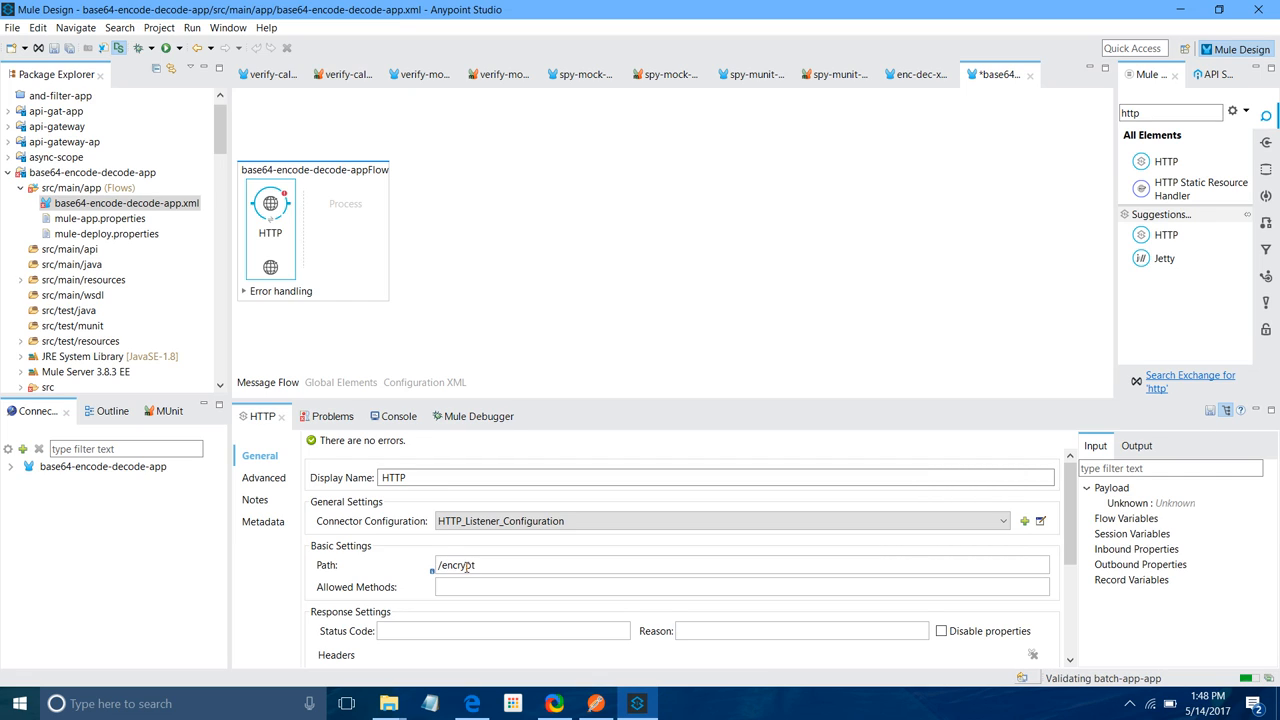
{"action": "type", "text": "POST"}
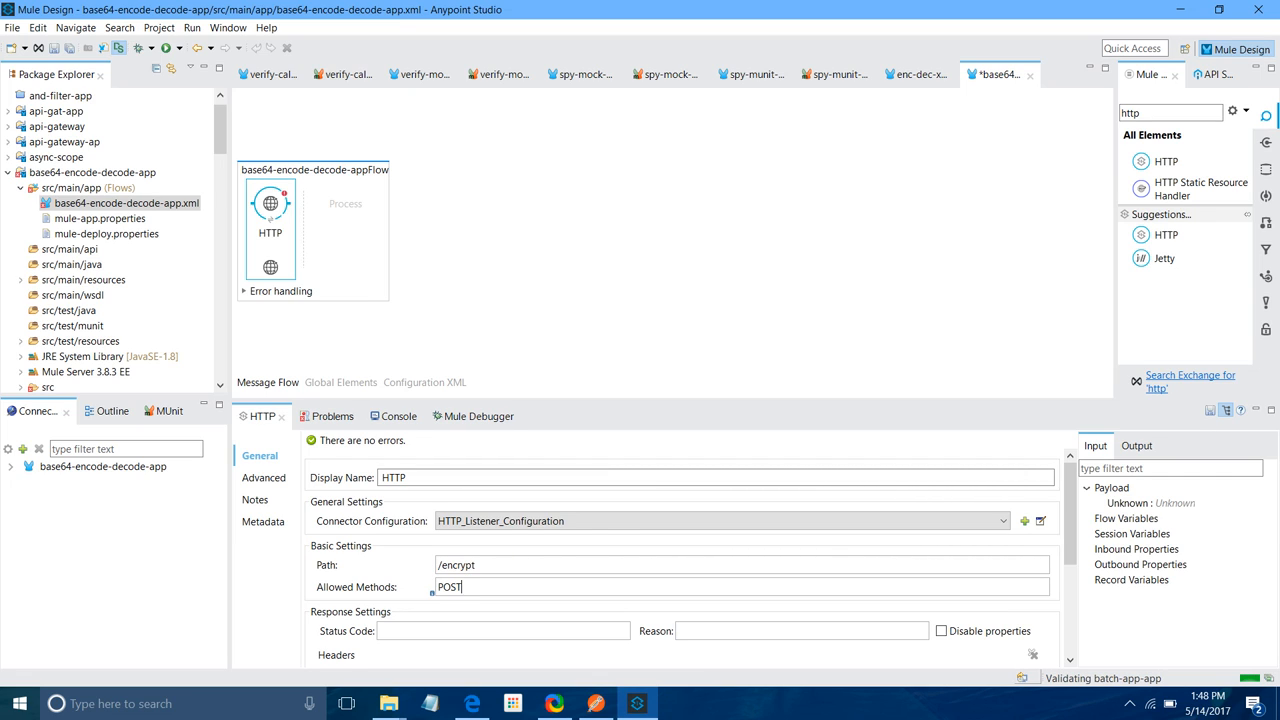
{"action": "left_click", "coordinate": [360, 220]}
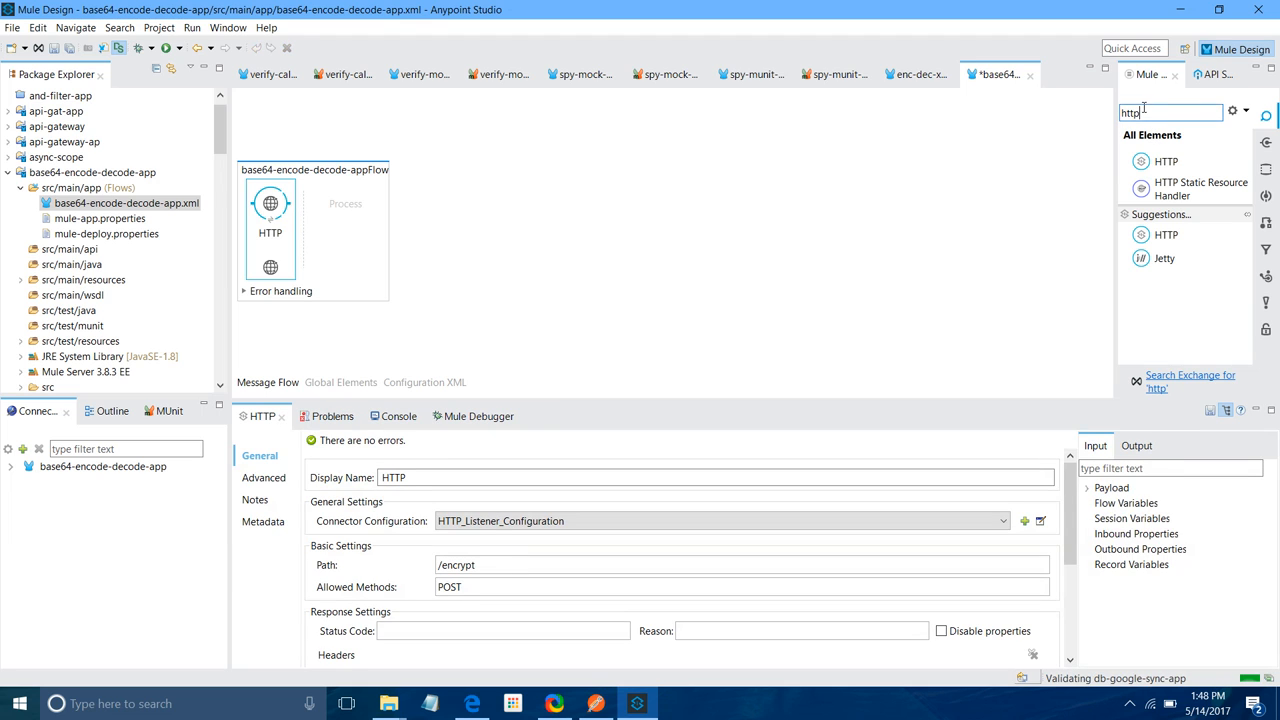
{"action": "type", "text": "ba"}
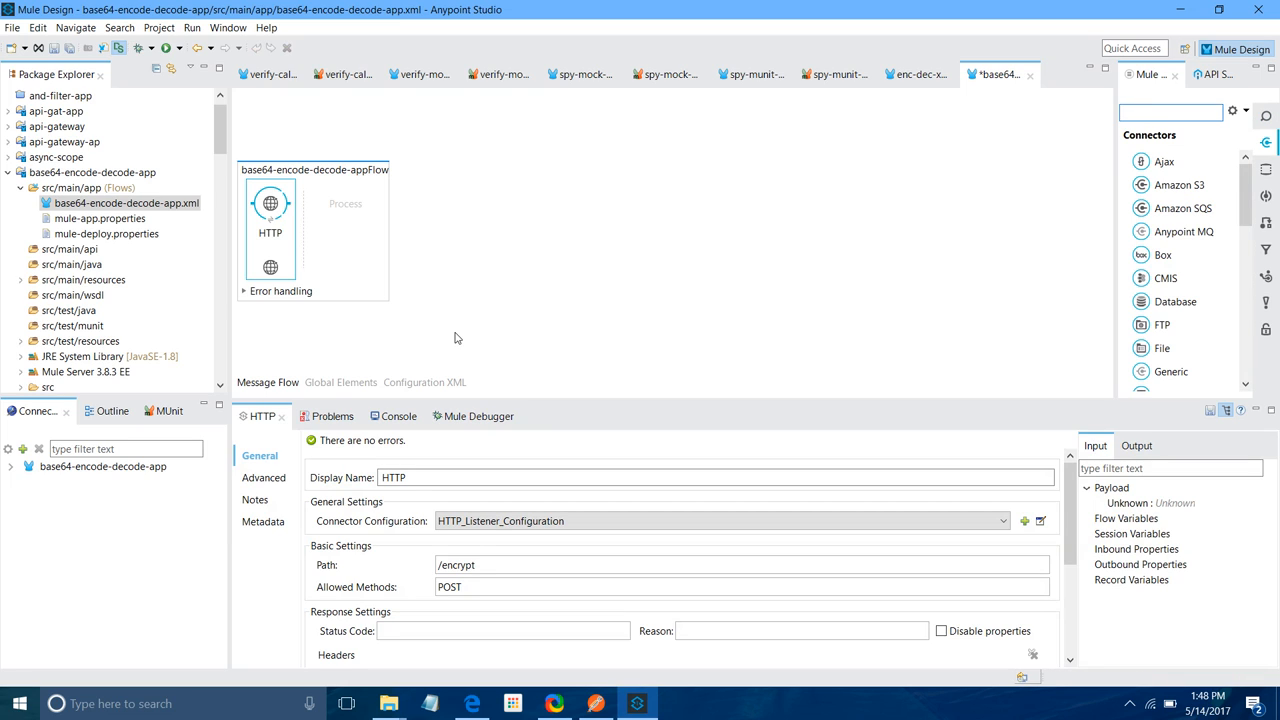
In the Configuration XML, insert base64-encoder-transformer name="base-64-encoder" encoding="utf-8" after the listener.
{"action": "left_click", "coordinate": [424, 382]}
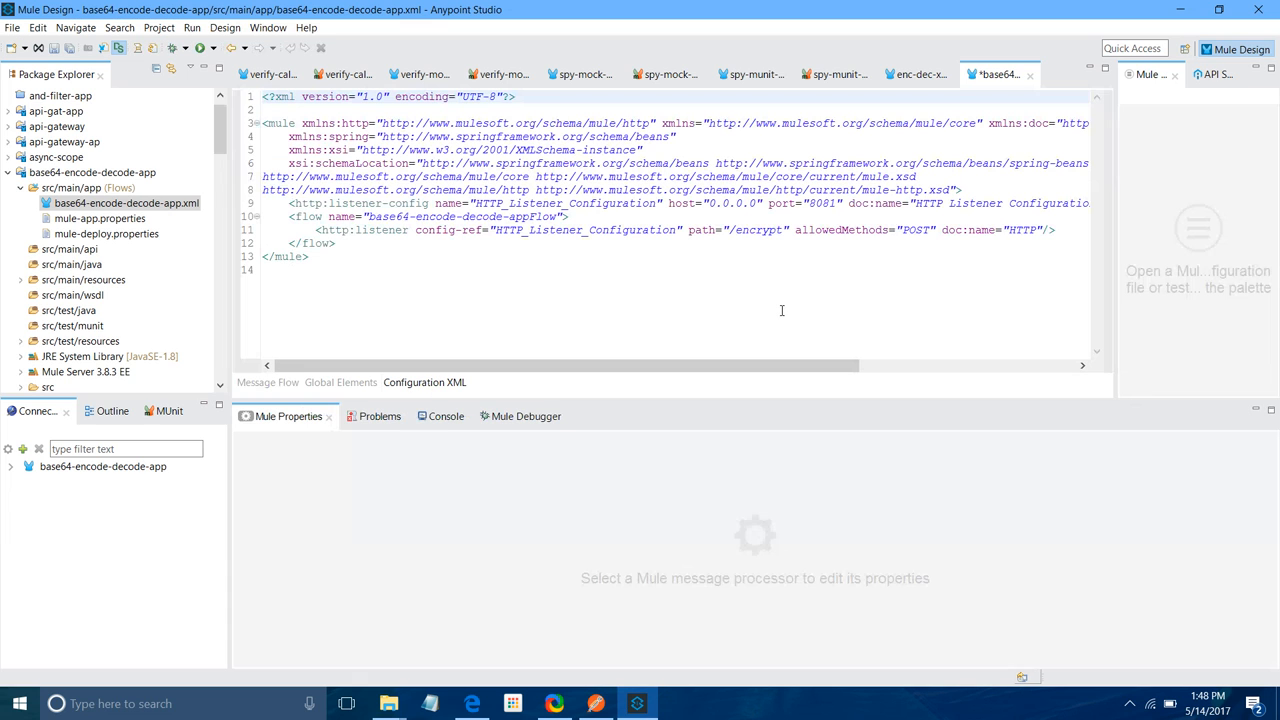
{"action": "left_click", "coordinate": [1063, 230]}
{"action": "type", "text": "<"}
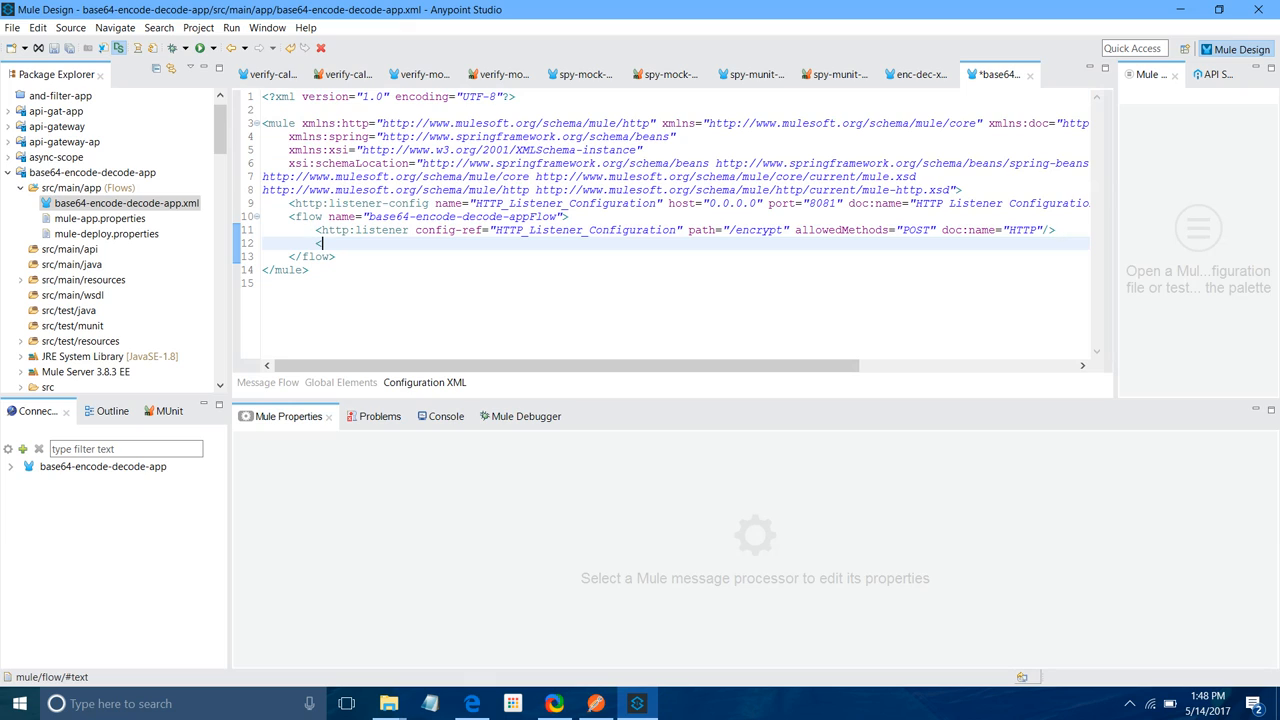
{"action": "type", "text": "base64-encoder-transformer></base64-encoder-transformer>"}
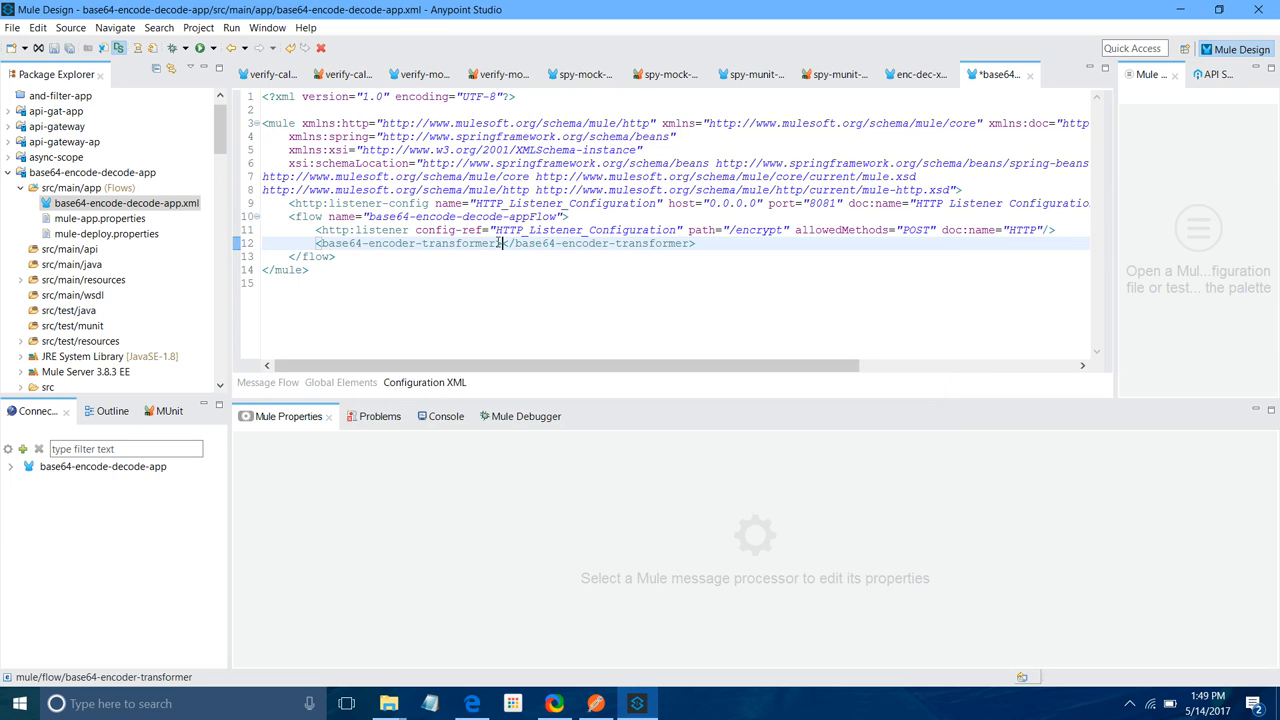
{"action": "type", "text": "name=\""}
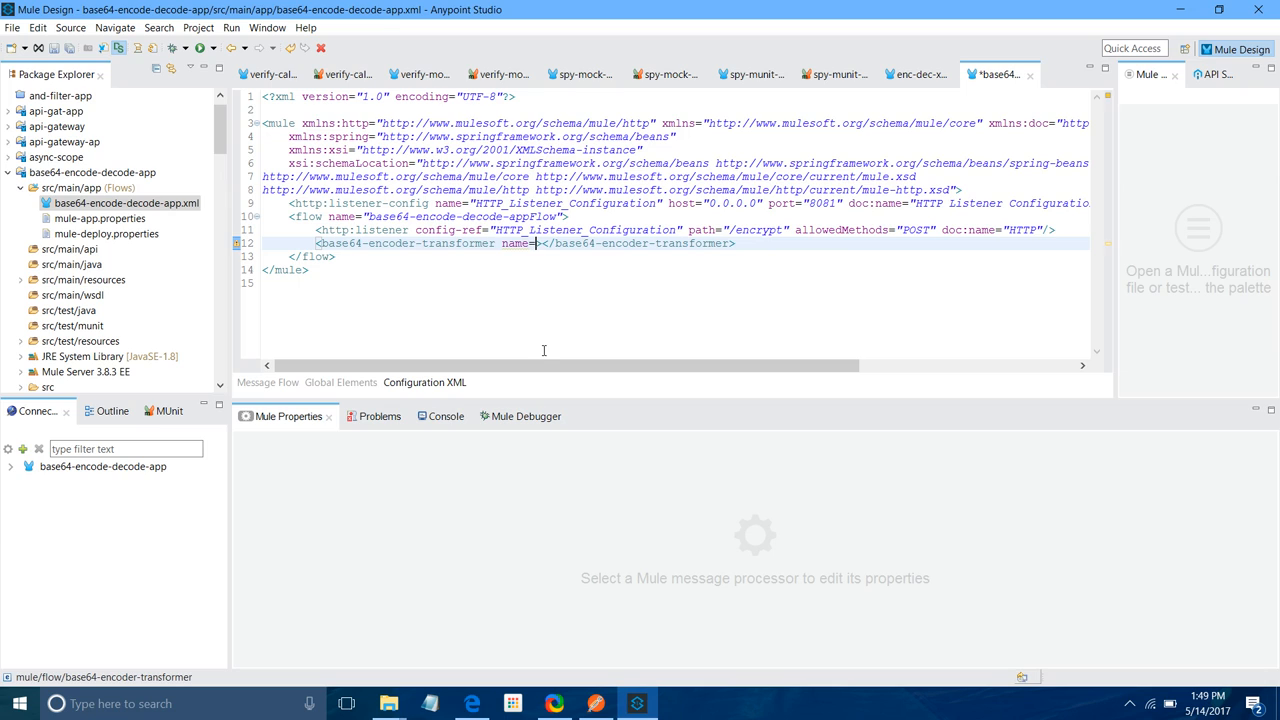
{"action": "type", "text": "\""}
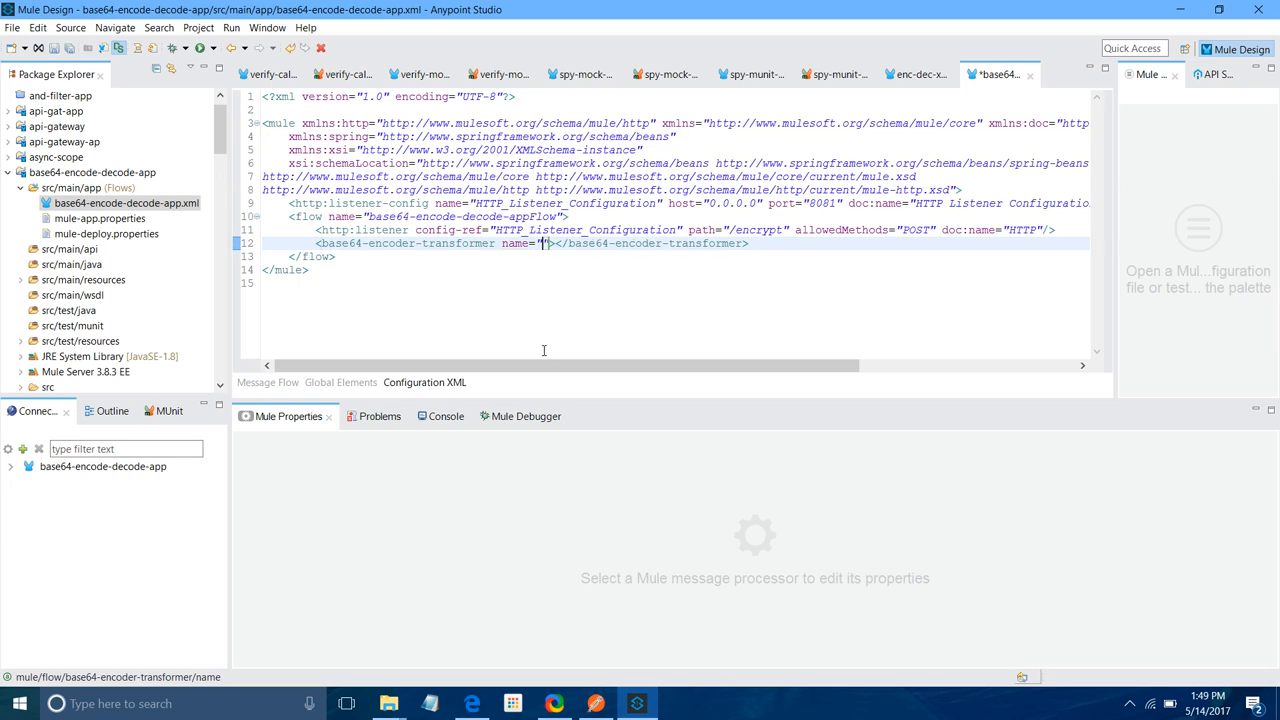
{"action": "type", "text": "base-64-encoder"}
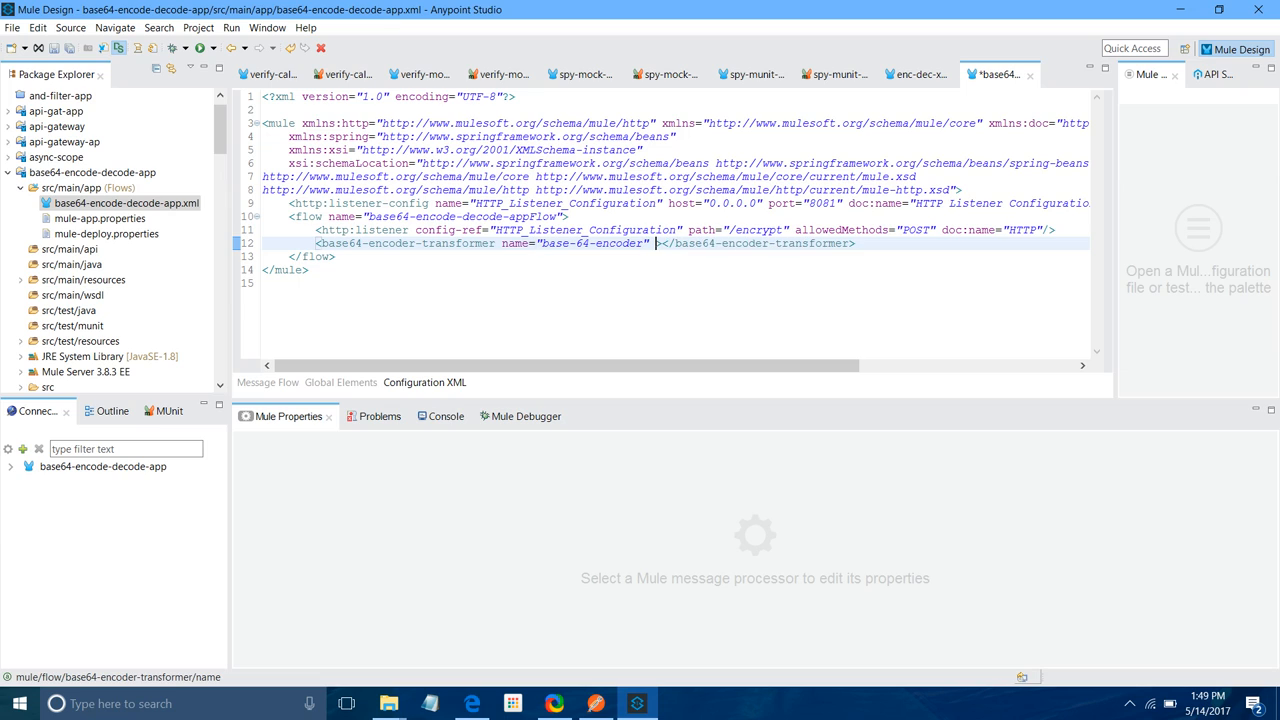
{"action": "type", "text": "encoding=\"\""}
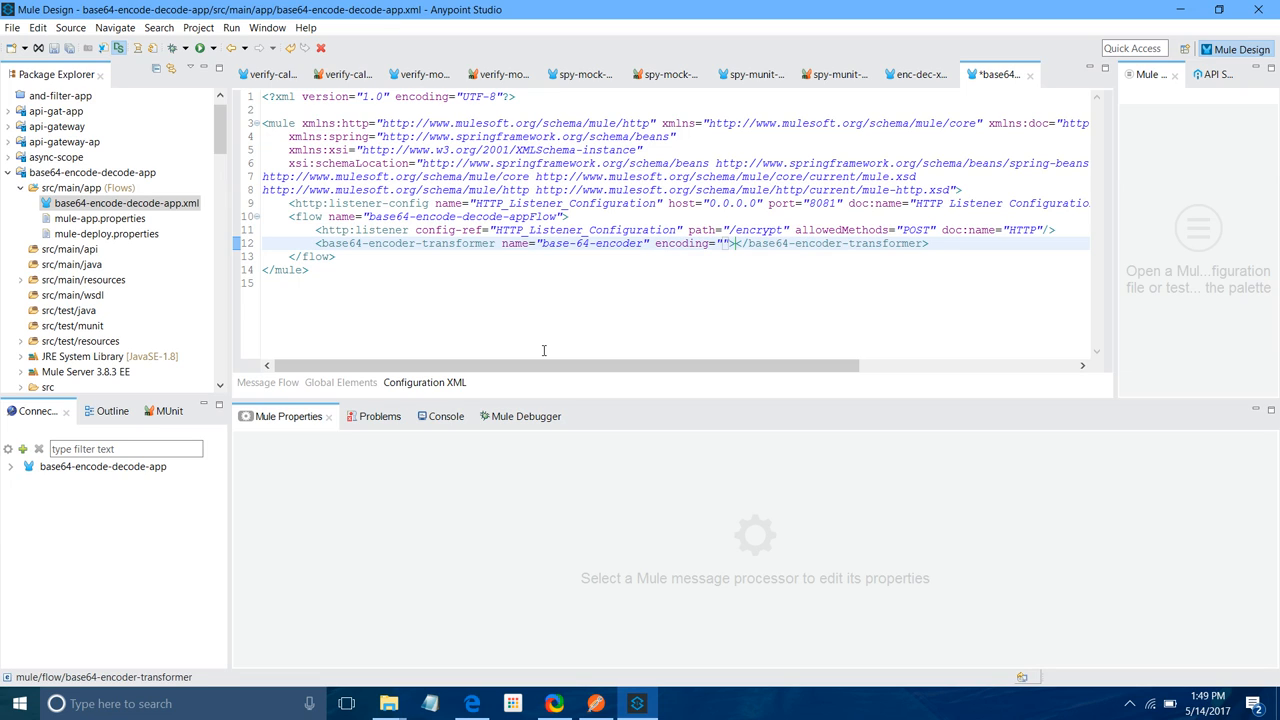
{"action": "type", "text": "utf-8"}
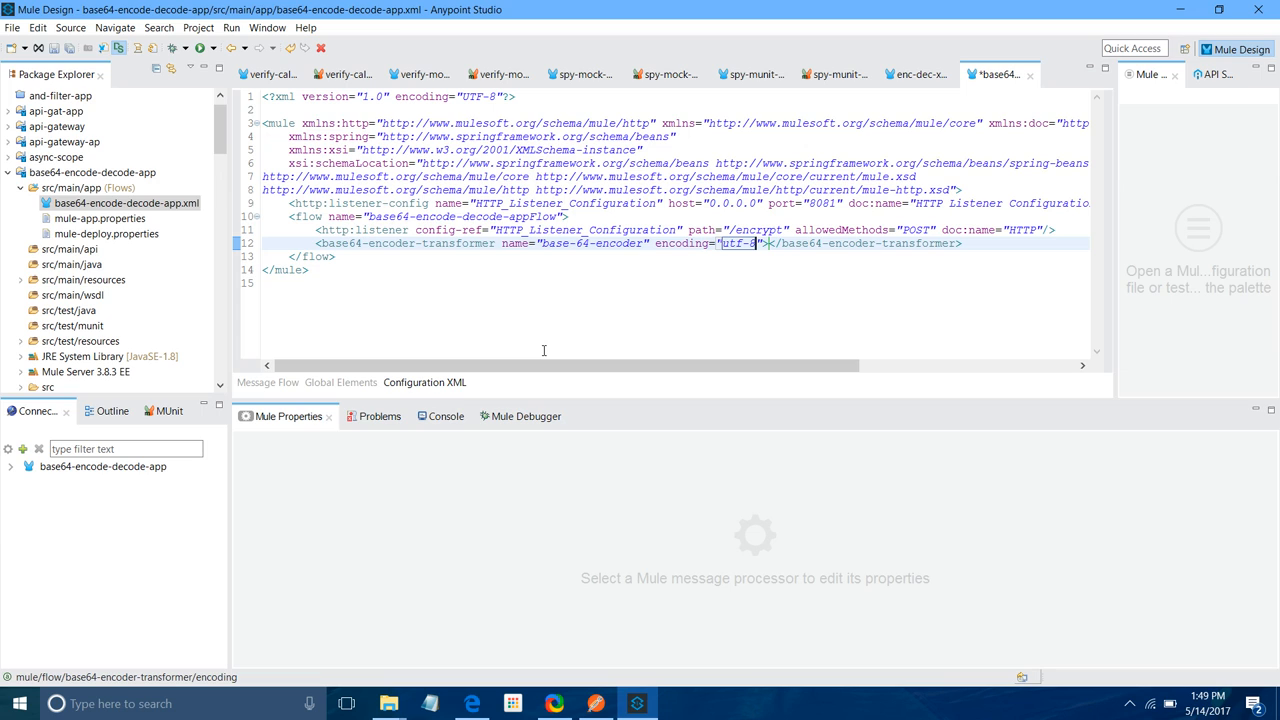
{"action": "left_click", "coordinate": [267, 382]}
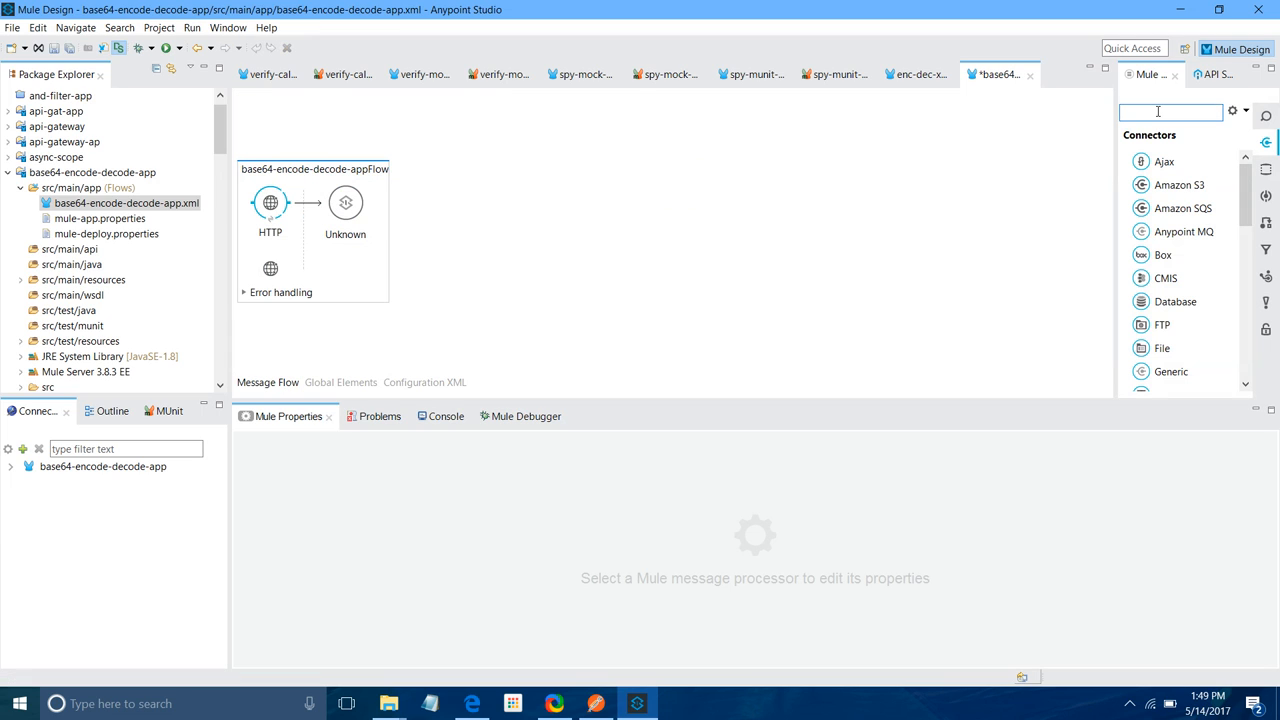
Add a Logger to the flow right after the base64 encoder.
{"action": "type", "text": "lo"}
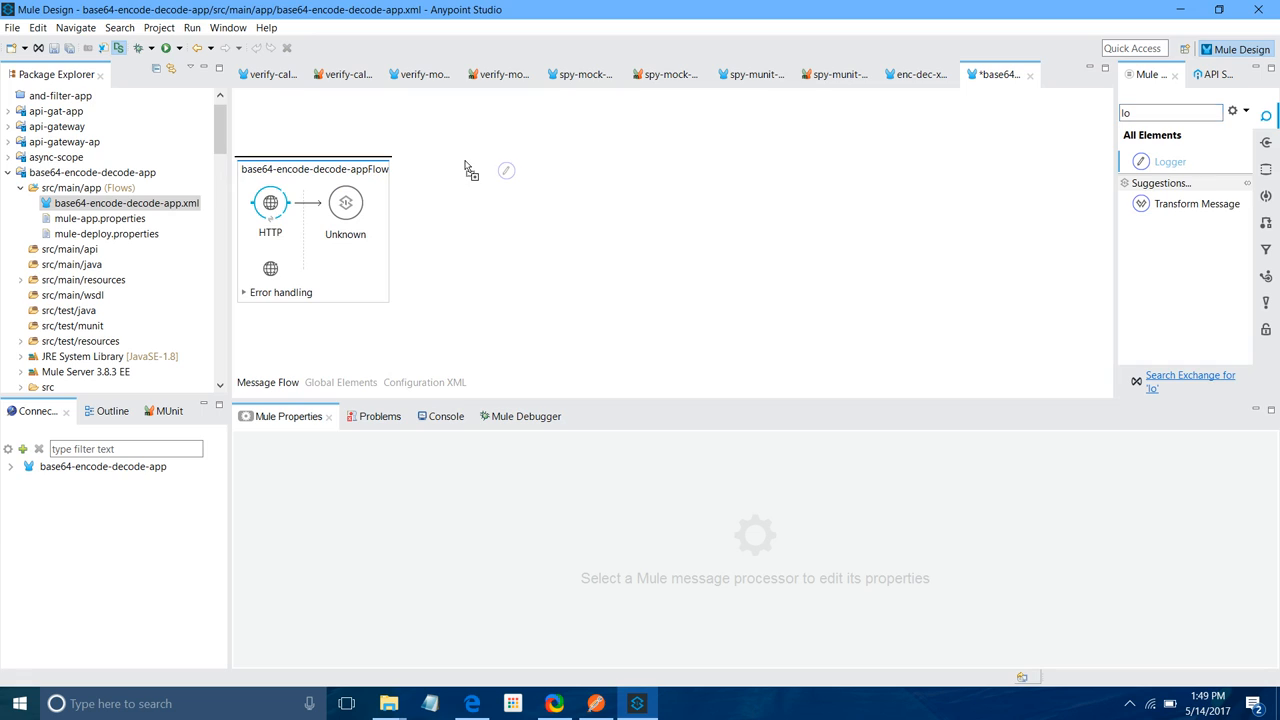
{"action": "left_click_drag", "start_coordinate": [1170, 161], "coordinate": [404, 203]}
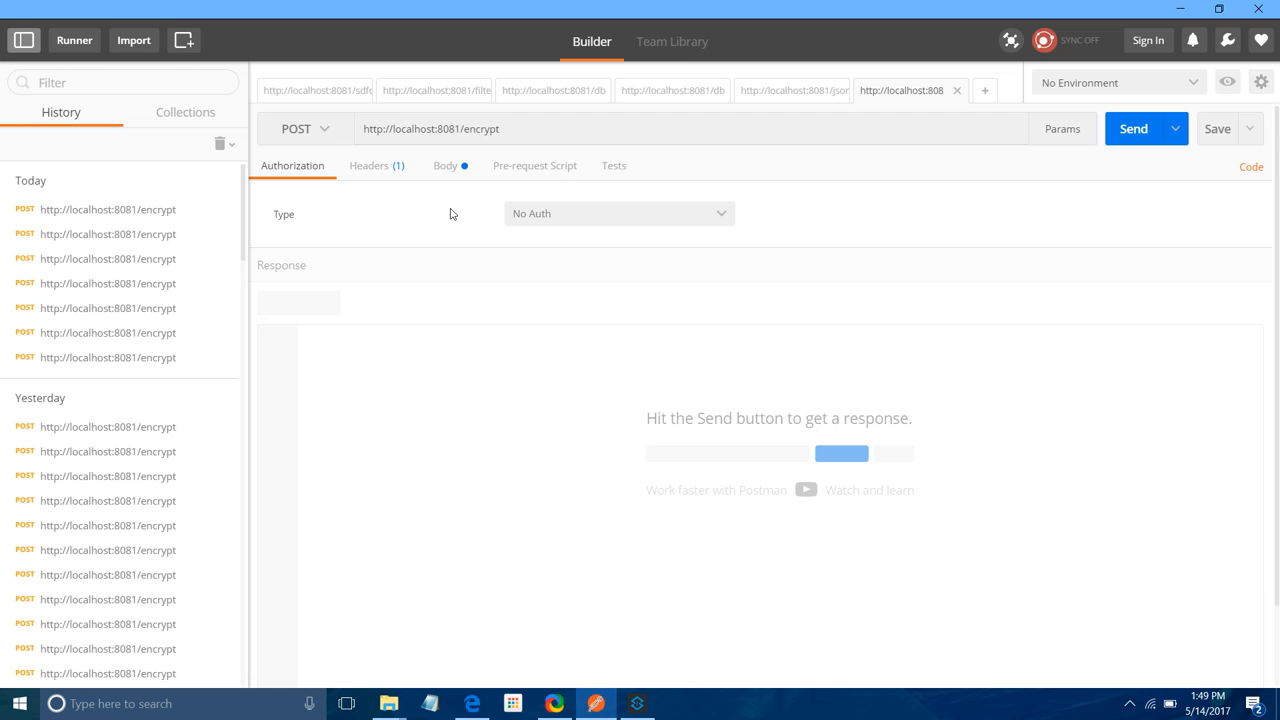
Give the encrypt request a raw Text body 'djkjkdfjsdfjk', then return to Anypoint Studio.
{"action": "left_click", "coordinate": [445, 165]}
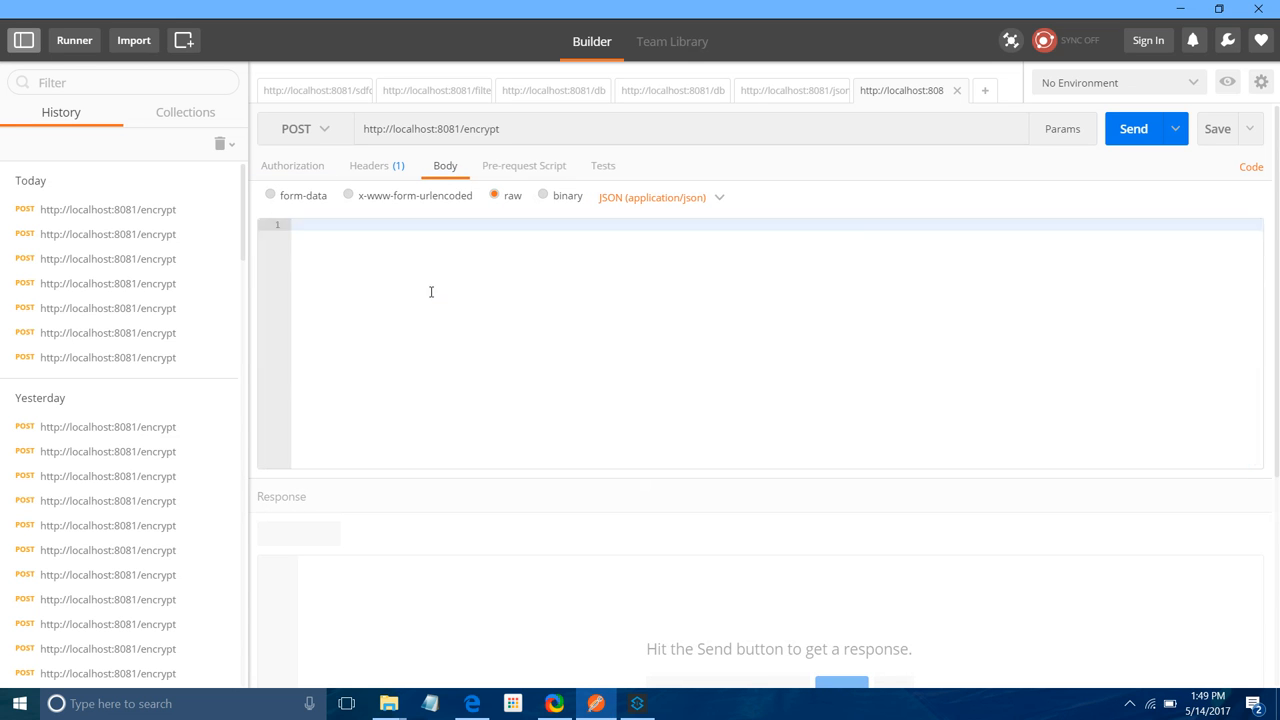
{"action": "type", "text": "djkjkdfjsdfjk"}
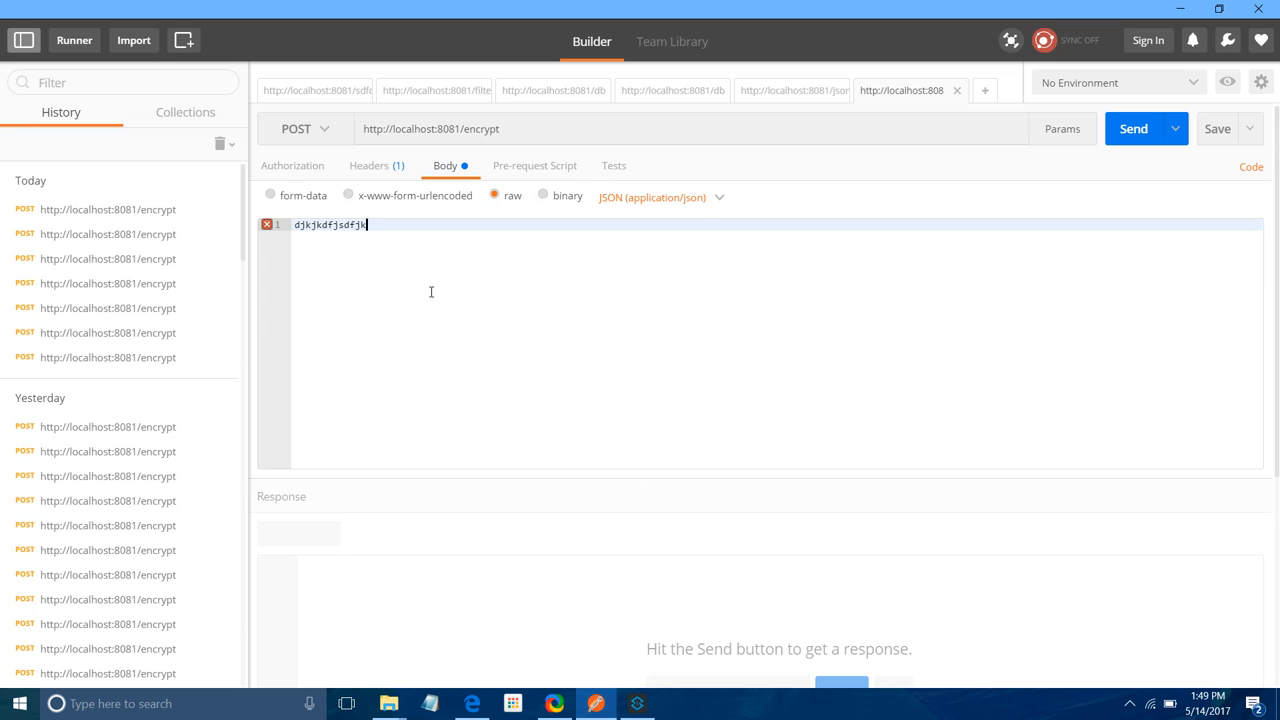
{"action": "left_click", "coordinate": [663, 197]}
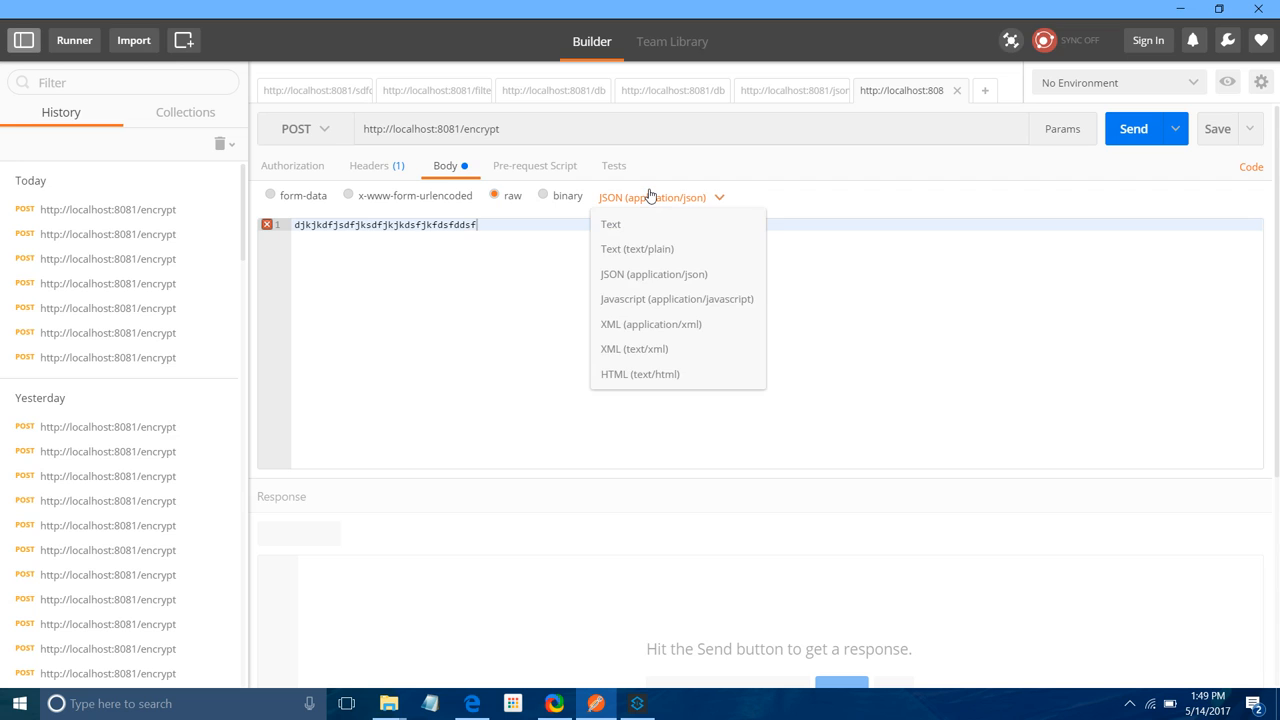
{"action": "left_click", "coordinate": [610, 223]}
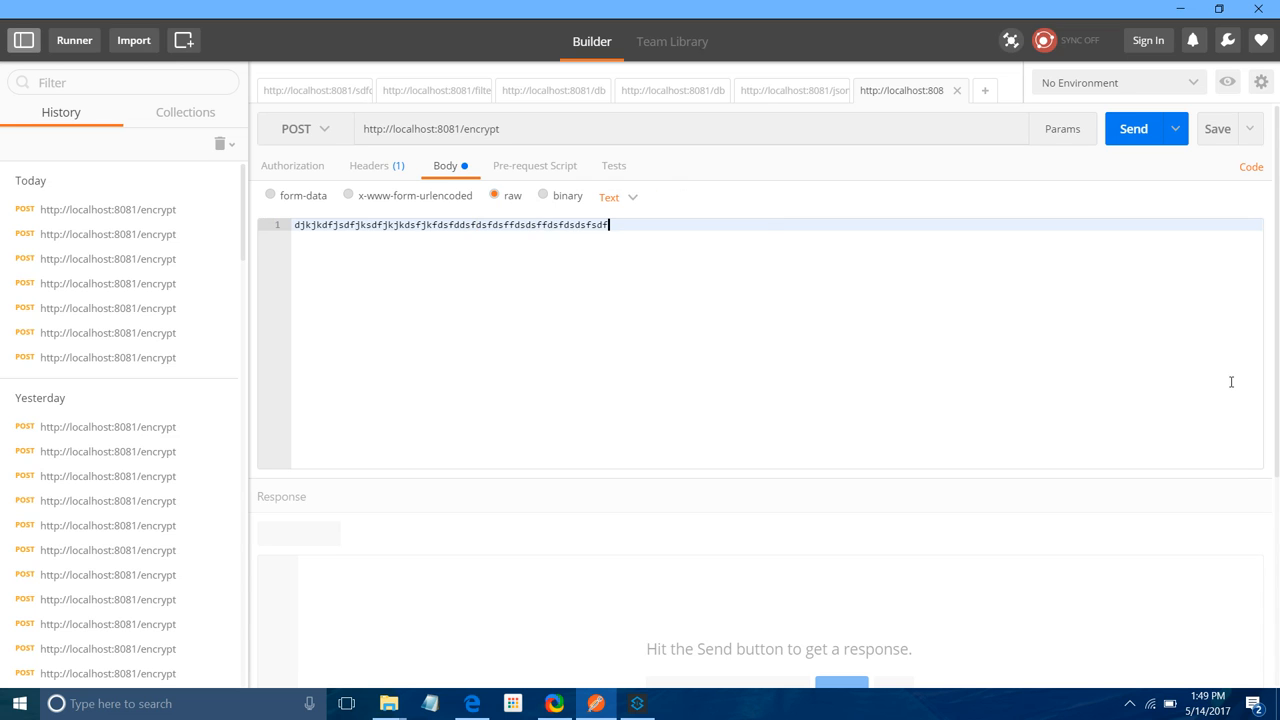
{"action": "left_click", "coordinate": [1133, 128]}
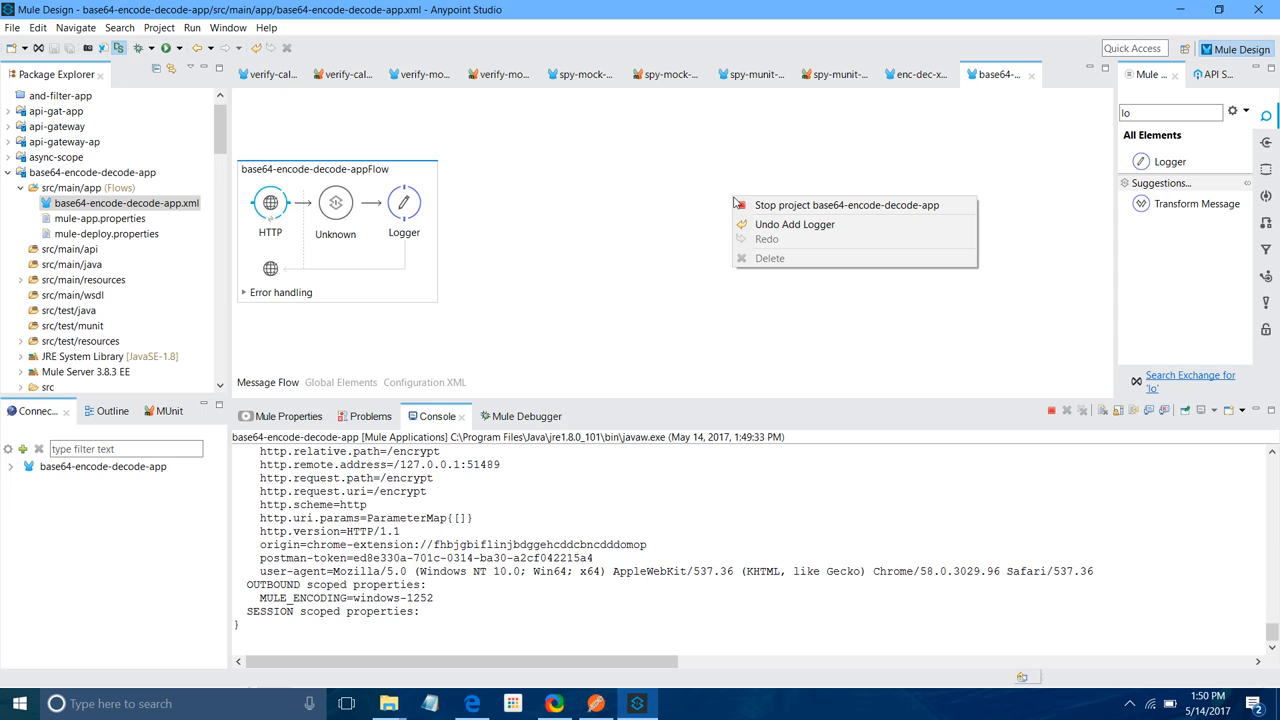
Stop the running app and bring in File connectors from the palette.
{"action": "left_click", "coordinate": [846, 205]}
{"action": "type", "text": "f"}
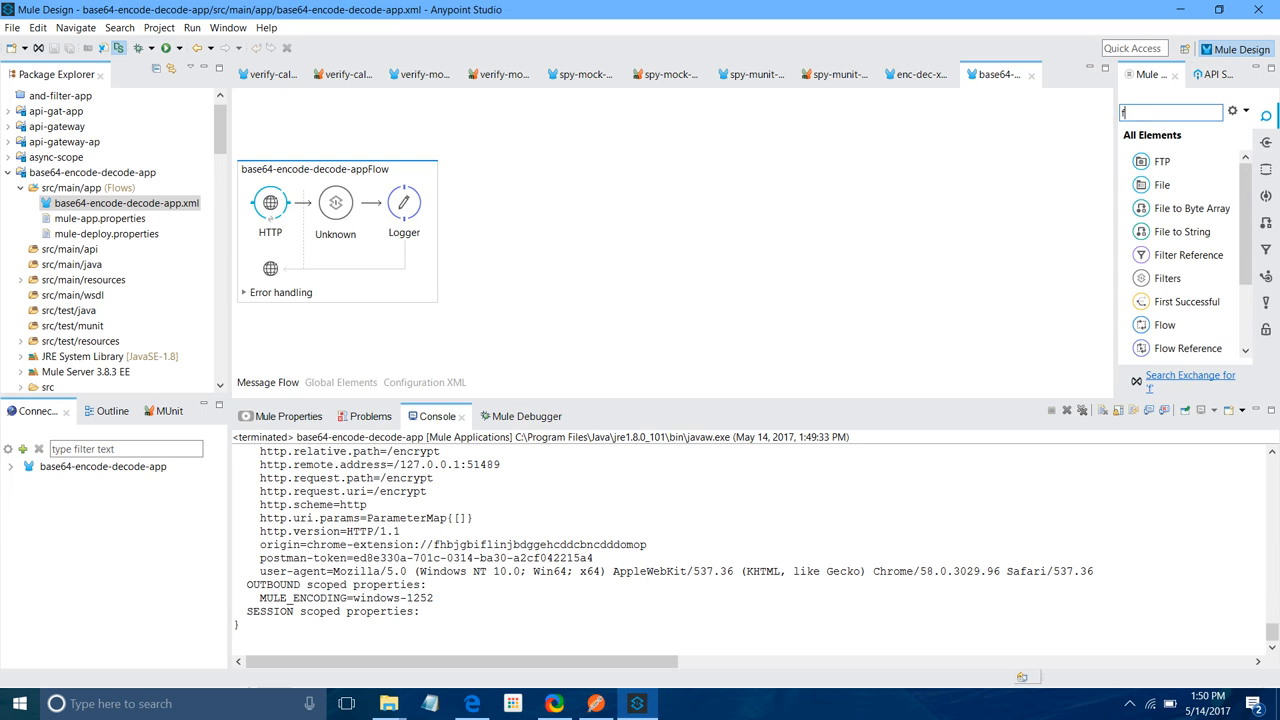
{"action": "type", "text": "ile"}
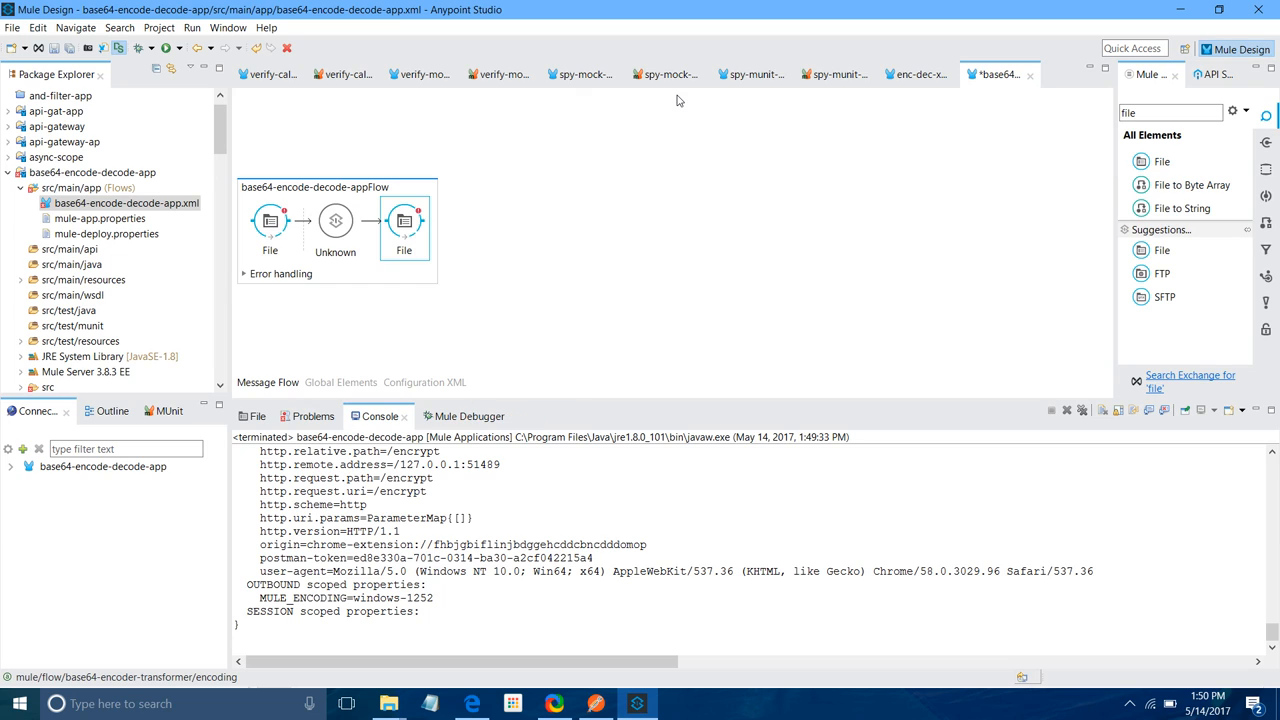
{"action": "left_click", "coordinate": [72, 325]}
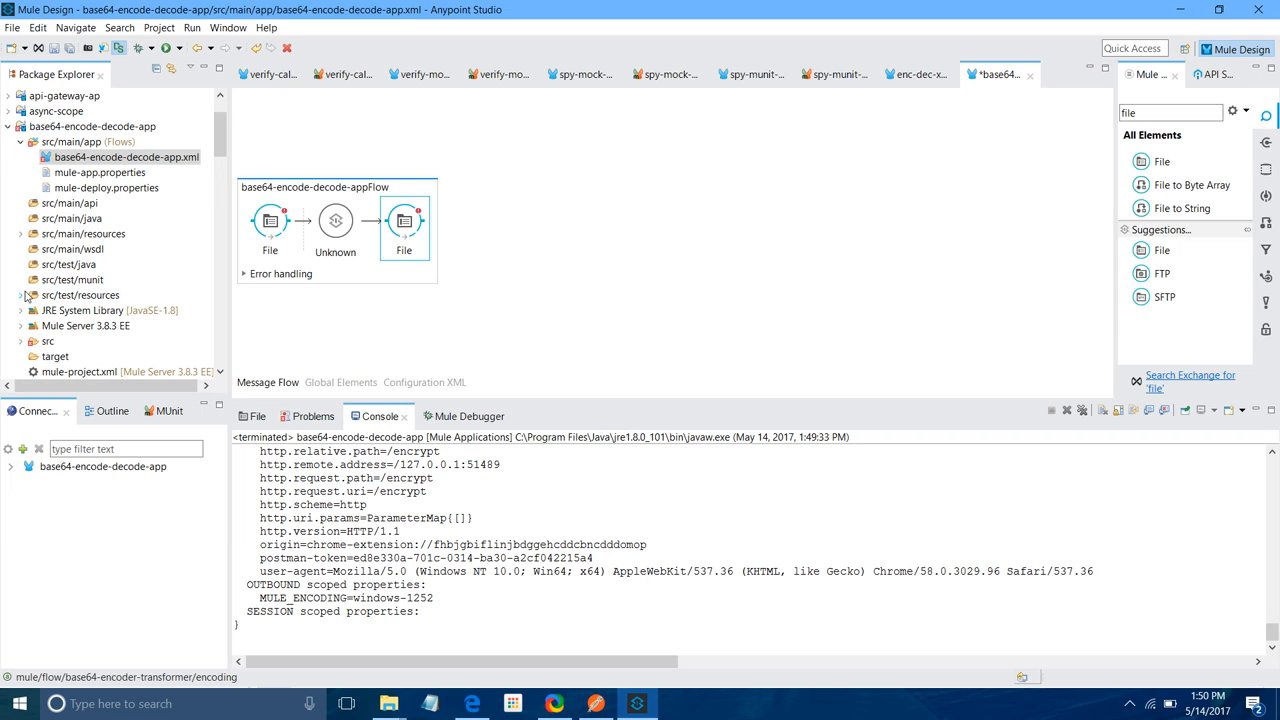
Create an encoder folder with an in subfolder, then delete the encoder.in package.
{"action": "right_click", "coordinate": [80, 295]}
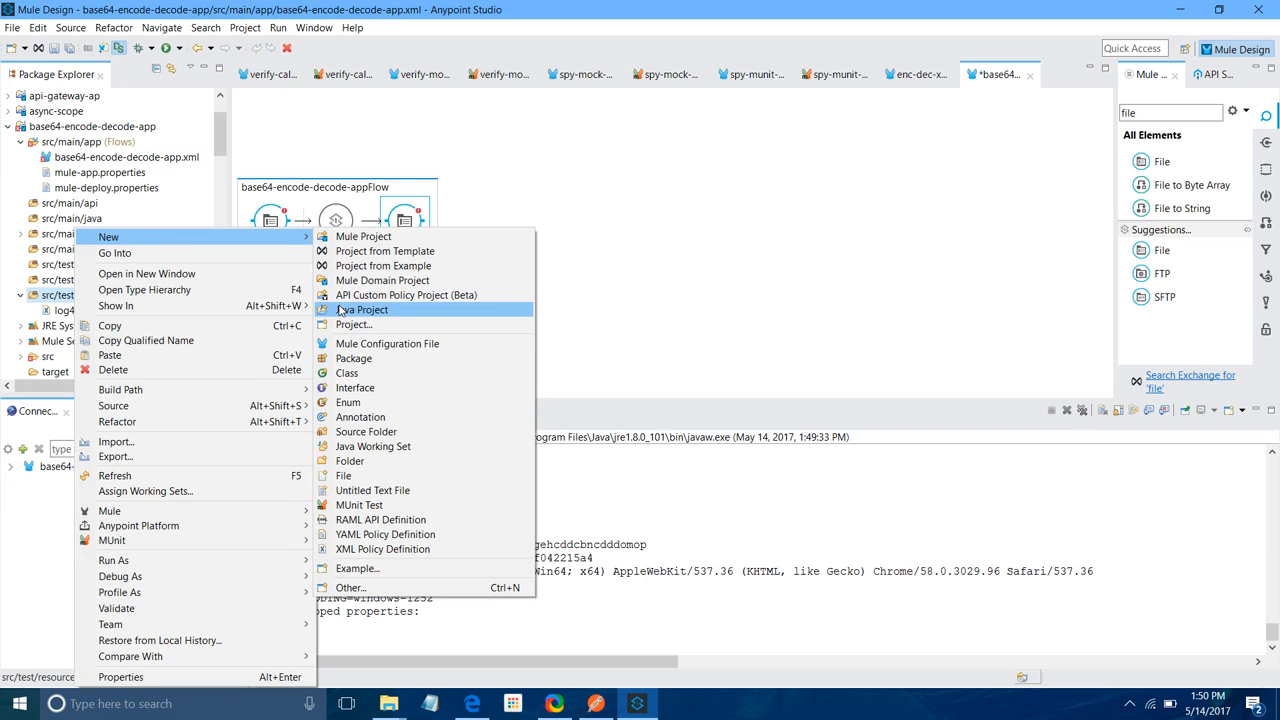
{"action": "mouse_move", "coordinate": [348, 402]}
{"action": "type", "text": "encoder"}
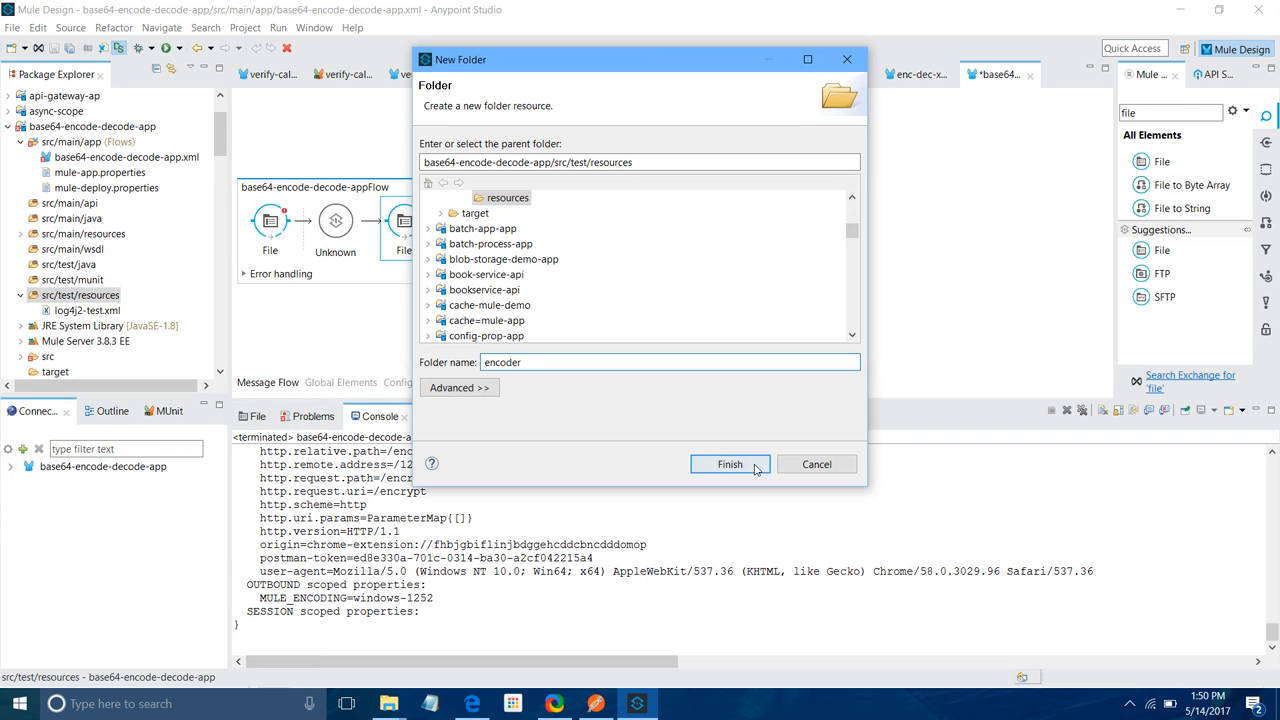
{"action": "left_click", "coordinate": [730, 463]}
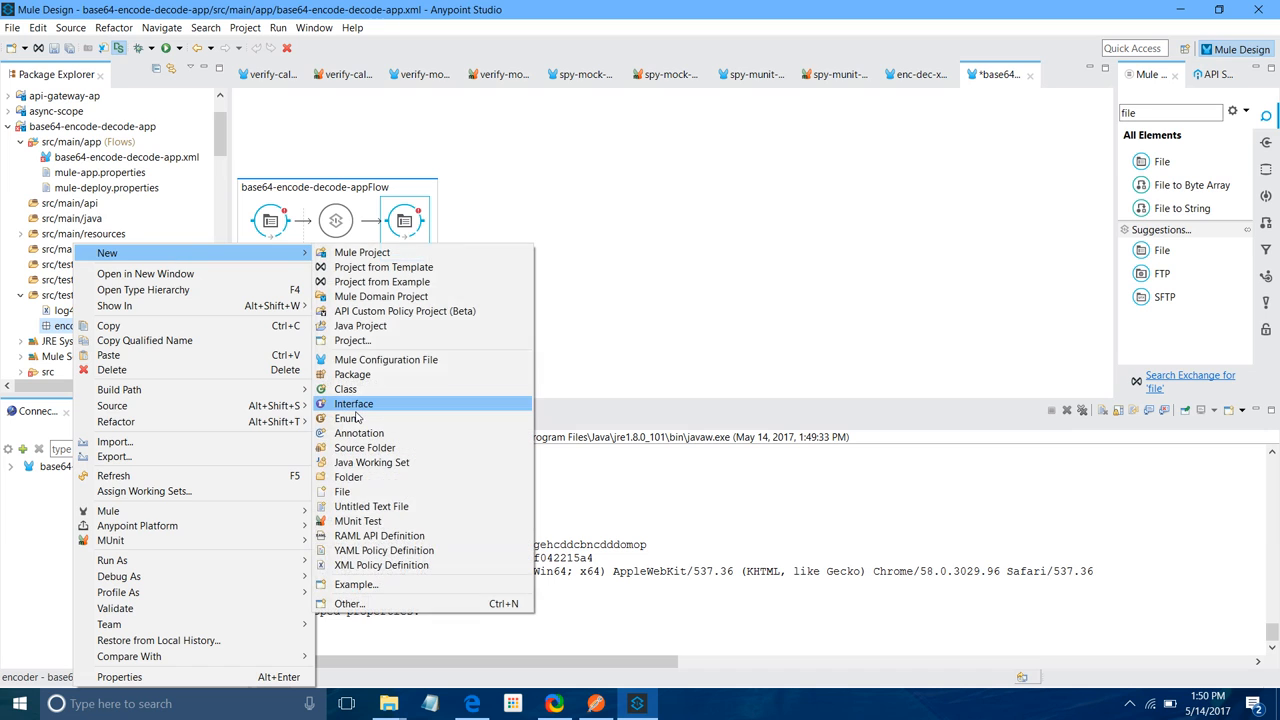
{"action": "left_click", "coordinate": [342, 491]}
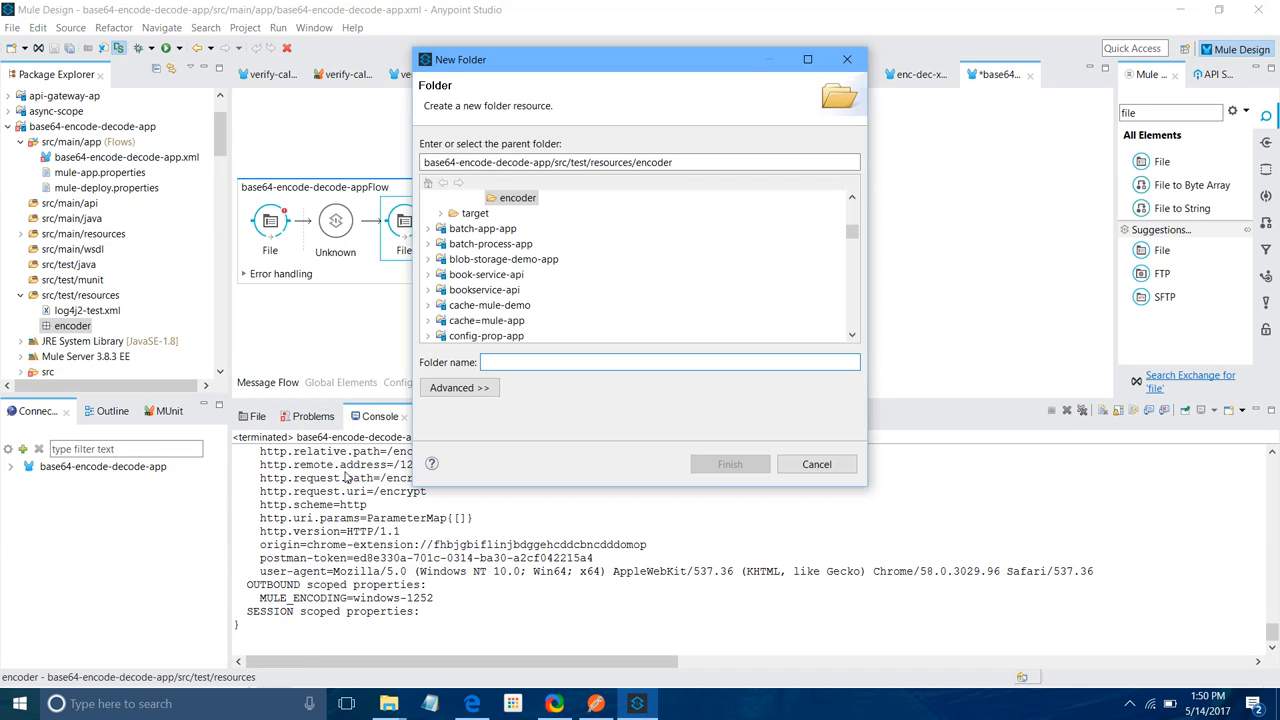
{"action": "type", "text": "in"}
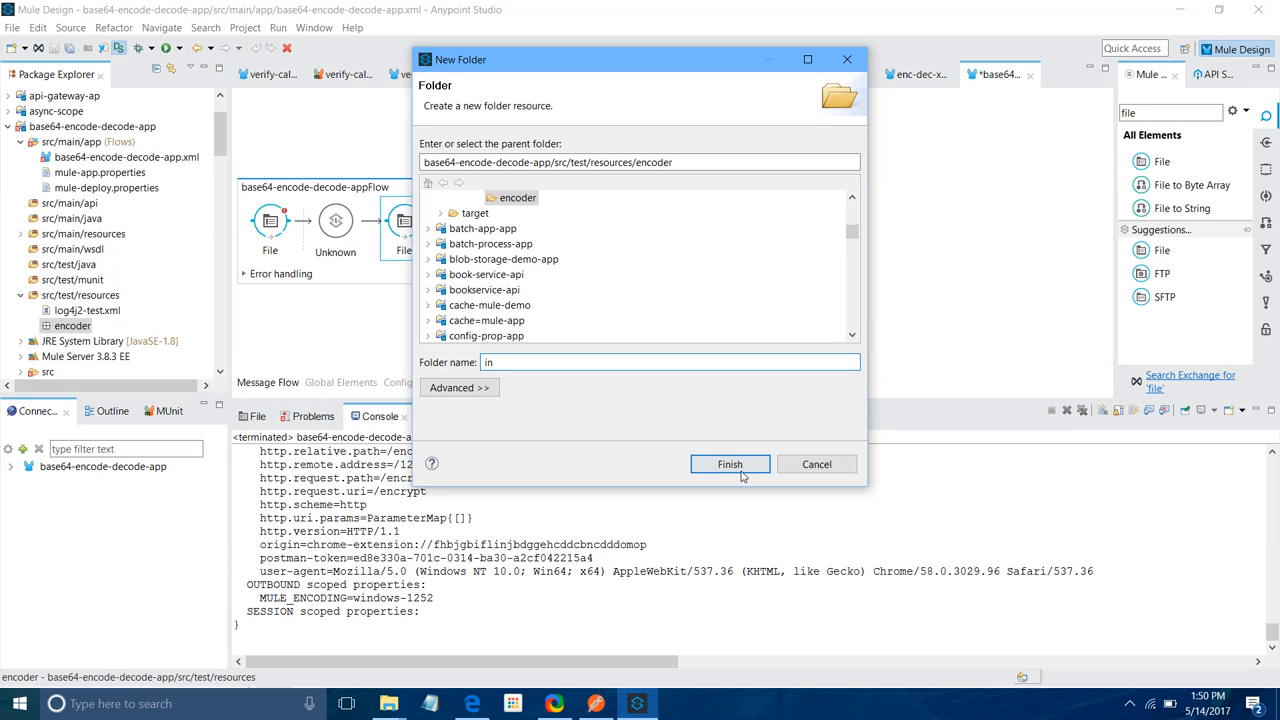
{"action": "left_click", "coordinate": [730, 464]}
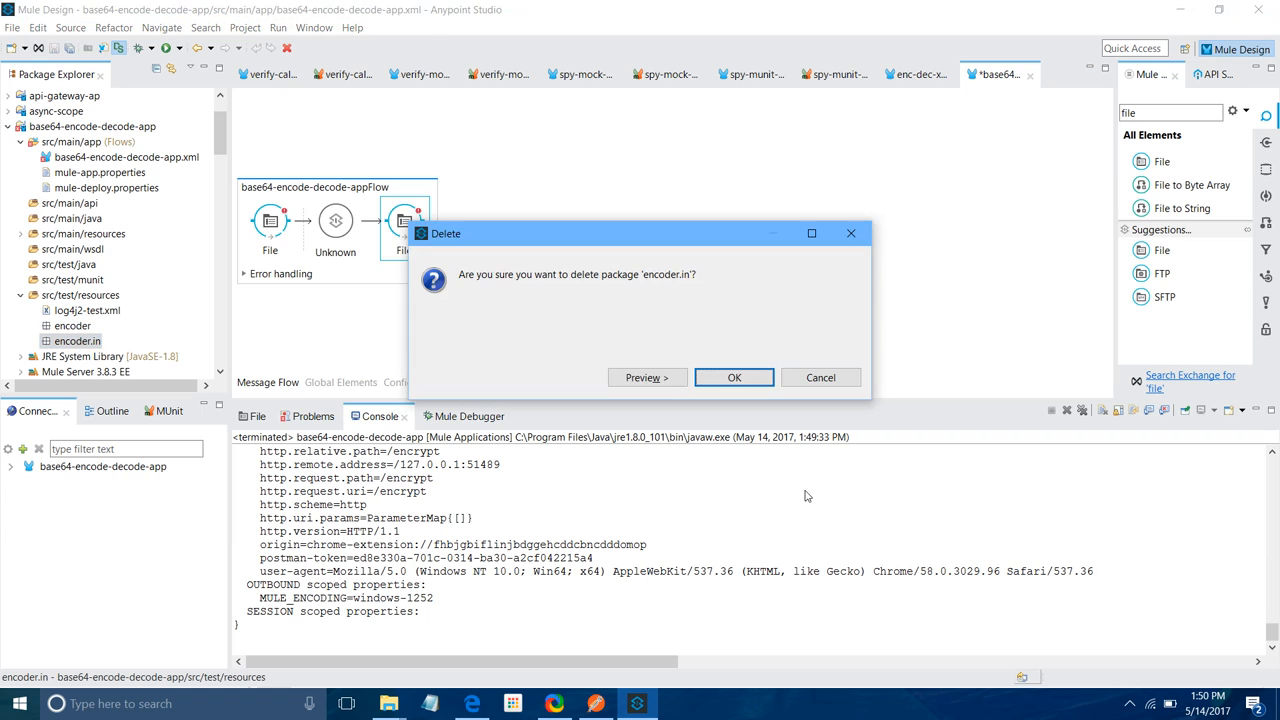
{"action": "left_click", "coordinate": [734, 377]}
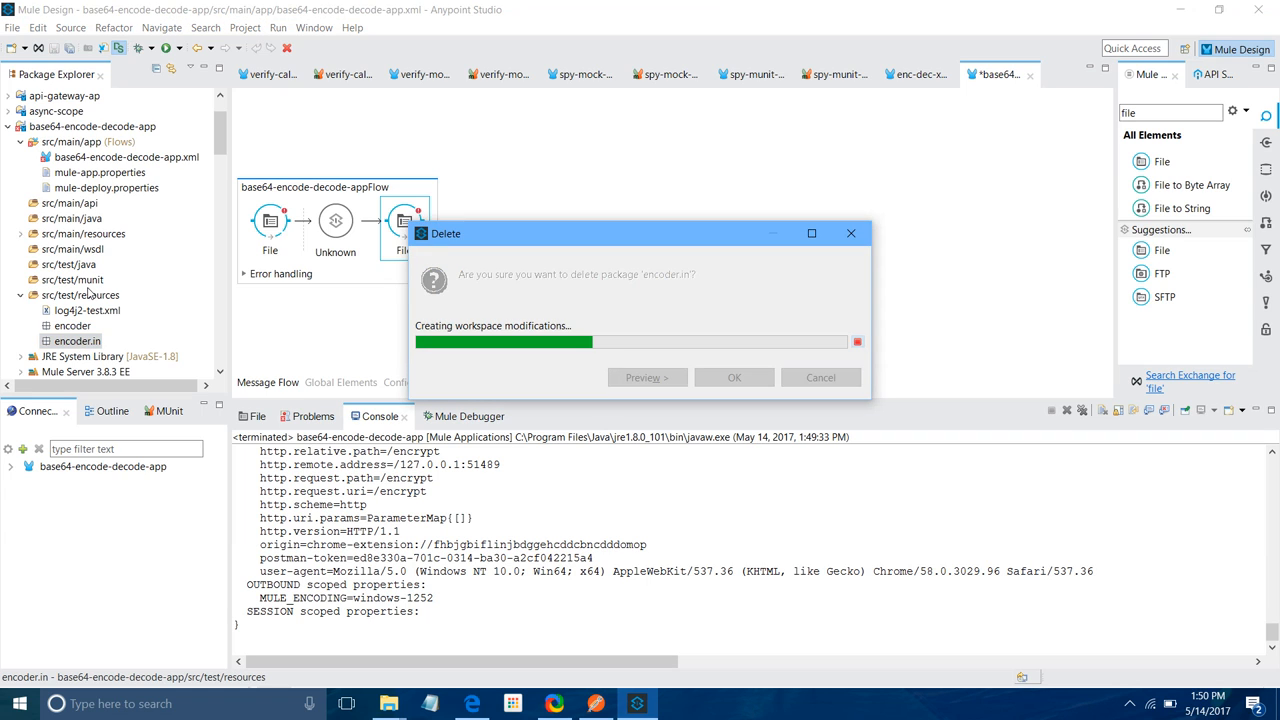
Create 'in' and 'out' folders directly under src/test/resources.
{"action": "left_click", "coordinate": [734, 377]}
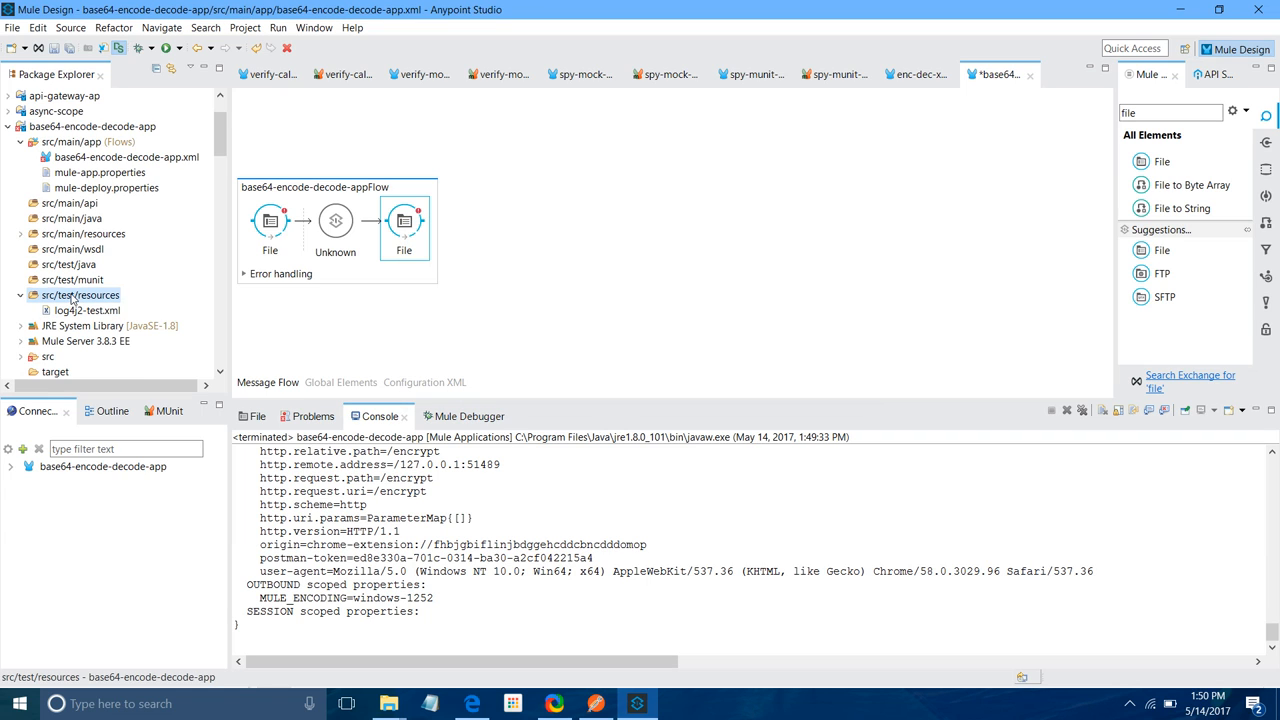
{"action": "right_click", "coordinate": [80, 295]}
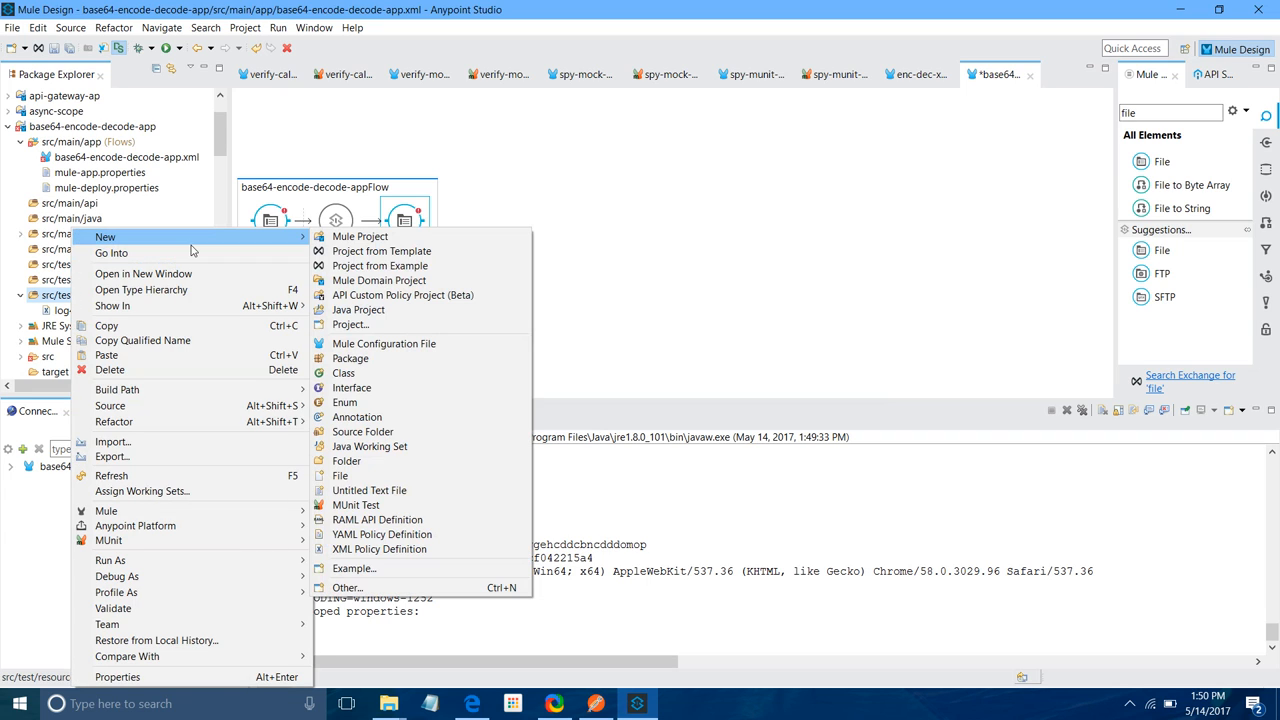
{"action": "left_click", "coordinate": [346, 461]}
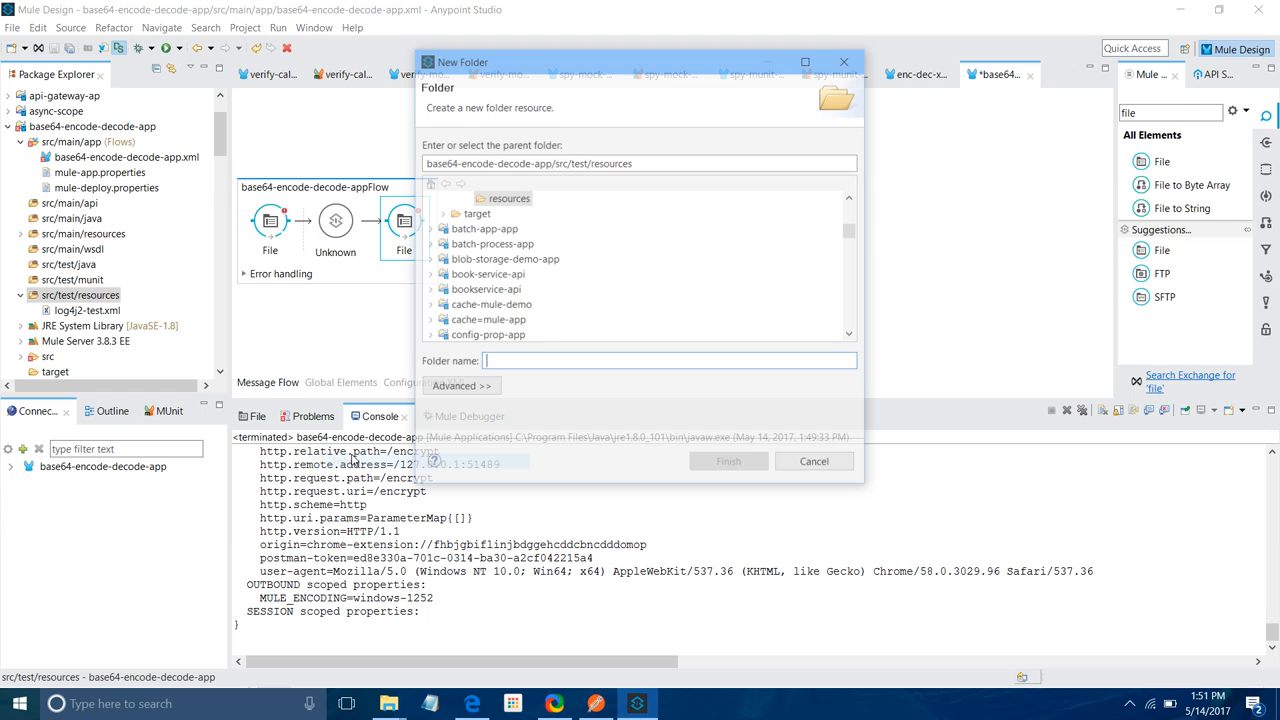
{"action": "type", "text": "in"}
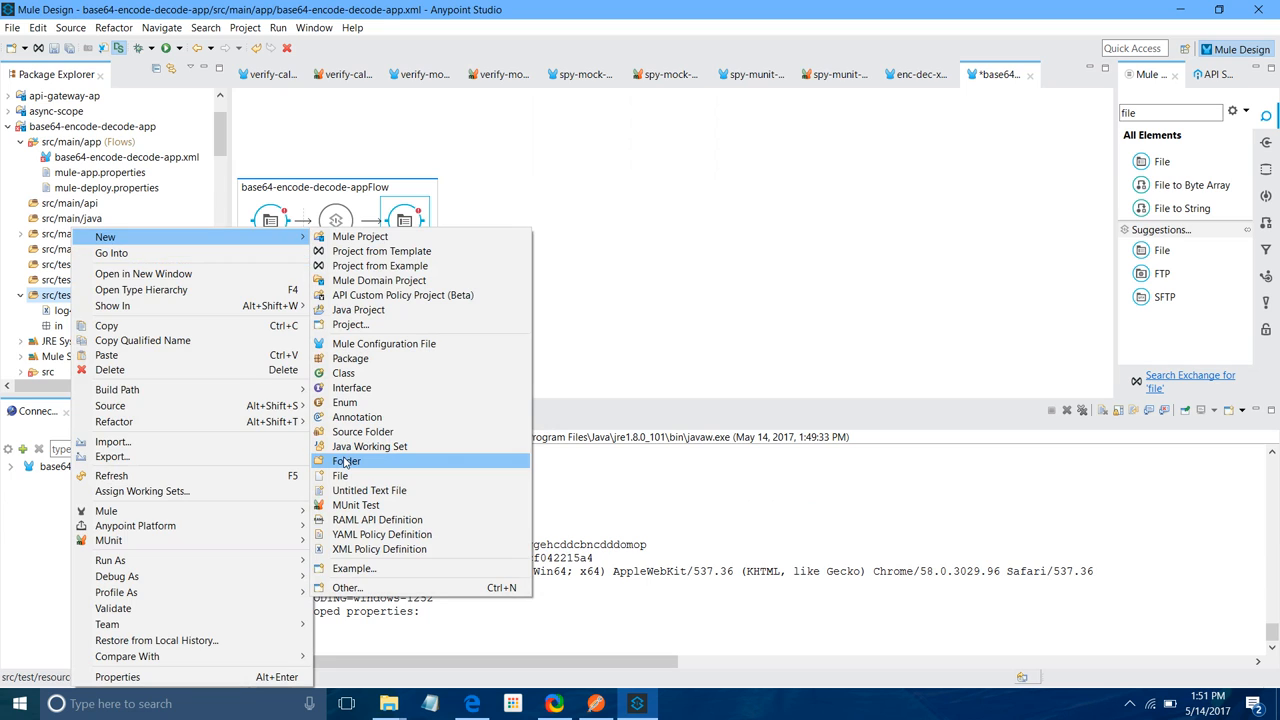
{"action": "left_click", "coordinate": [347, 461]}
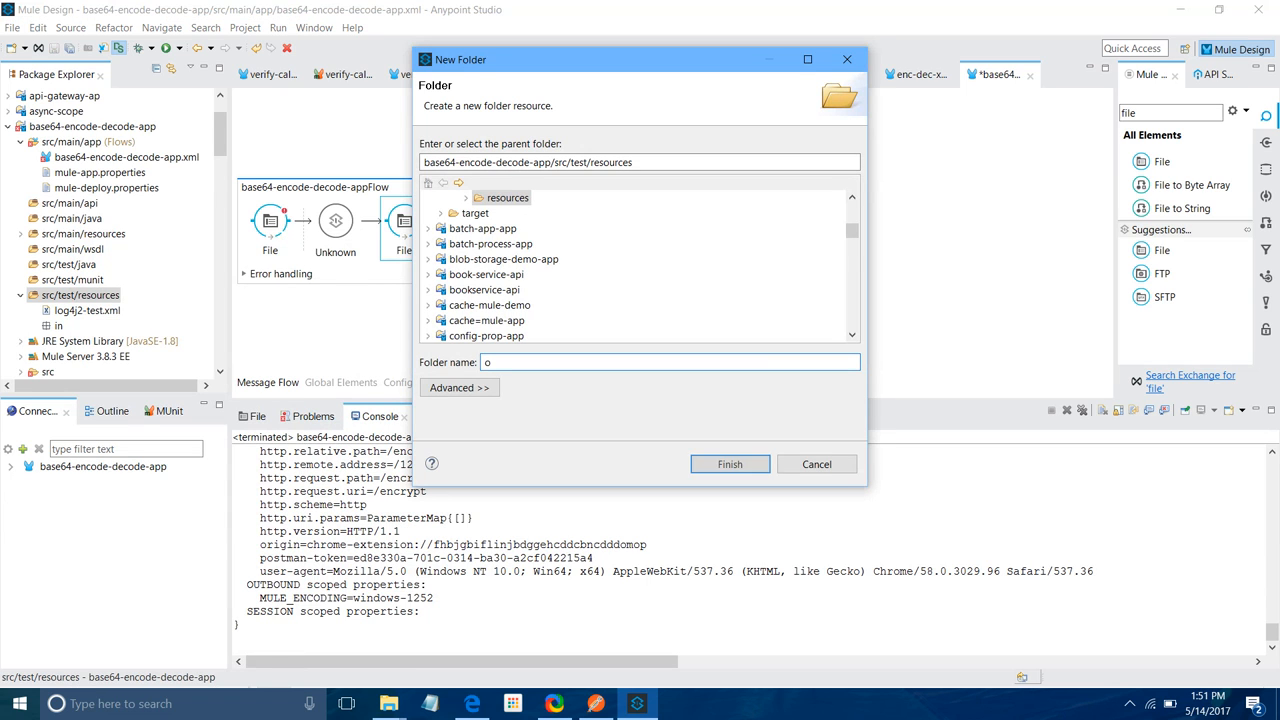
{"action": "left_click", "coordinate": [729, 464]}
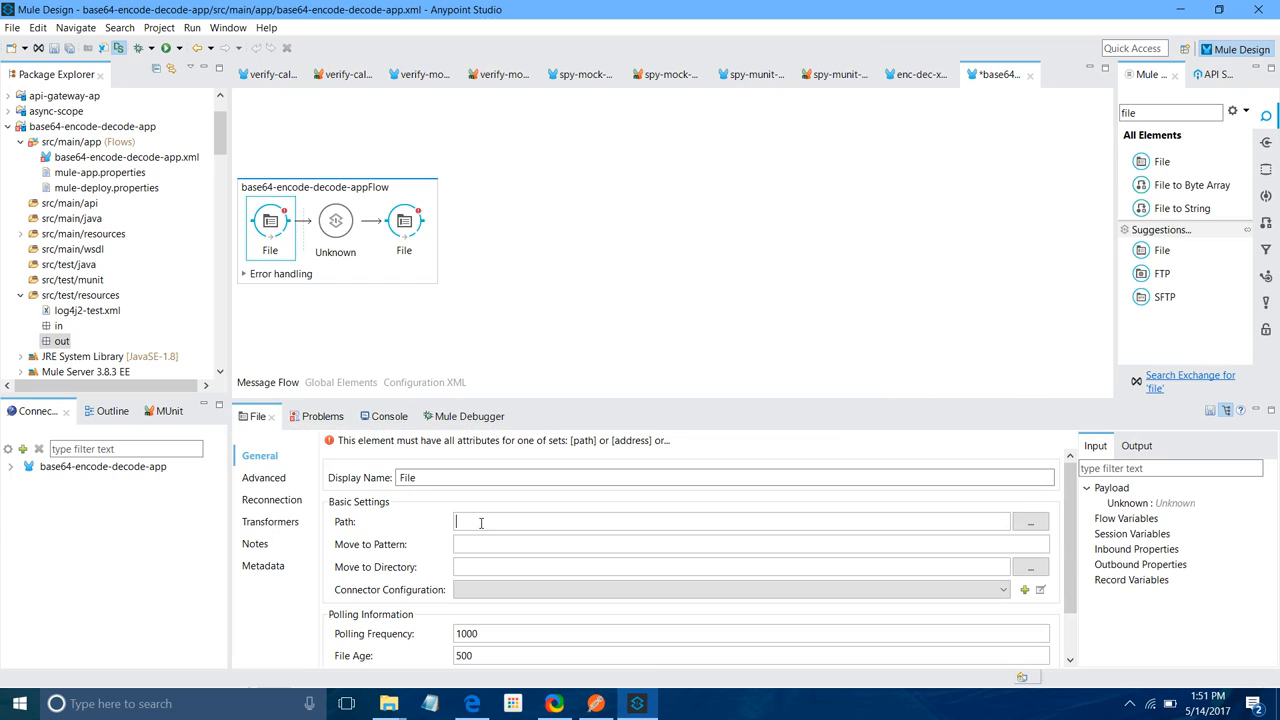
Set the File connector paths to src/test/resources/in and src/test/resources/out.
{"action": "type", "text": "src/test/resources/"}
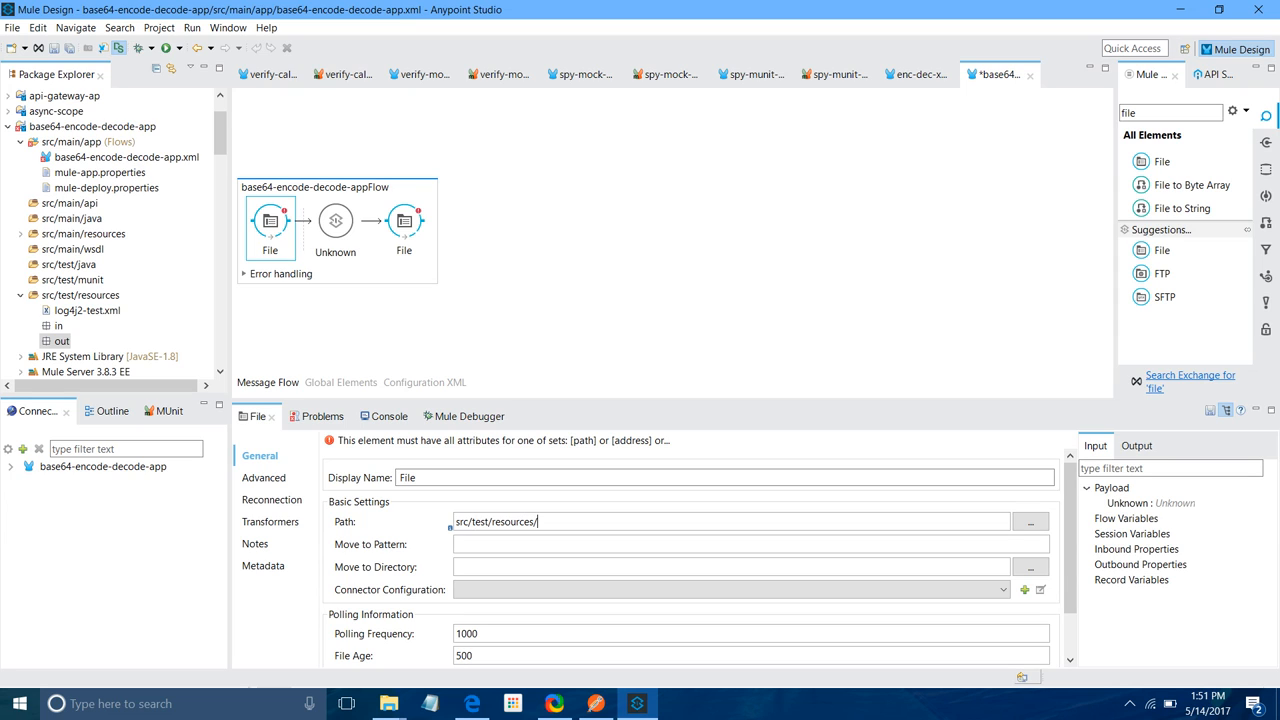
{"action": "type", "text": "in"}
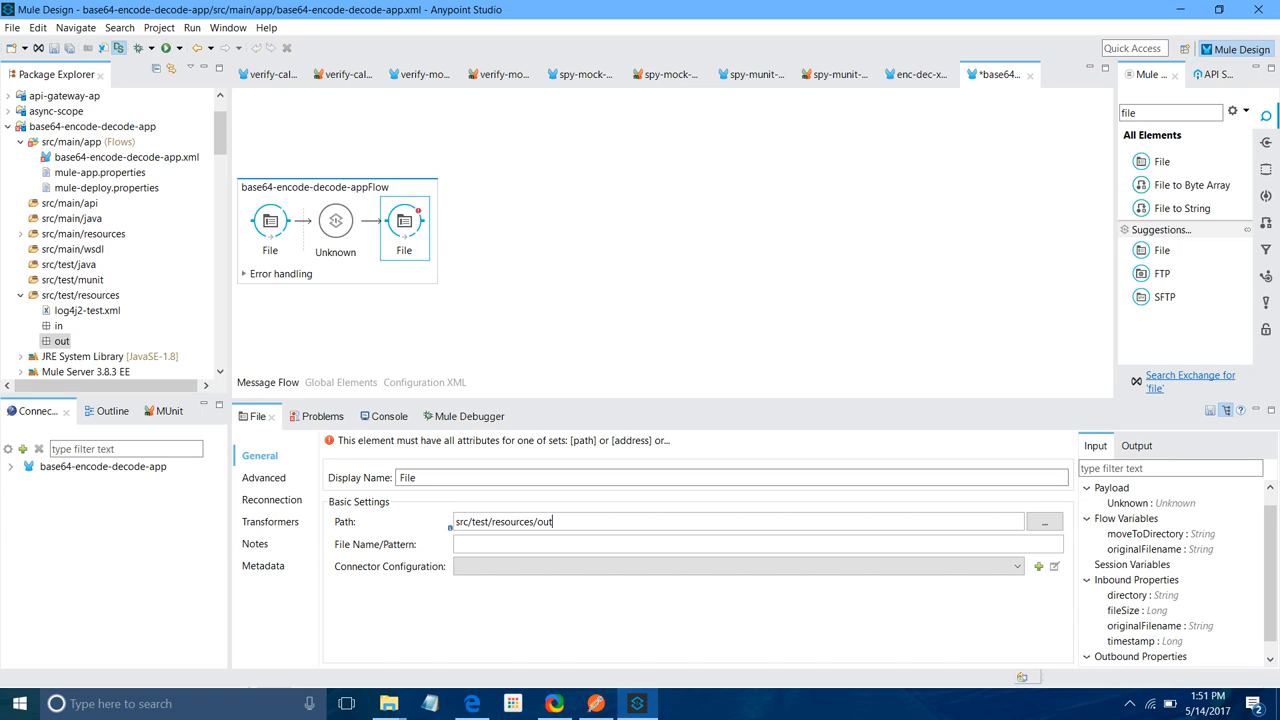
{"action": "left_click", "coordinate": [628, 254]}
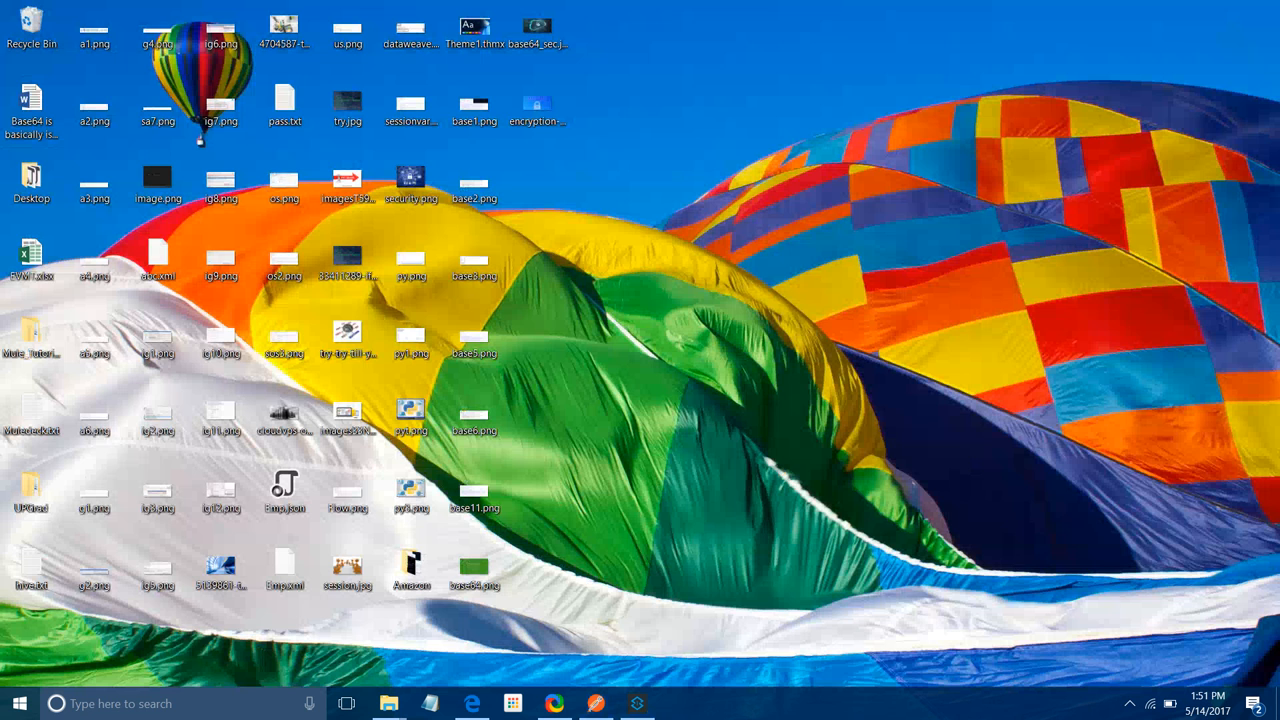
Copy the Base64 Word document from the desktop into the project's in folder.
{"action": "left_click", "coordinate": [31, 105]}
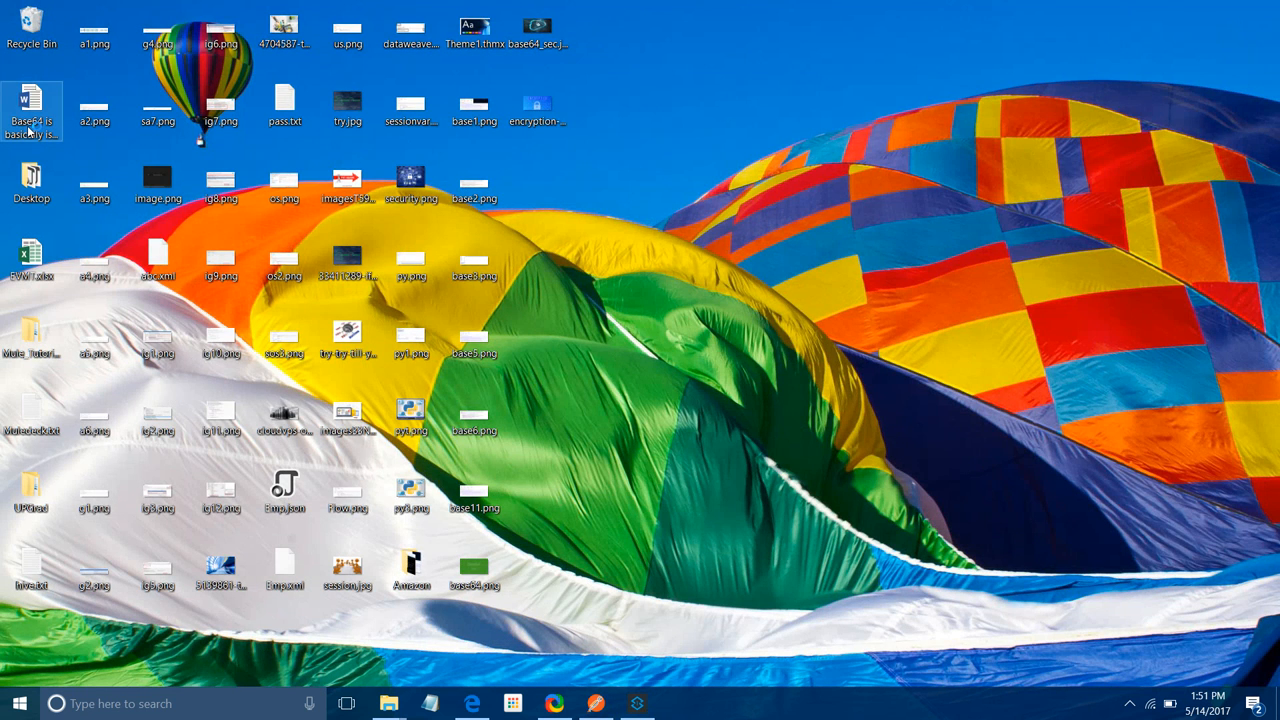
{"action": "right_click", "coordinate": [31, 110]}
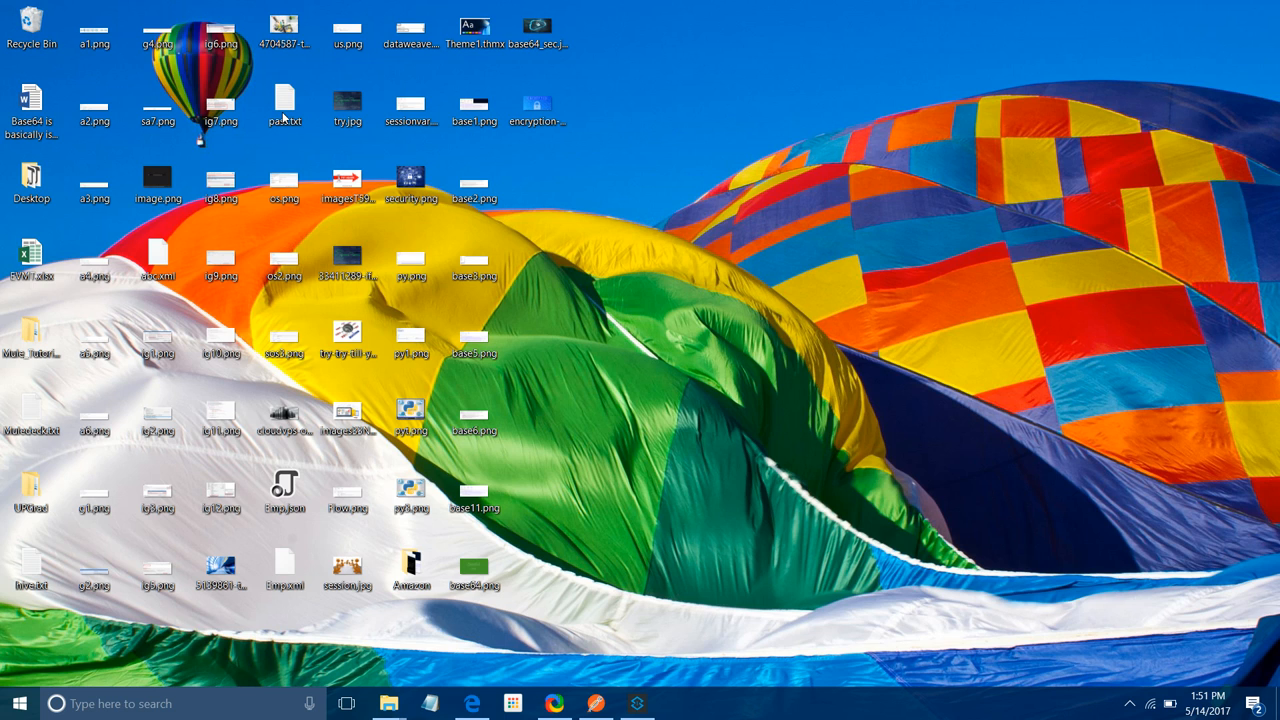
{"action": "left_click", "coordinate": [637, 703]}
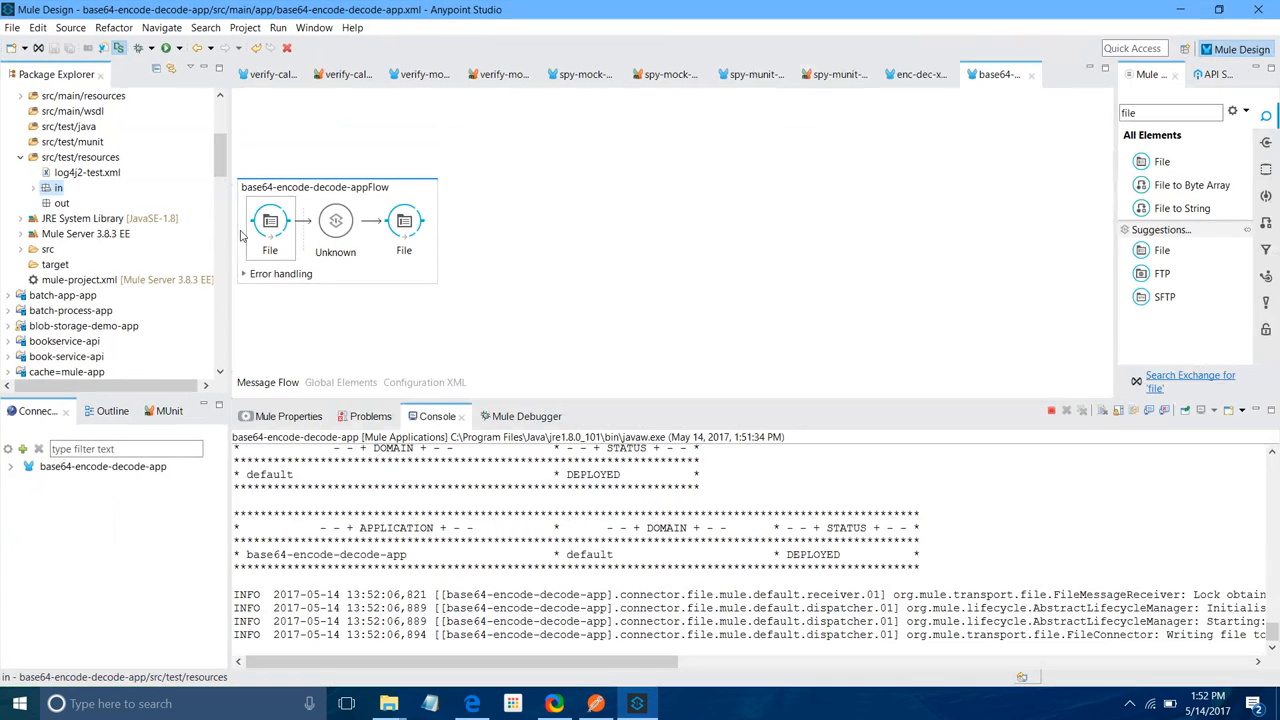
Review the Base64-encoded Word output, move it into test resources, and reopen the flow.
{"action": "right_click", "coordinate": [80, 157]}
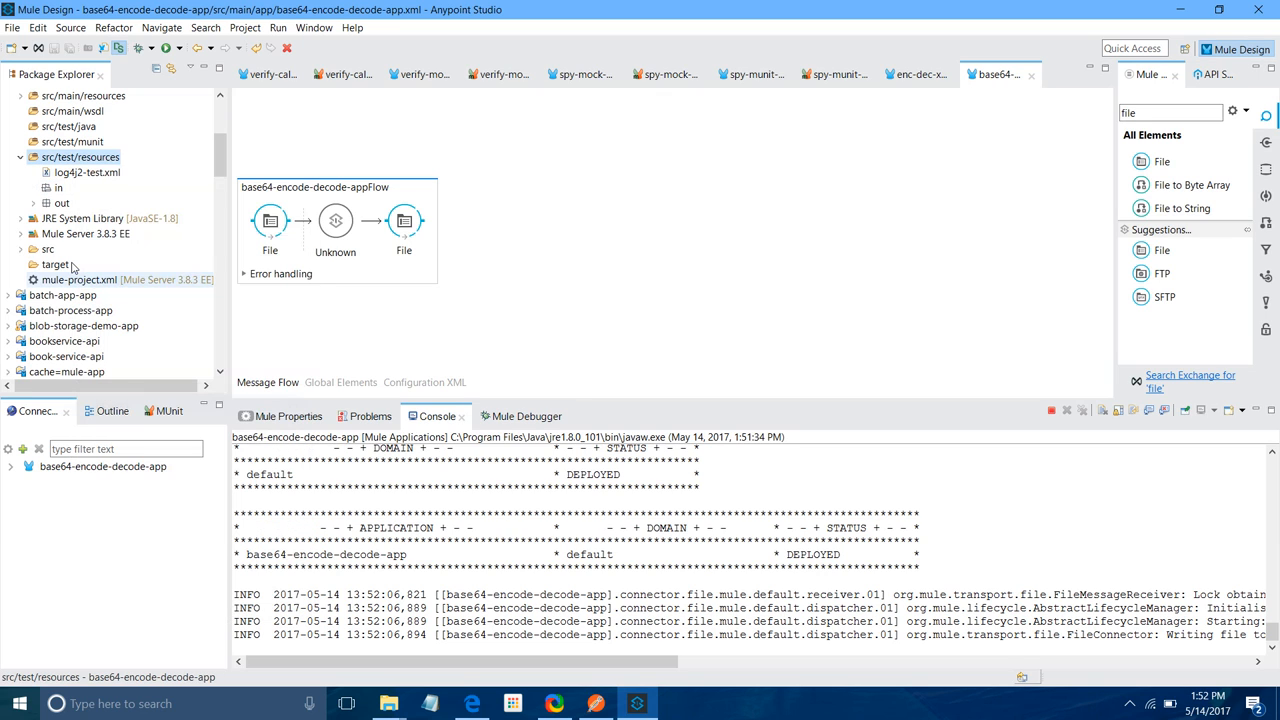
{"action": "left_click", "coordinate": [46, 203]}
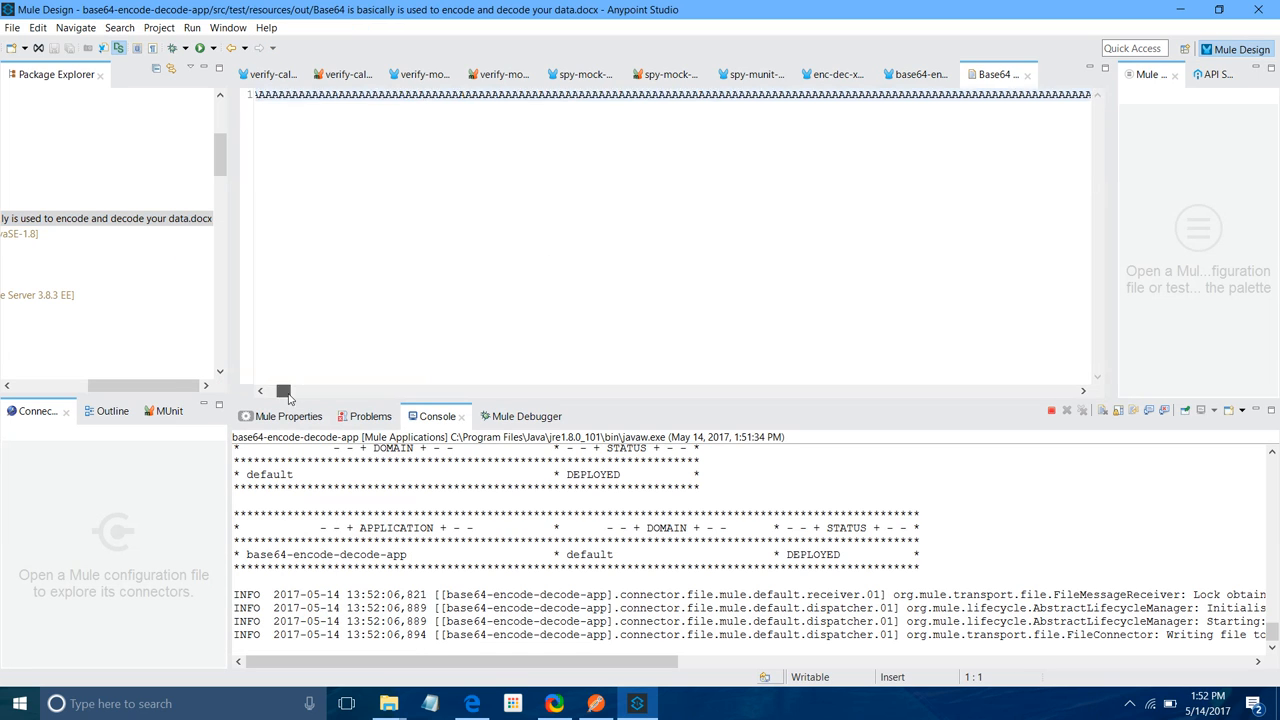
{"action": "left_click_drag", "start_coordinate": [283, 390], "coordinate": [640, 390]}
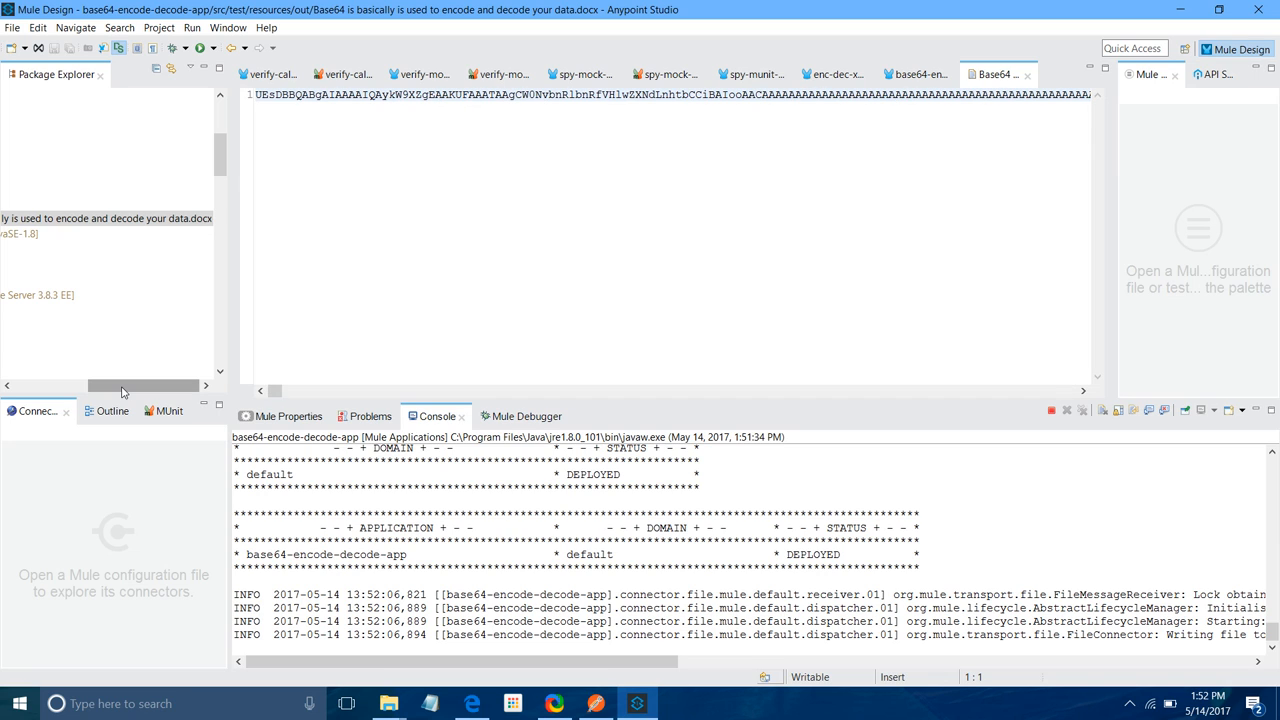
{"action": "right_click", "coordinate": [140, 218]}
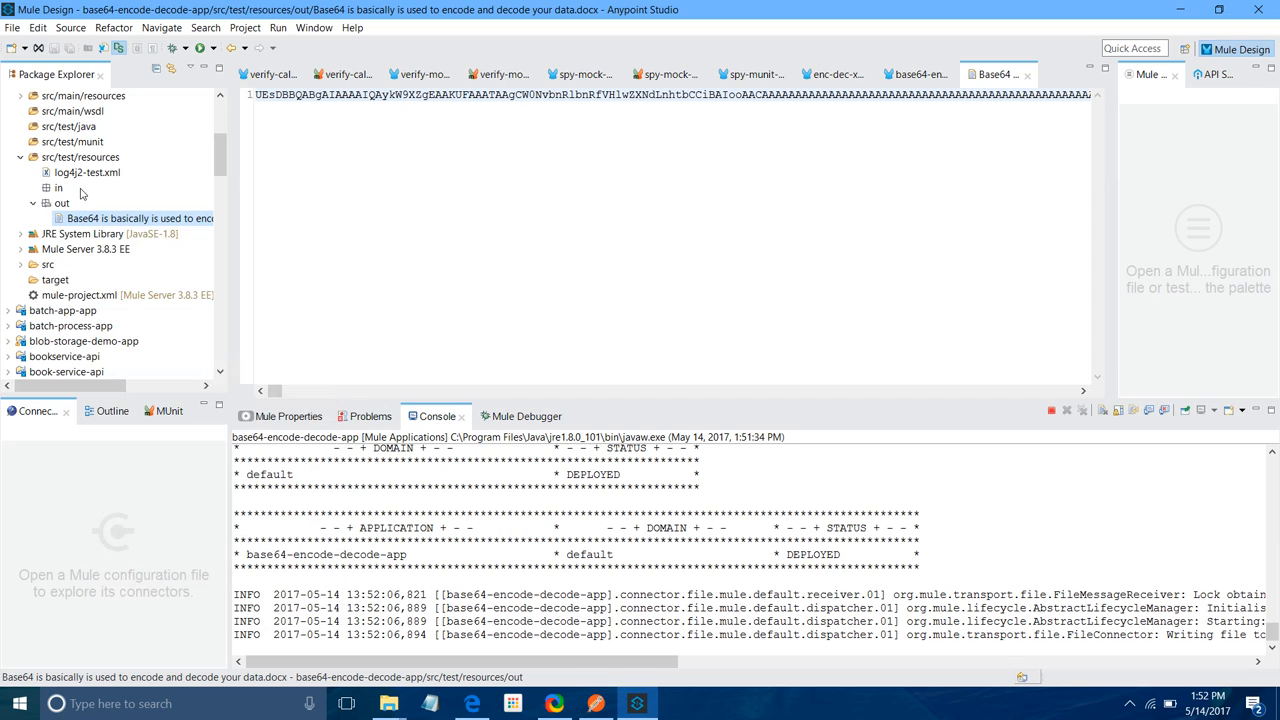
{"action": "right_click", "coordinate": [80, 157]}
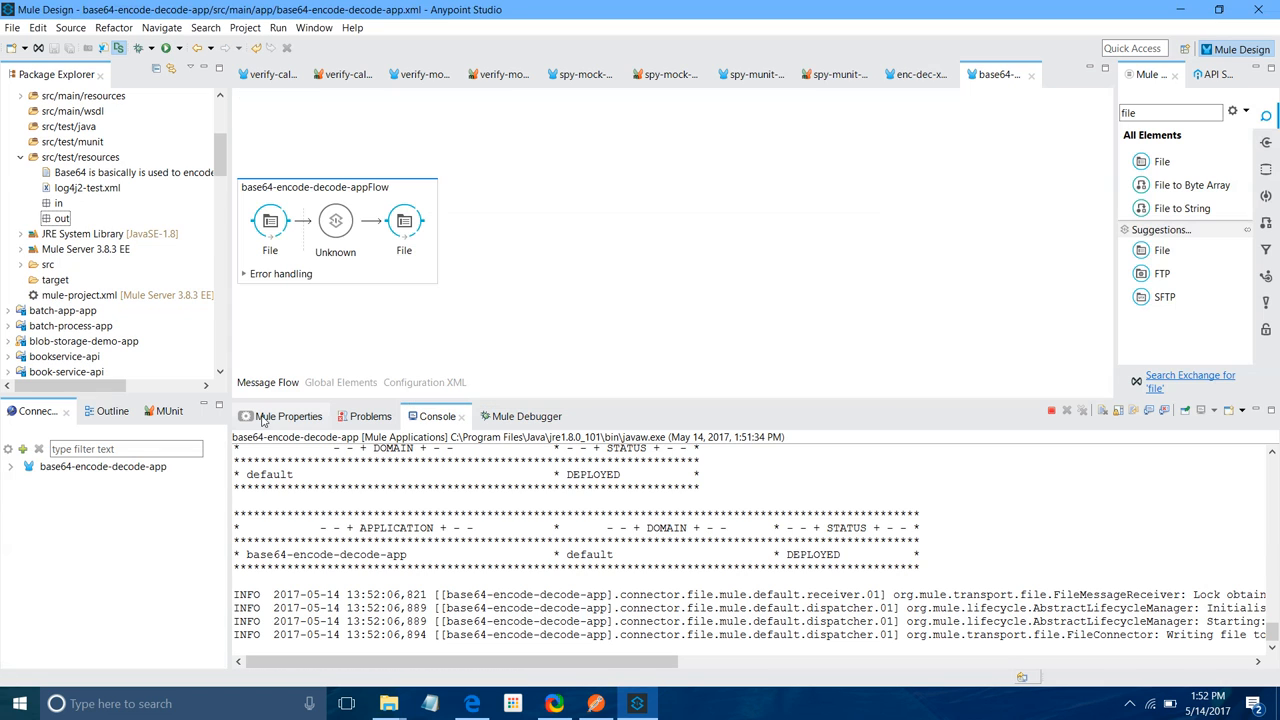
Swap the Base64 encoder for a base64-decoder-transformer named base-64-decoder and redeploy.
{"action": "left_click", "coordinate": [424, 382]}
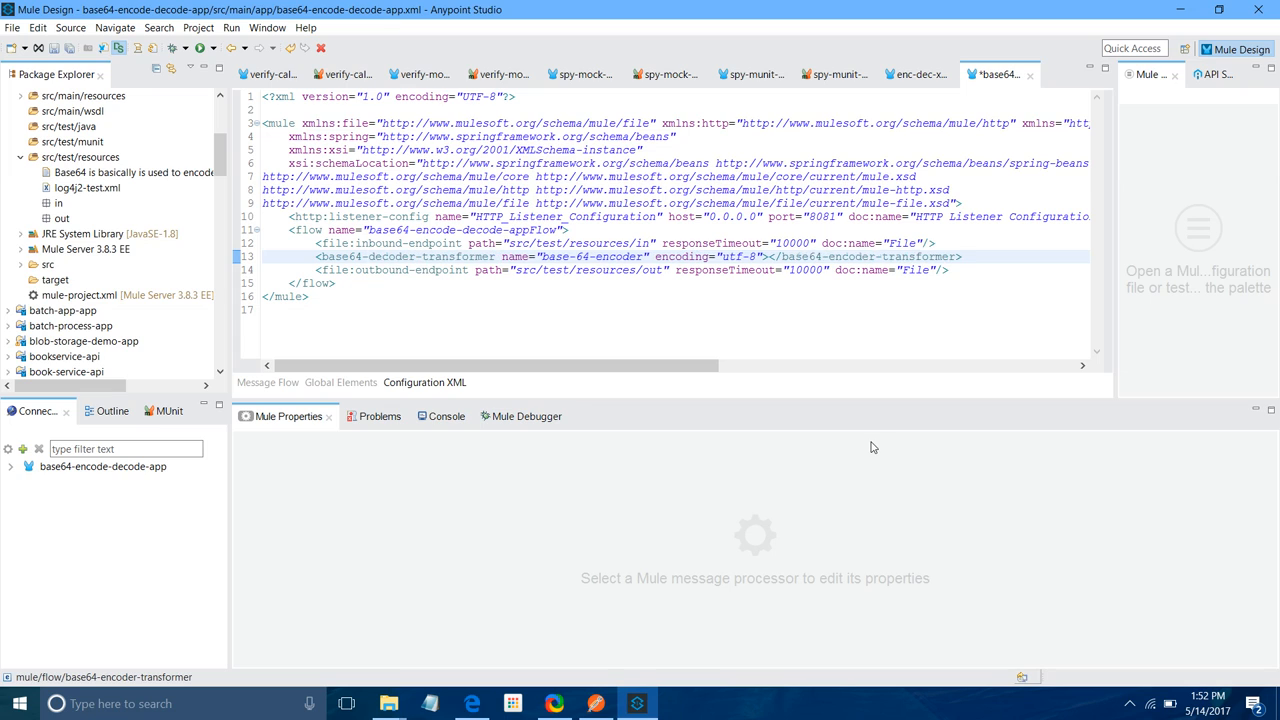
{"action": "left_click", "coordinate": [843, 256]}
{"action": "type", "text": "d"}
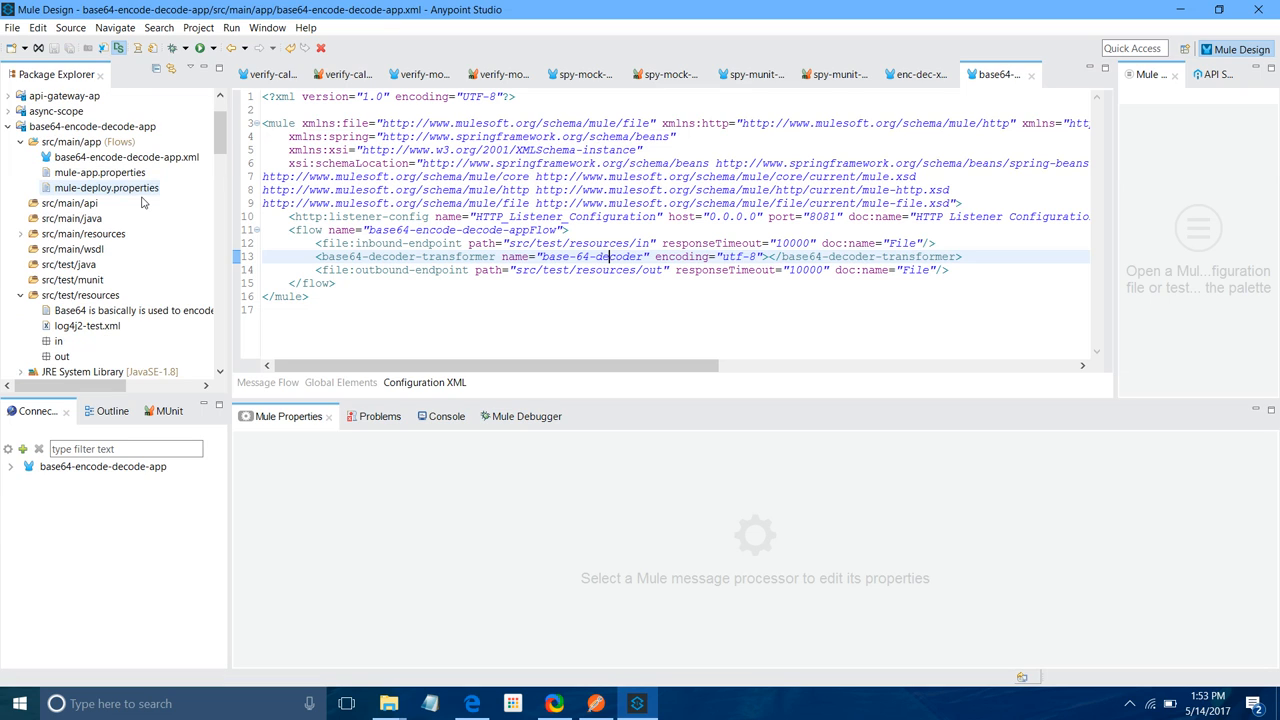
{"action": "left_click", "coordinate": [126, 157]}
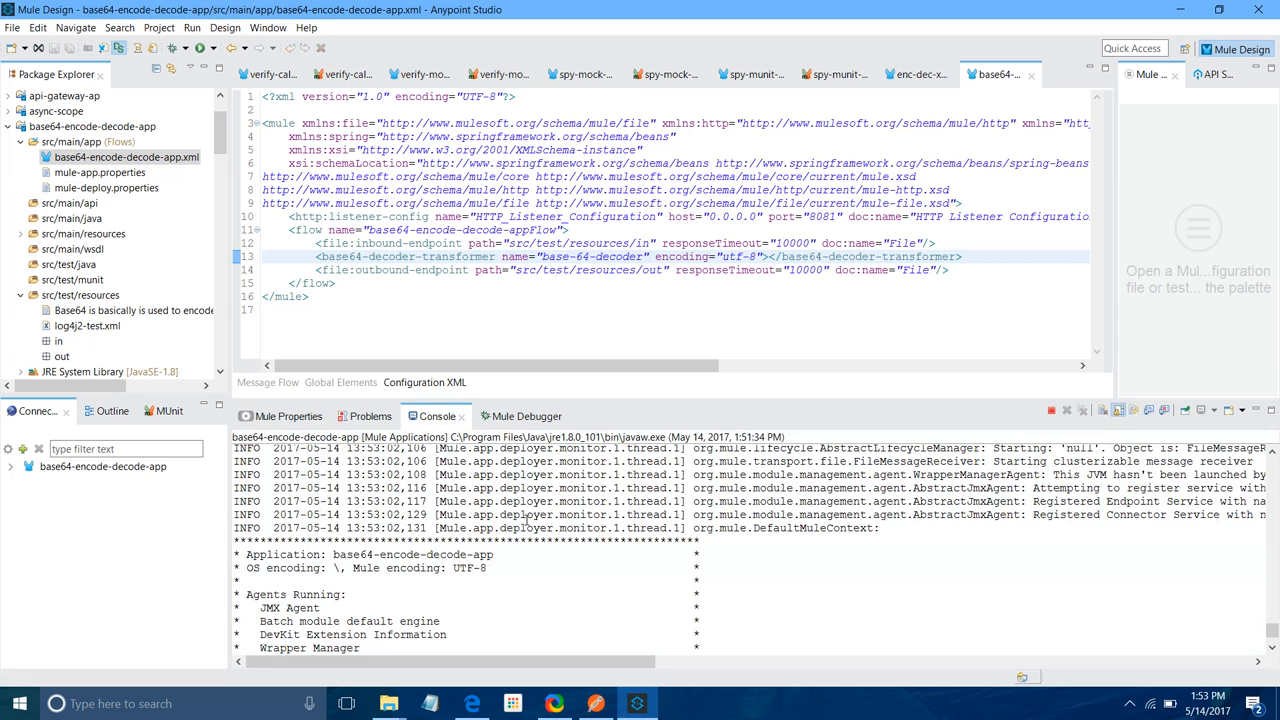
Copy the encoded .docx into the in folder and open the decoded output in Word.
{"action": "right_click", "coordinate": [77, 310]}
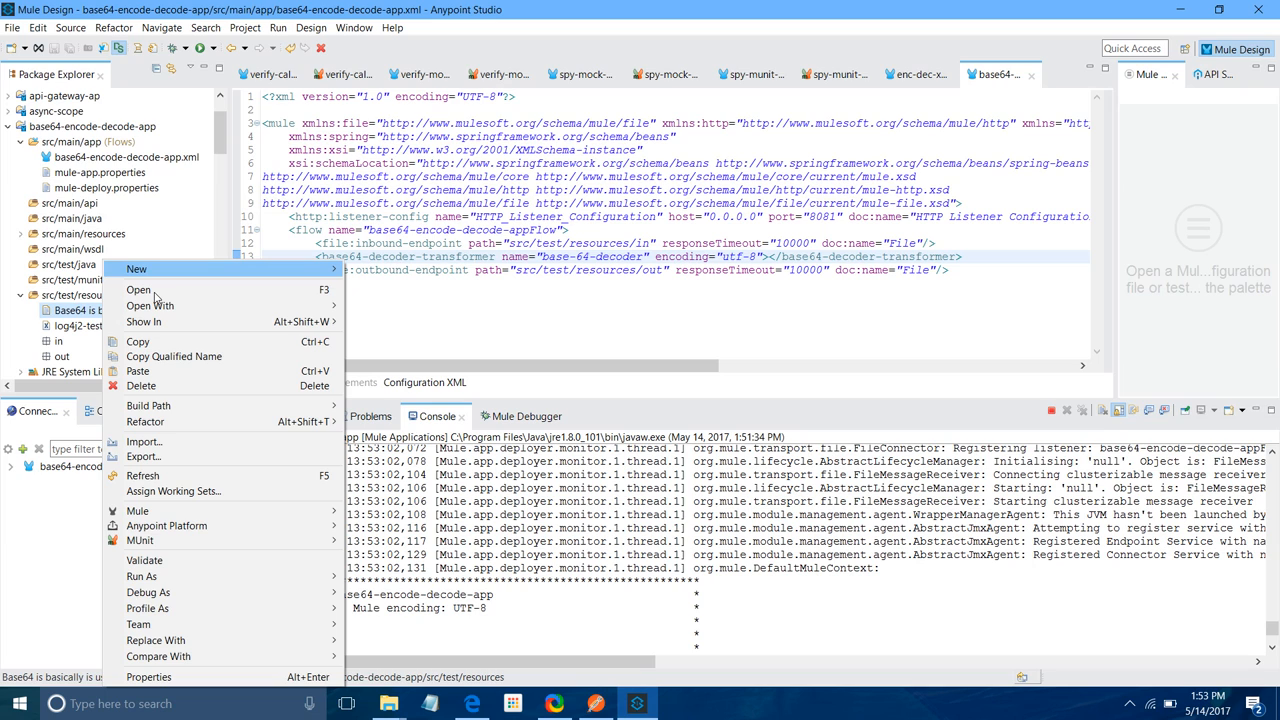
{"action": "mouse_move", "coordinate": [148, 345]}
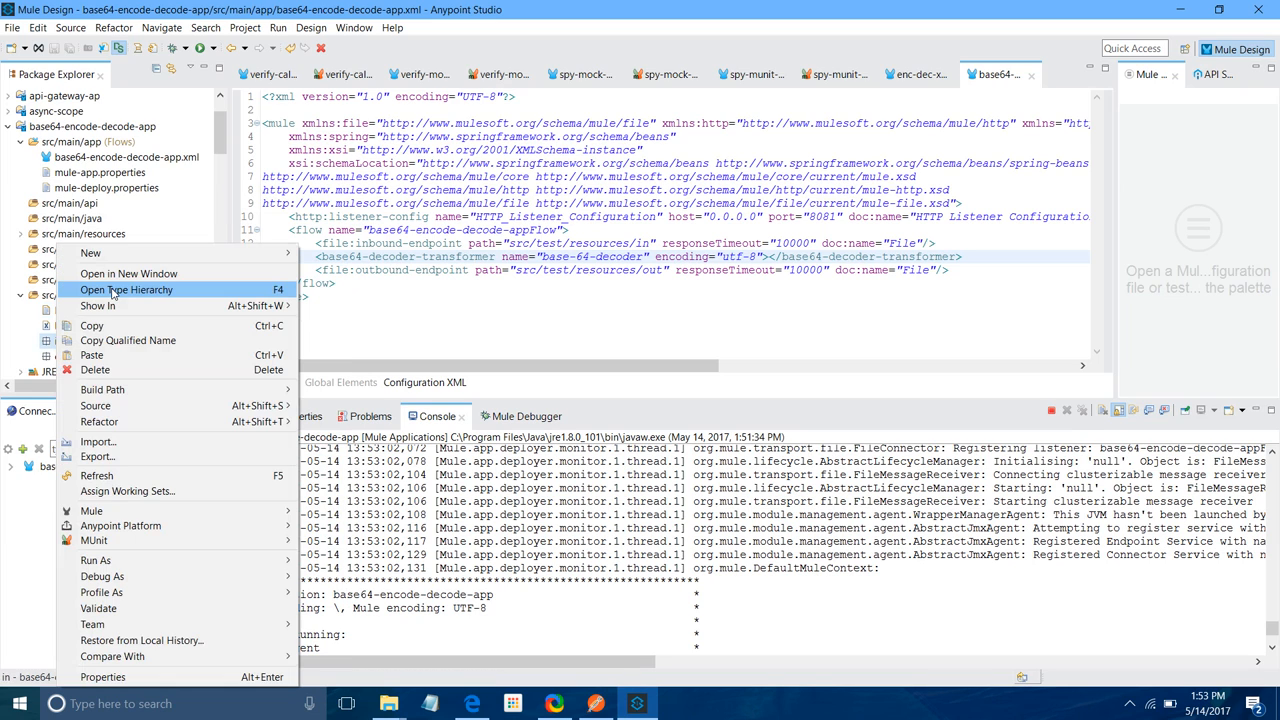
{"action": "mouse_move", "coordinate": [127, 340]}
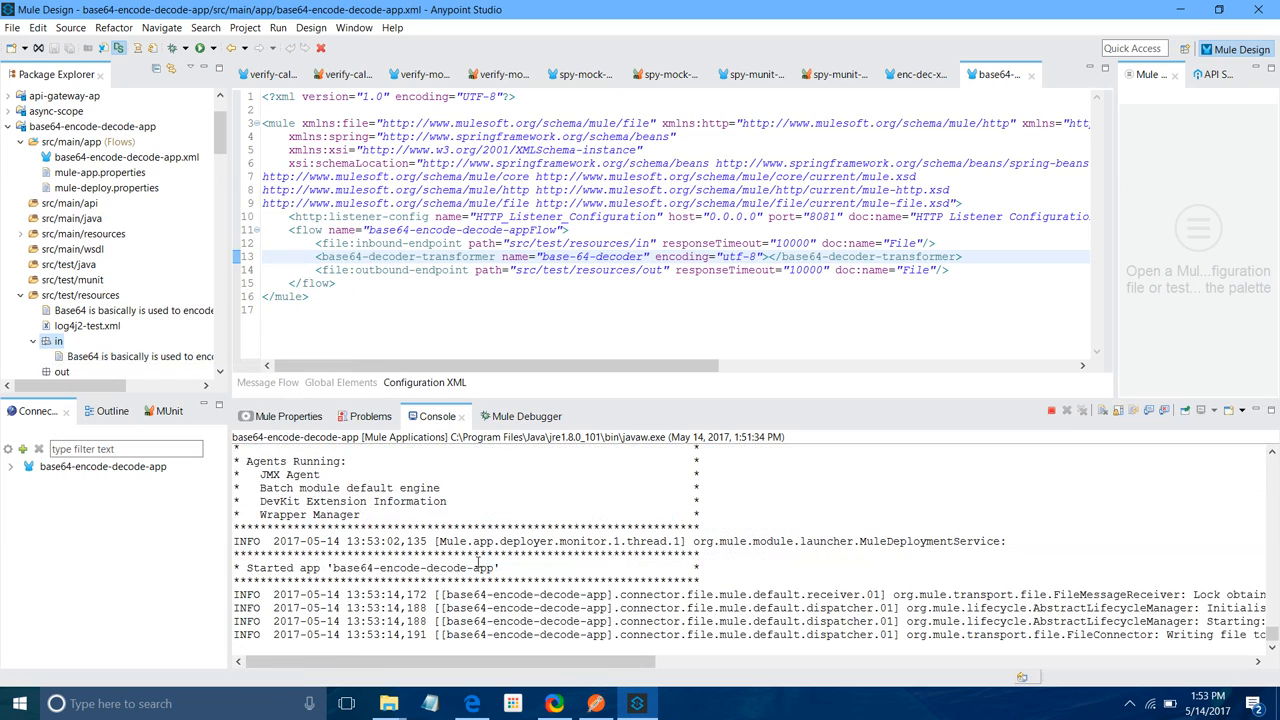
{"action": "right_click", "coordinate": [81, 295]}
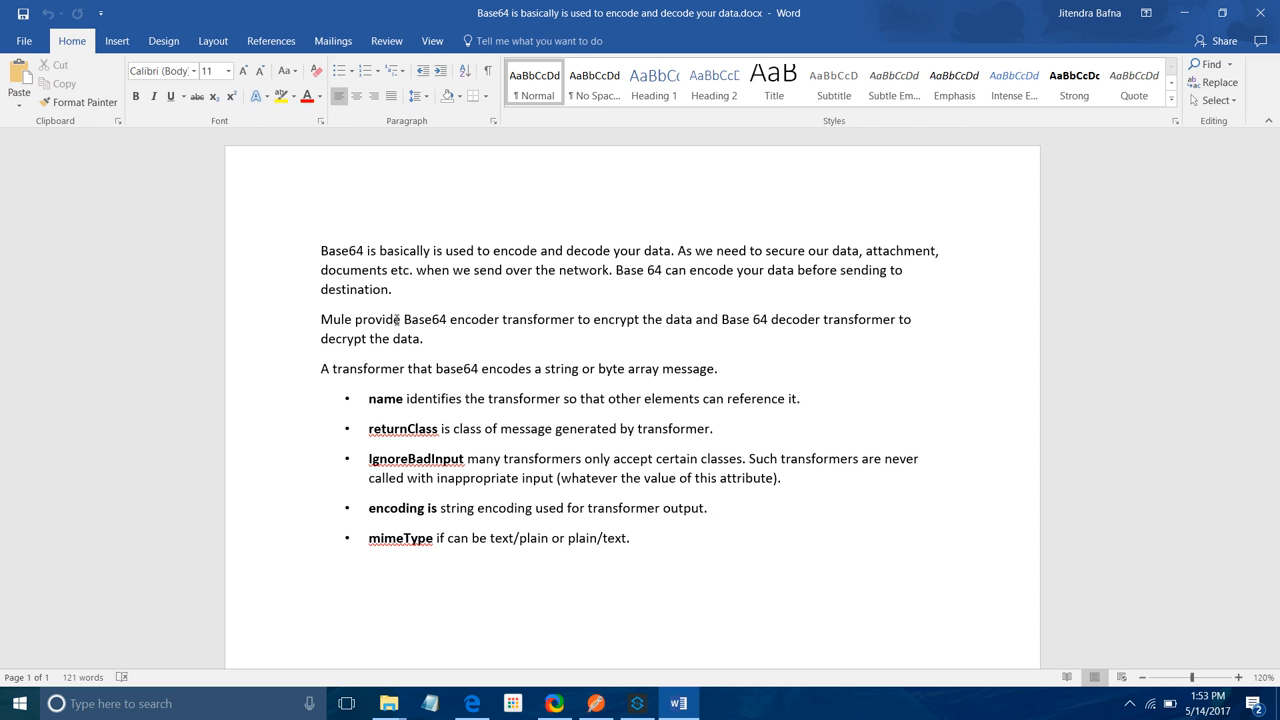
{"action": "left_click", "coordinate": [637, 703]}
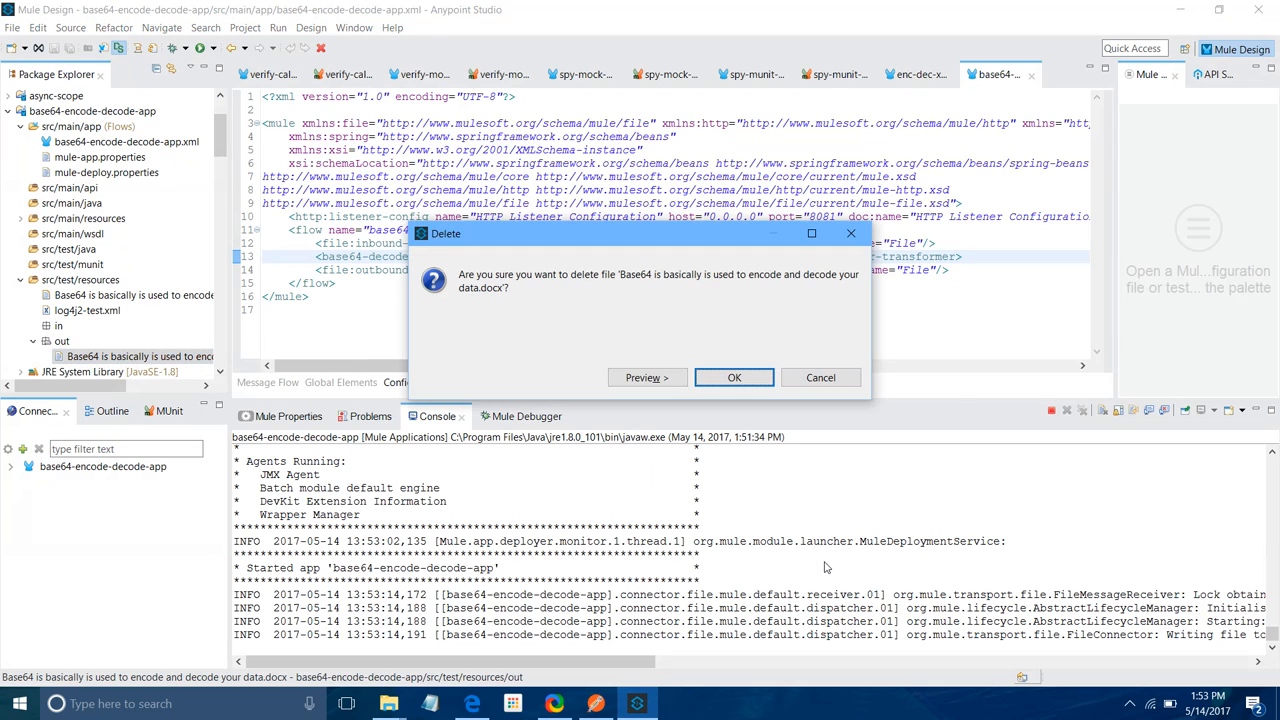
Delete the decoded and remaining Word files from the test resources.
{"action": "left_click", "coordinate": [734, 377]}
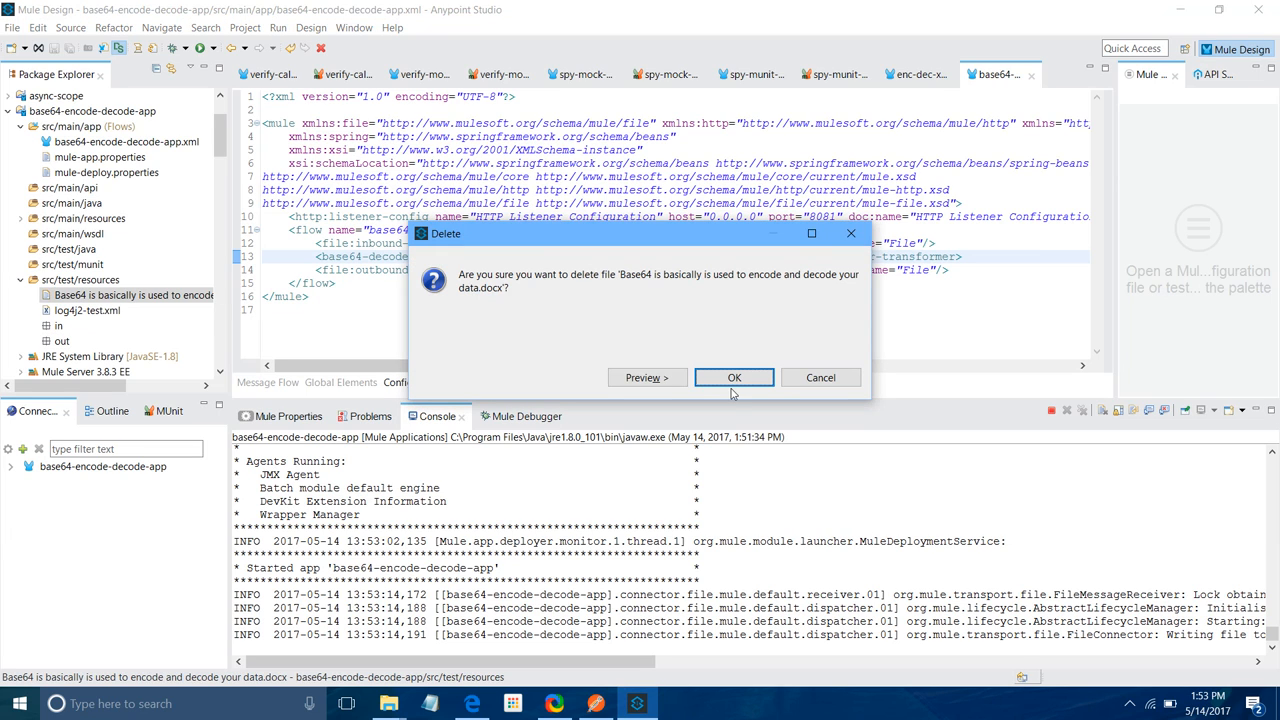
{"action": "left_click", "coordinate": [734, 377]}
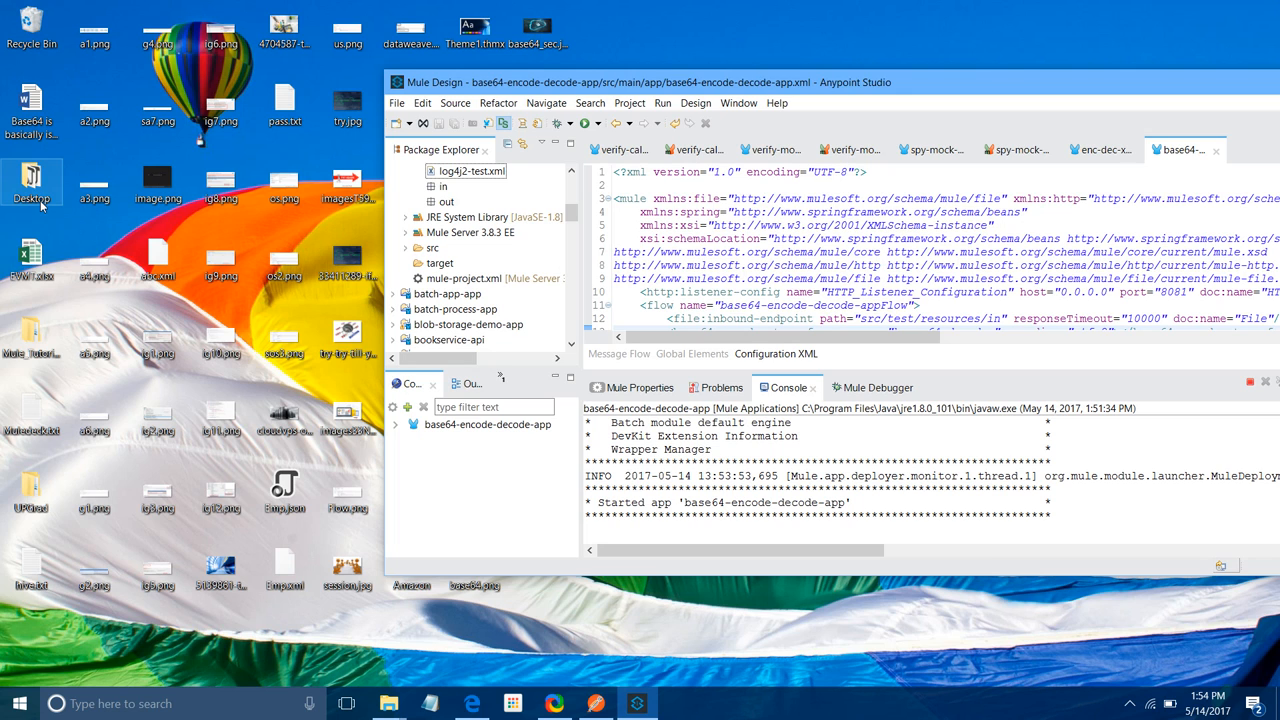
Locate Employee.xlsx in the Desktop folder and drag it into the Studio in folder.
{"action": "double_click", "coordinate": [31, 185]}
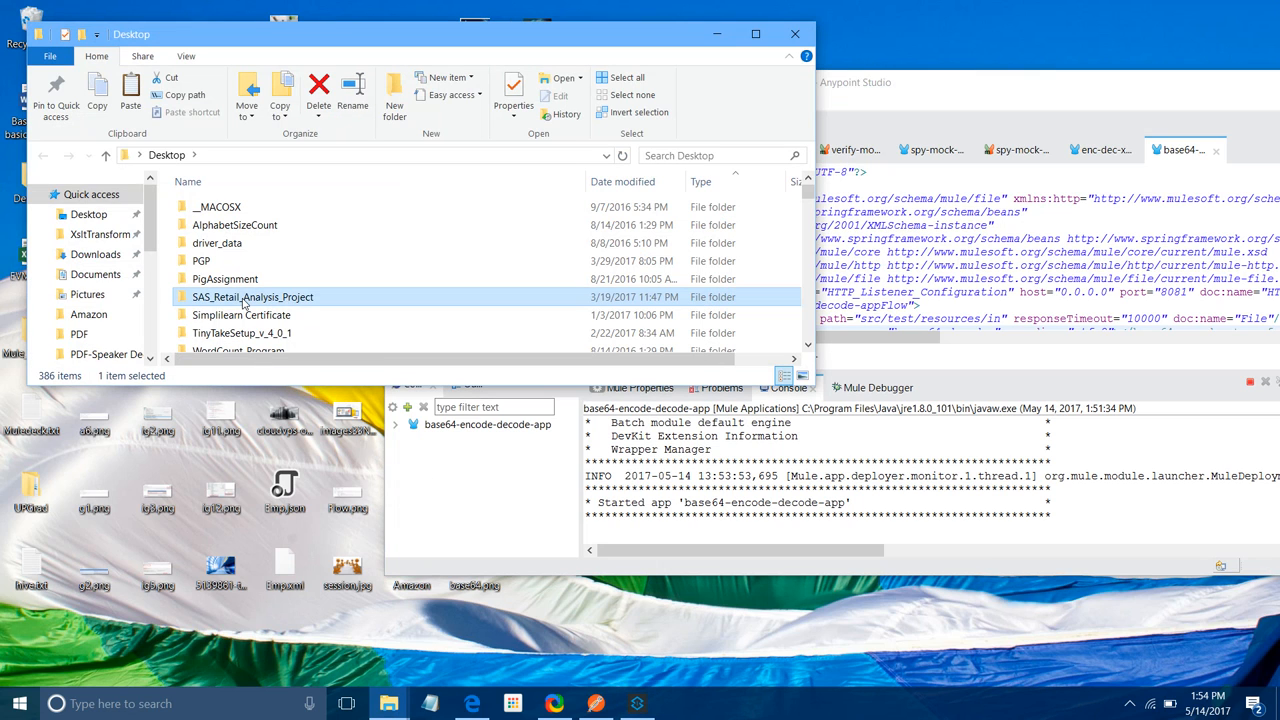
{"action": "scroll", "scroll_direction": "down", "scroll_amount": 3}
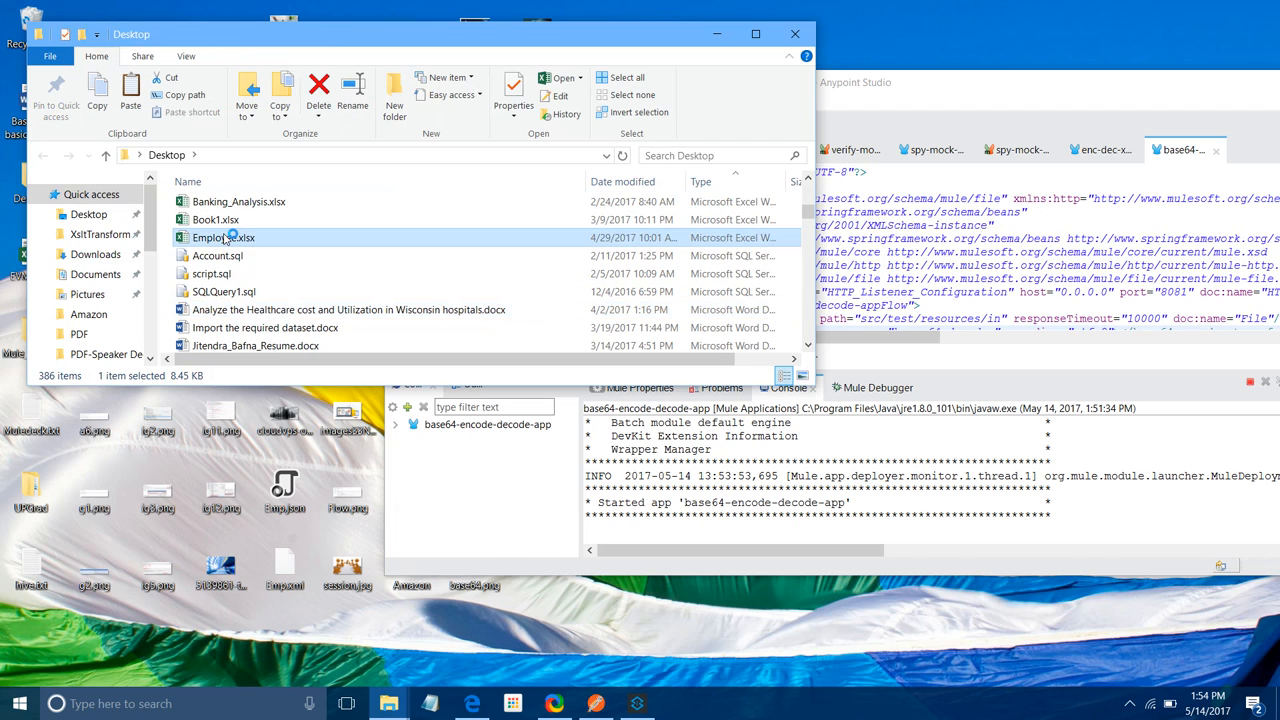
{"action": "double_click", "coordinate": [223, 237]}
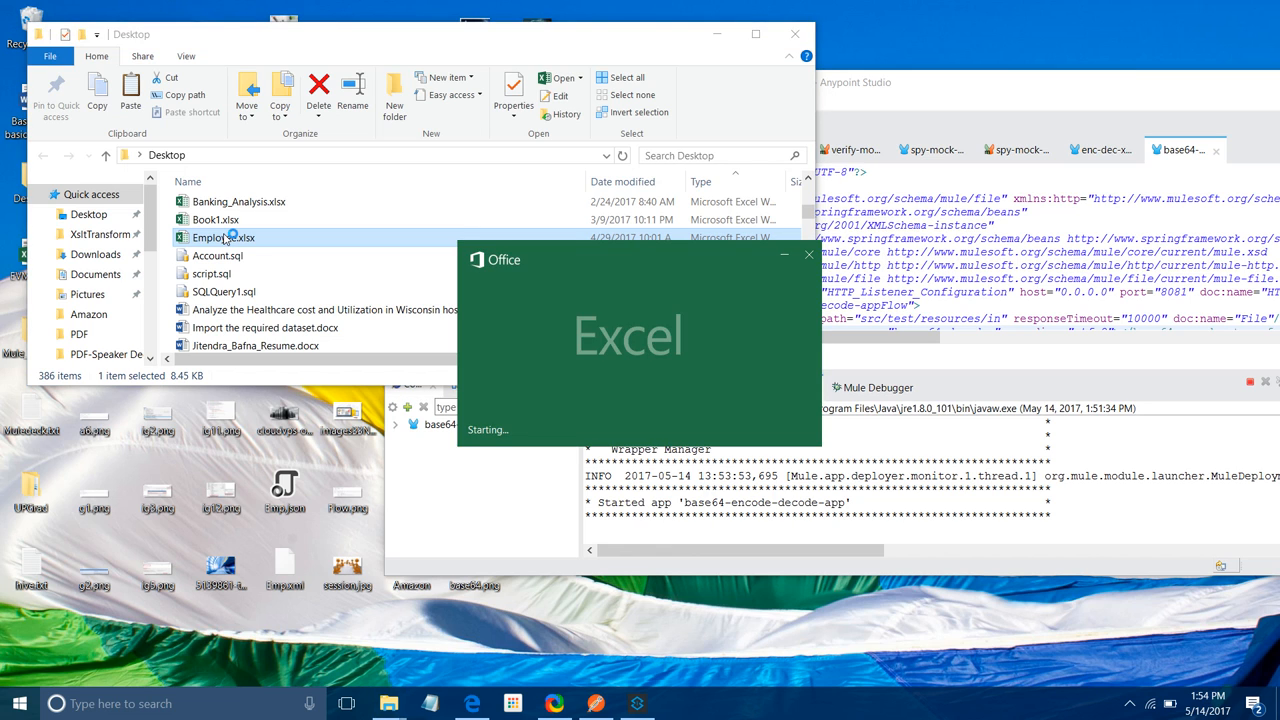
{"action": "double_click", "coordinate": [221, 237]}
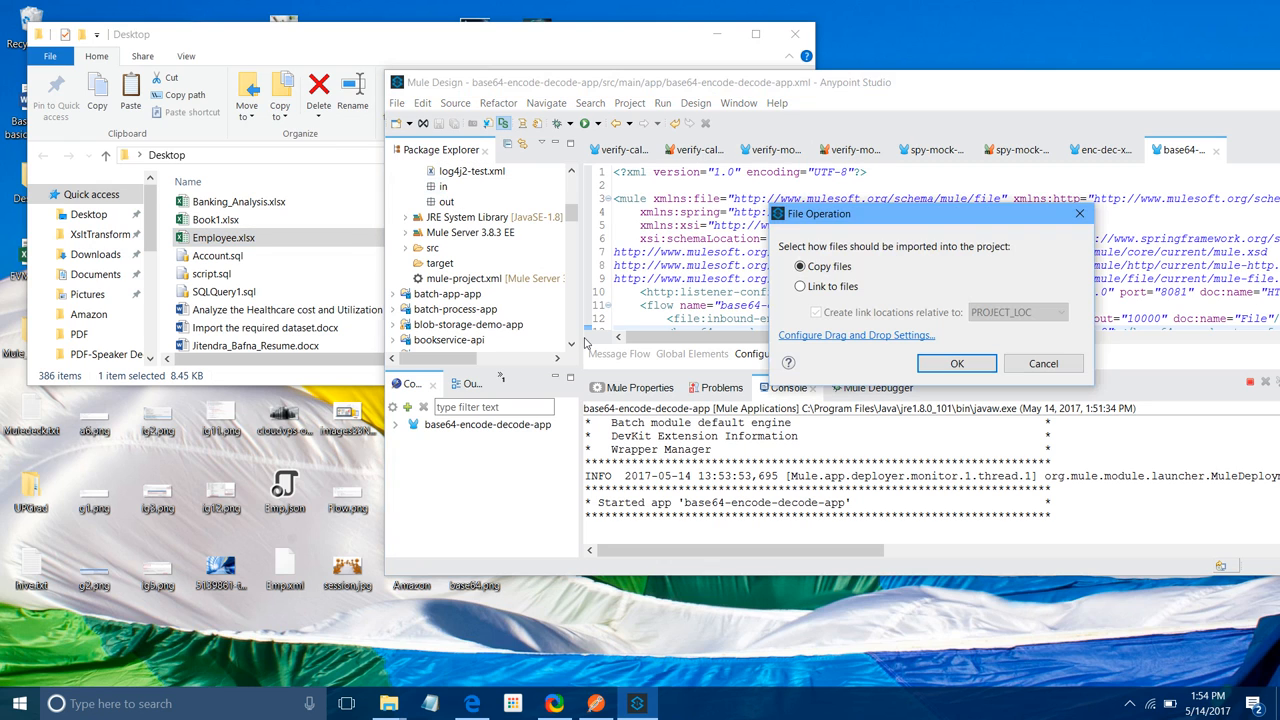
Copy Employee.xlsx into the in folder and open the encoded out copy in the Text Editor.
{"action": "left_click", "coordinate": [955, 363]}
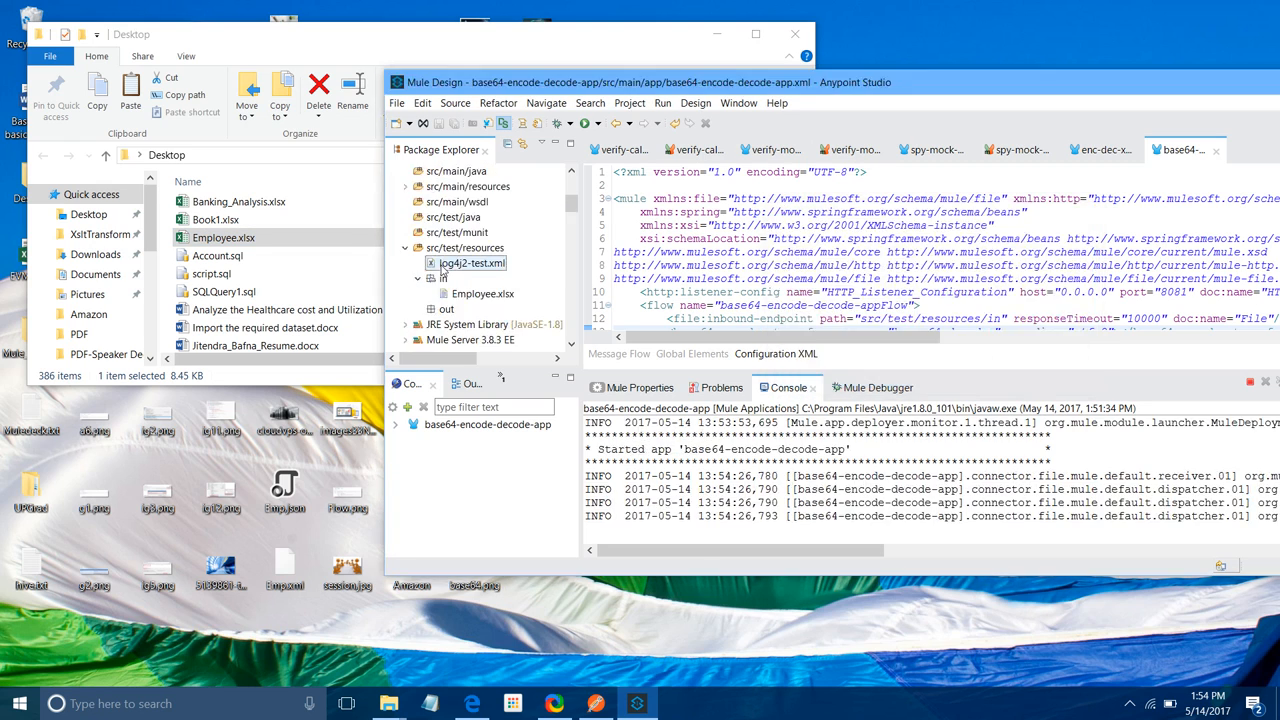
{"action": "right_click", "coordinate": [470, 262]}
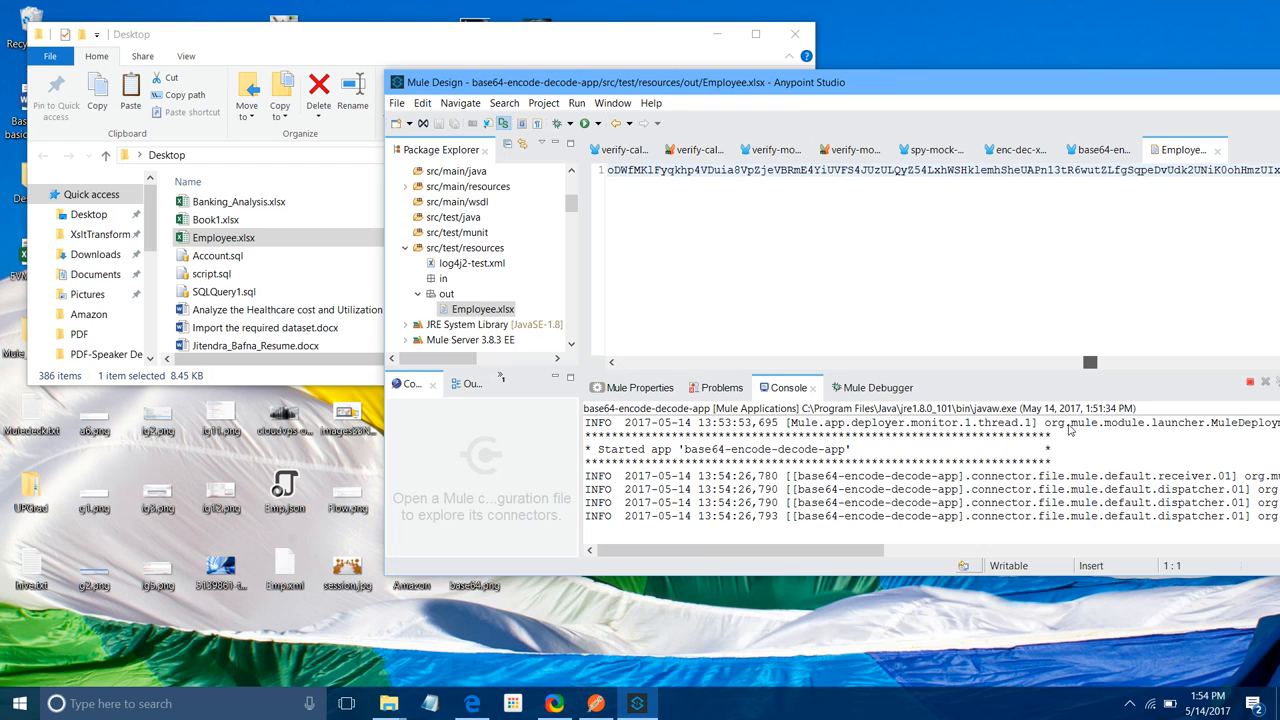
{"action": "right_click", "coordinate": [481, 308]}
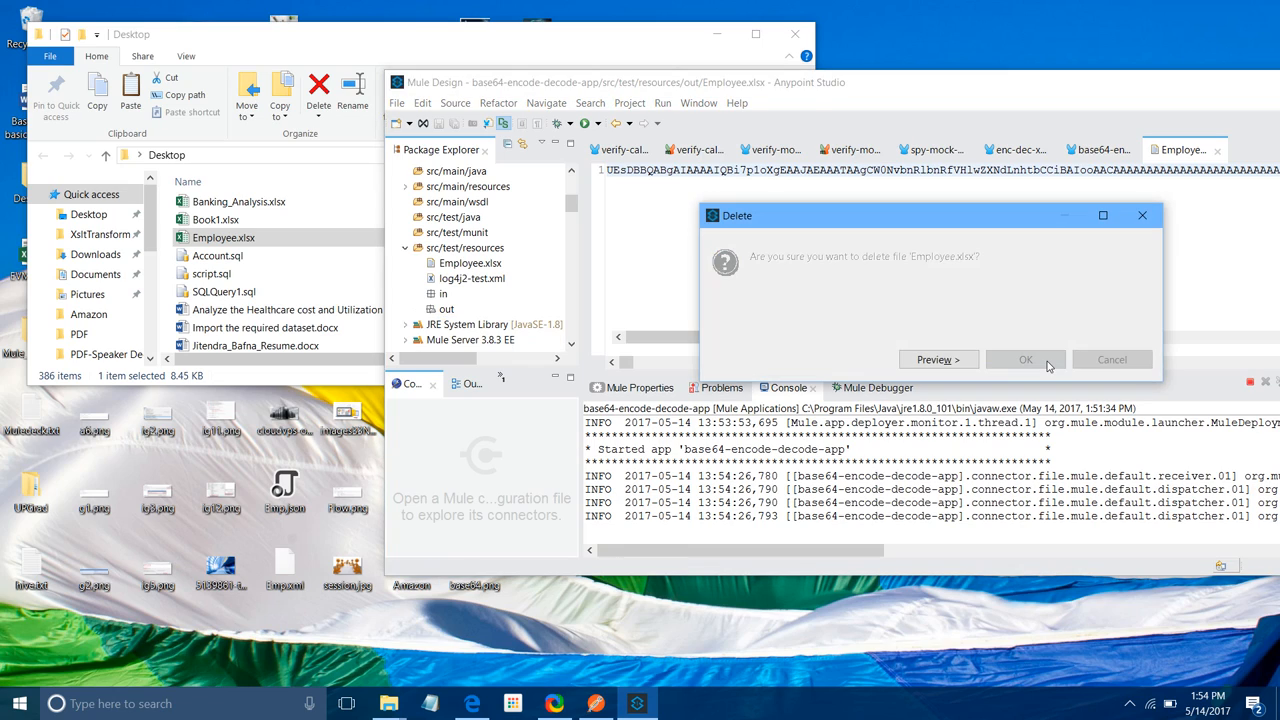
Delete the out copy of Employee.xlsx and redeploy the flow with the decoder.
{"action": "left_click", "coordinate": [1025, 359]}
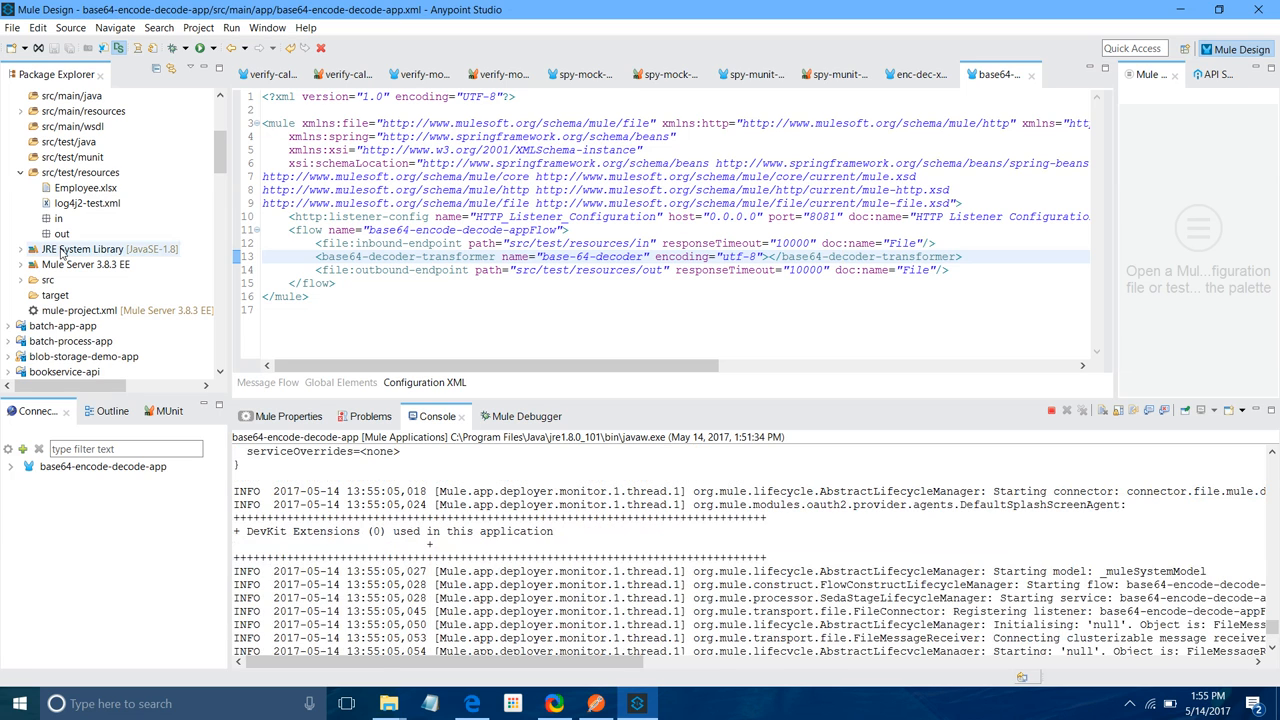
Paste encoded Employee.xlsx into in and open the decoded output spreadsheet in Excel.
{"action": "right_click", "coordinate": [85, 187]}
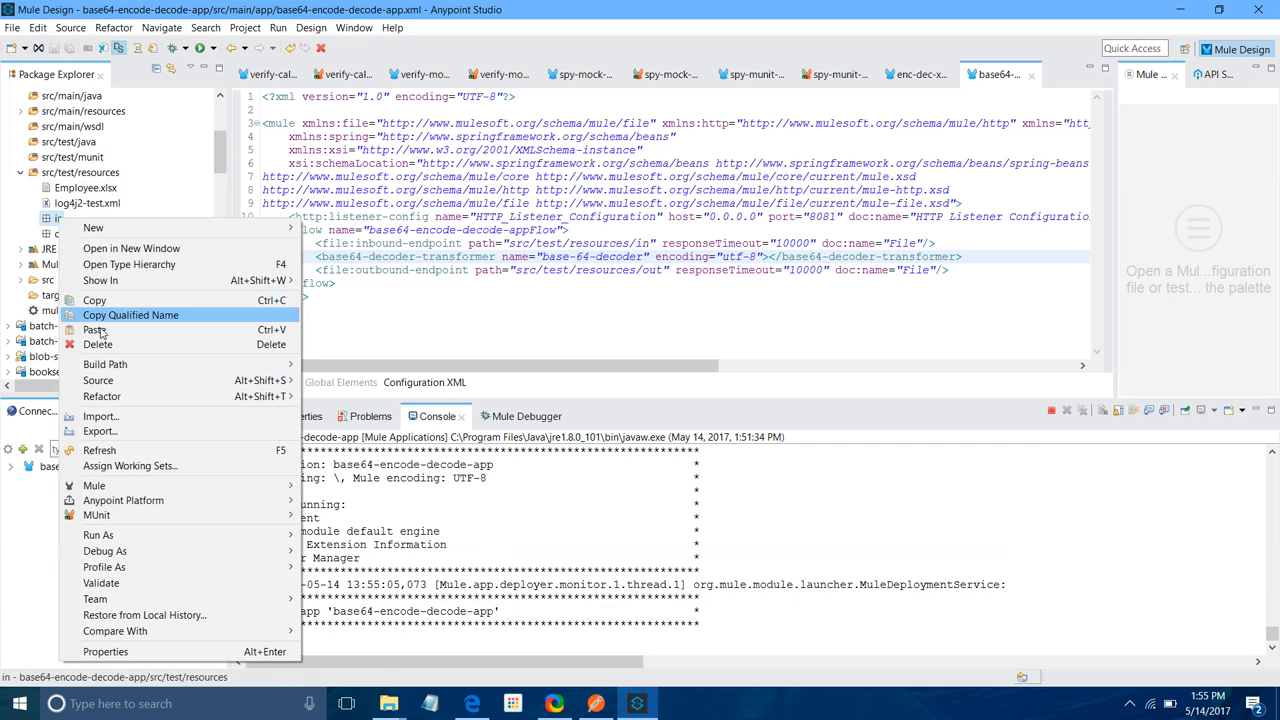
{"action": "mouse_move", "coordinate": [95, 330]}
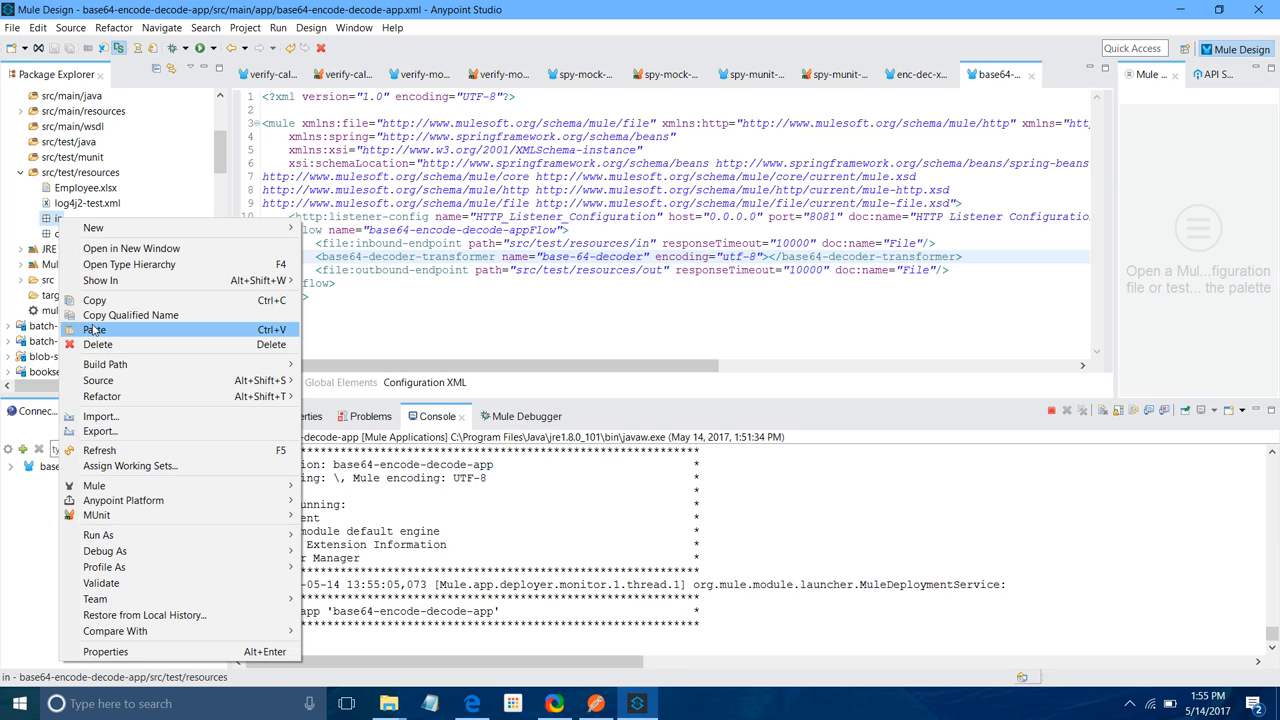
{"action": "left_click", "coordinate": [94, 329]}
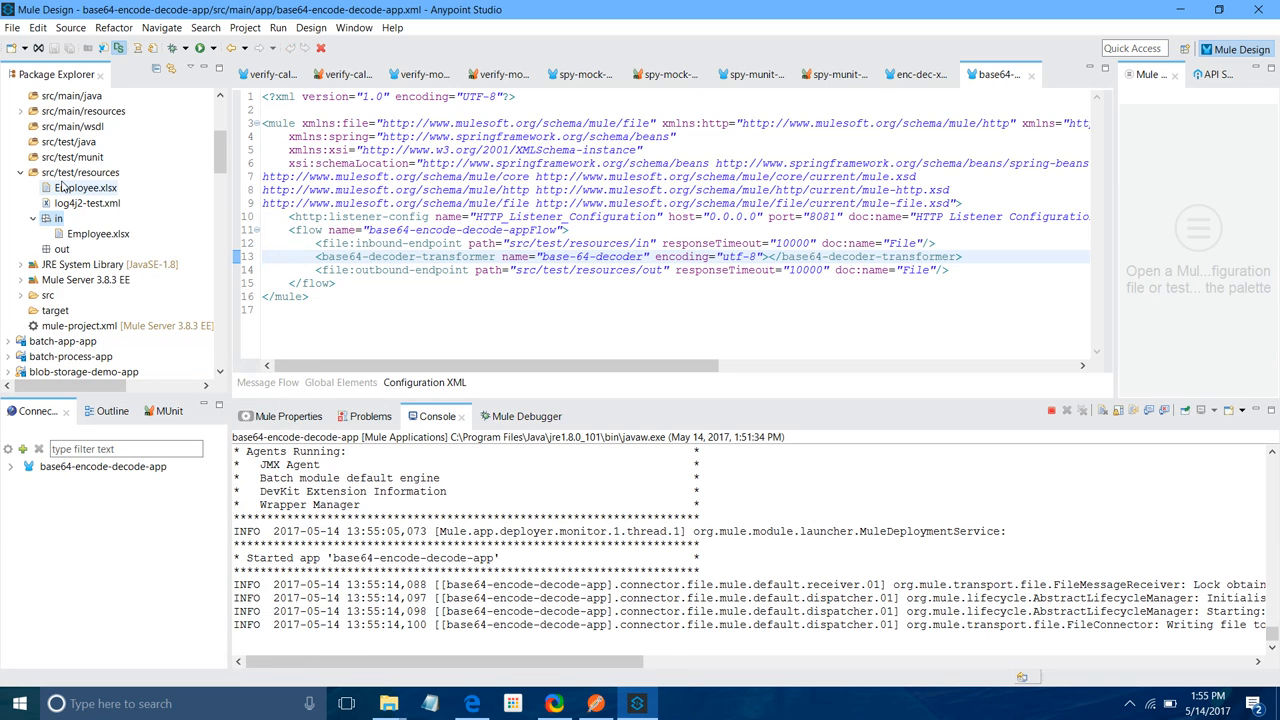
{"action": "right_click", "coordinate": [81, 172]}
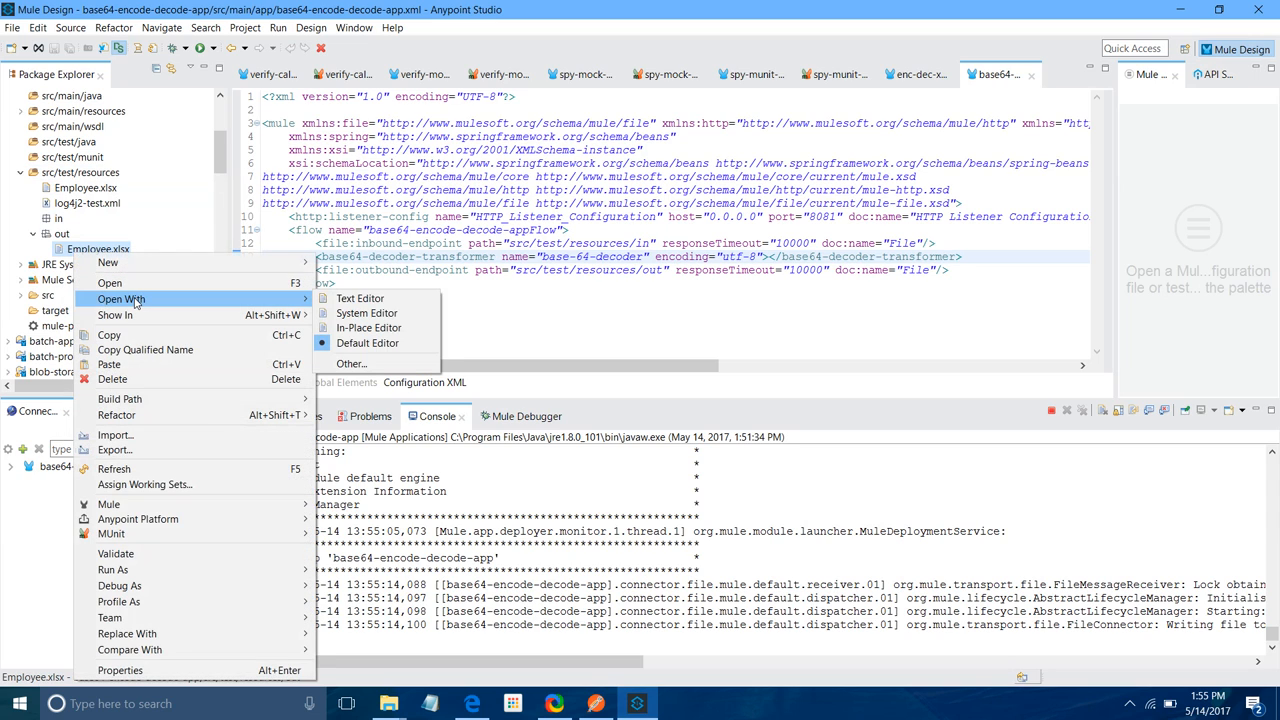
{"action": "mouse_move", "coordinate": [367, 313]}
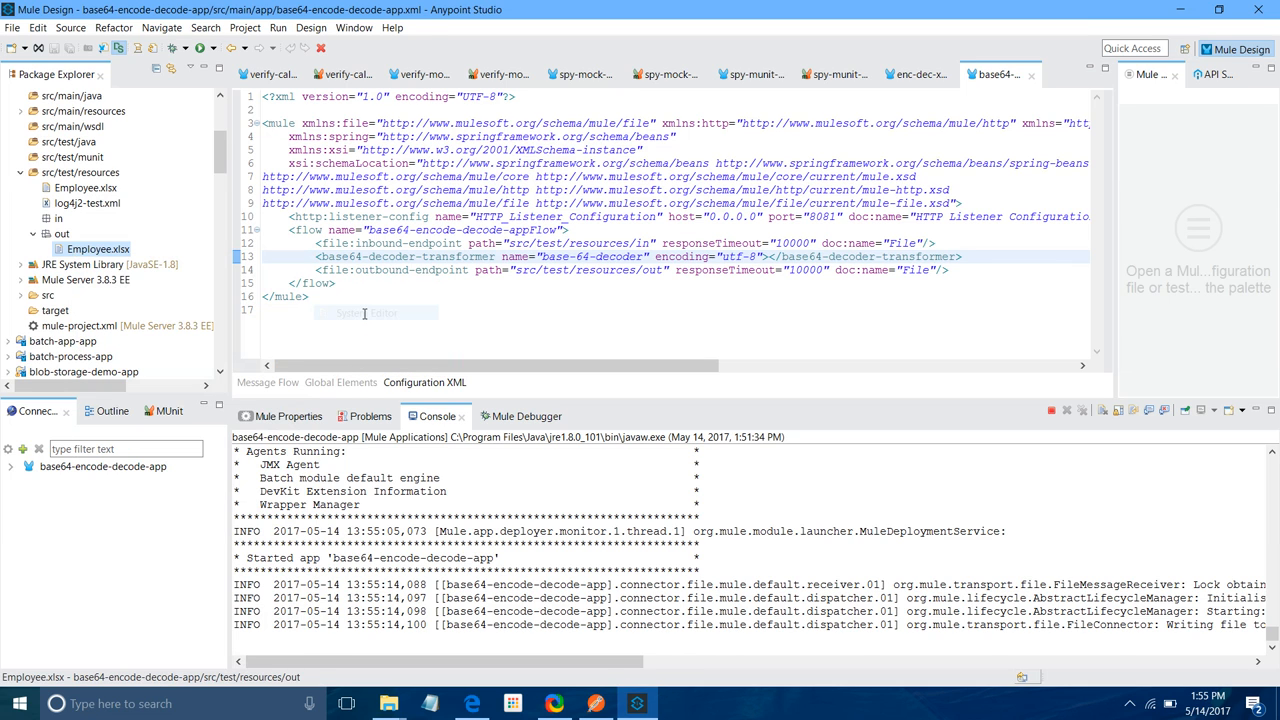
{"action": "left_click", "coordinate": [679, 703]}
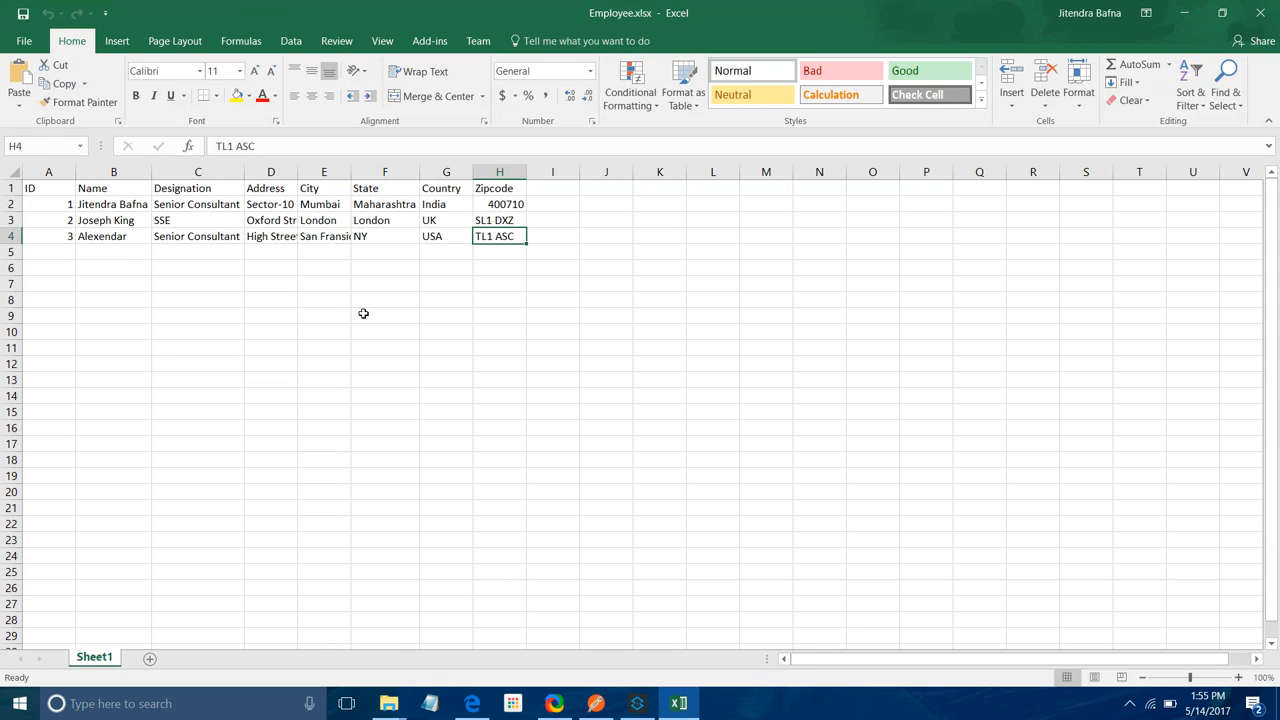